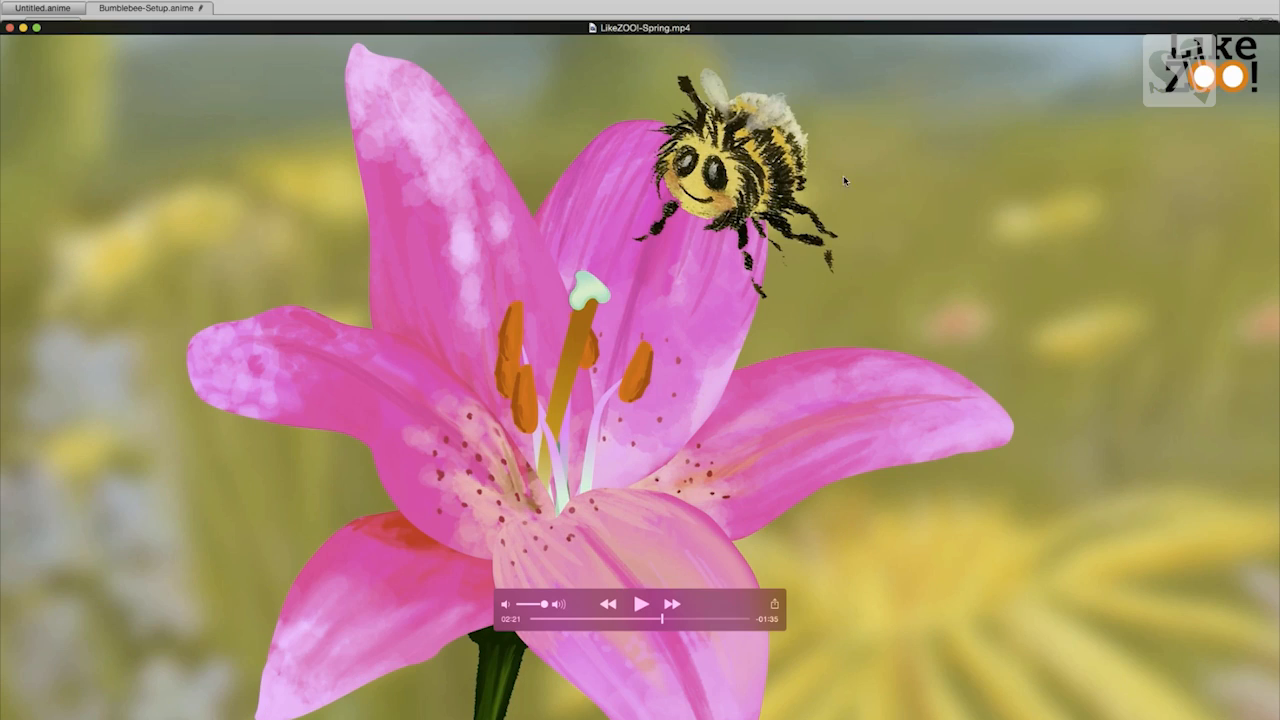
mouse_move(723, 193)
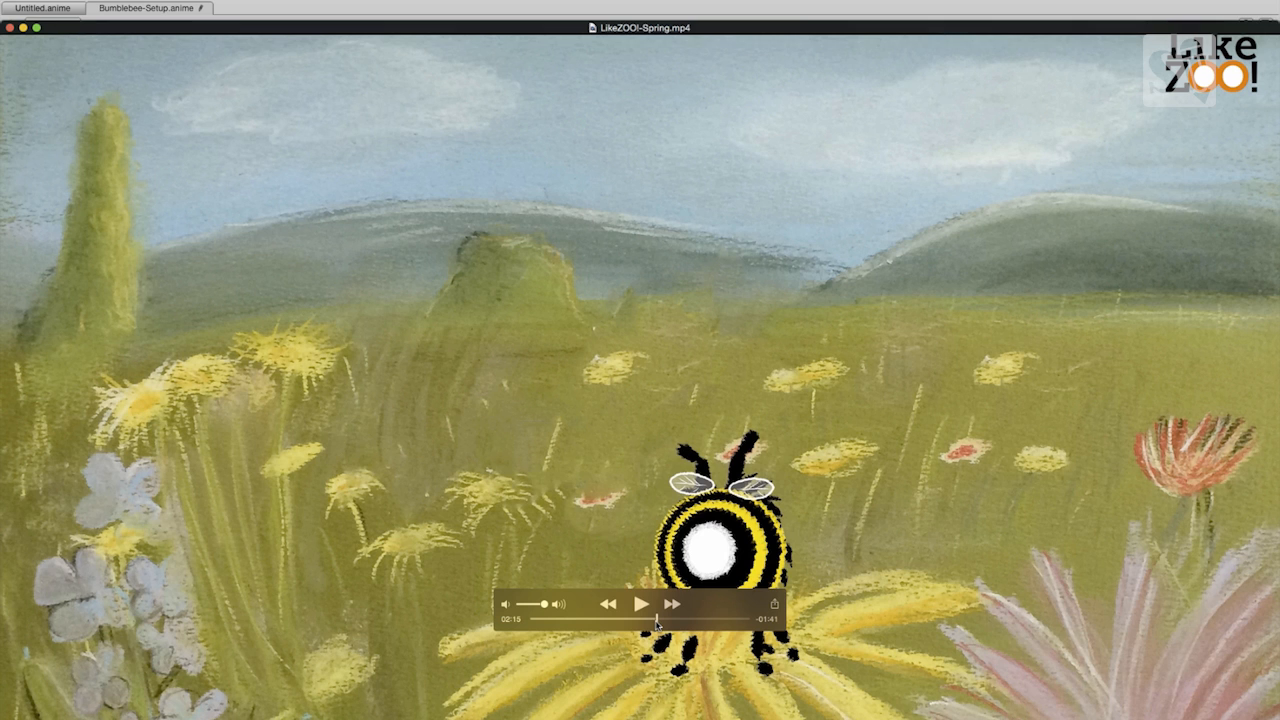
Preview the bee's turn on the timeline, then hide the top layers and the Black 2 stripe layer.
left_click(150, 8)
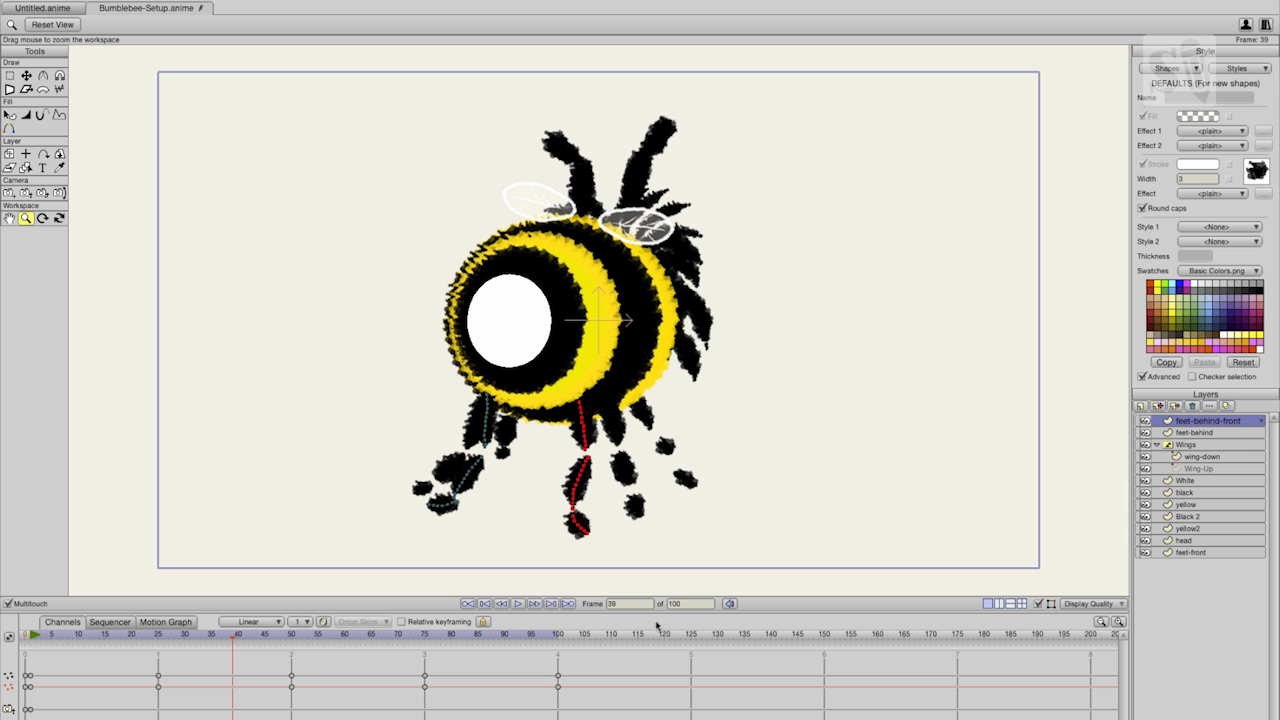
mouse_move(1038, 493)
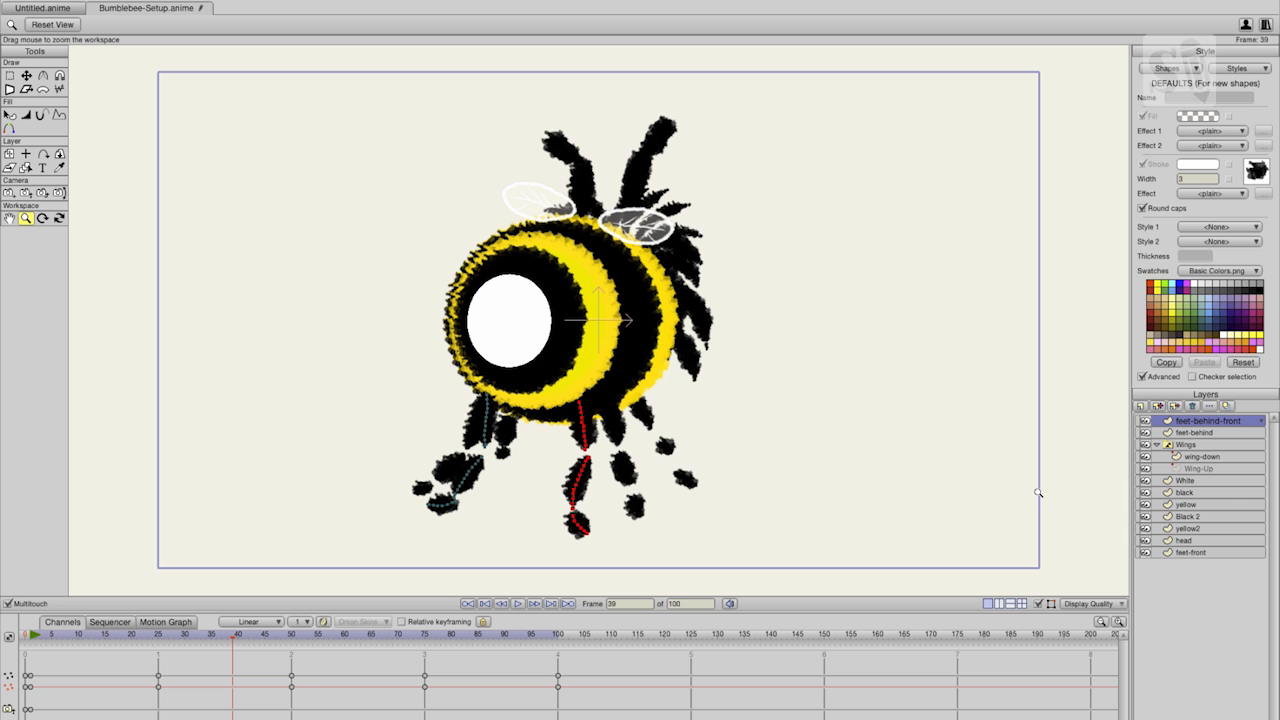
left_click(55, 634)
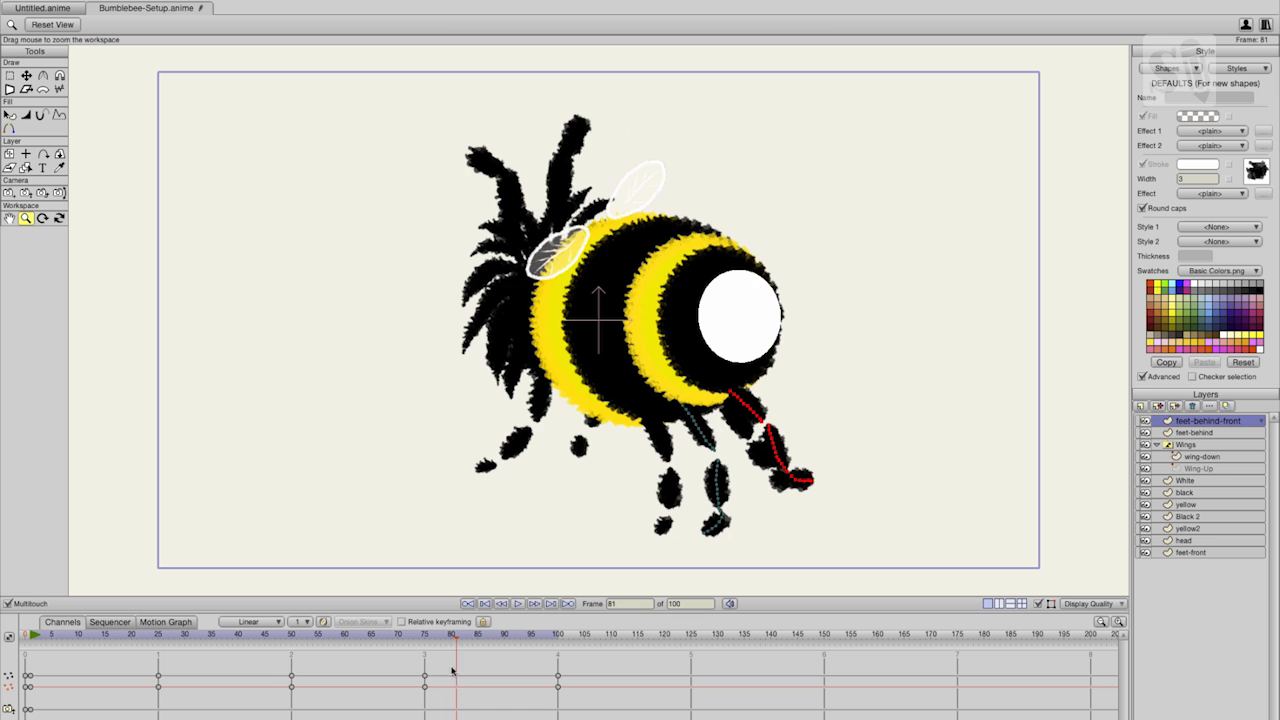
left_click(185, 634)
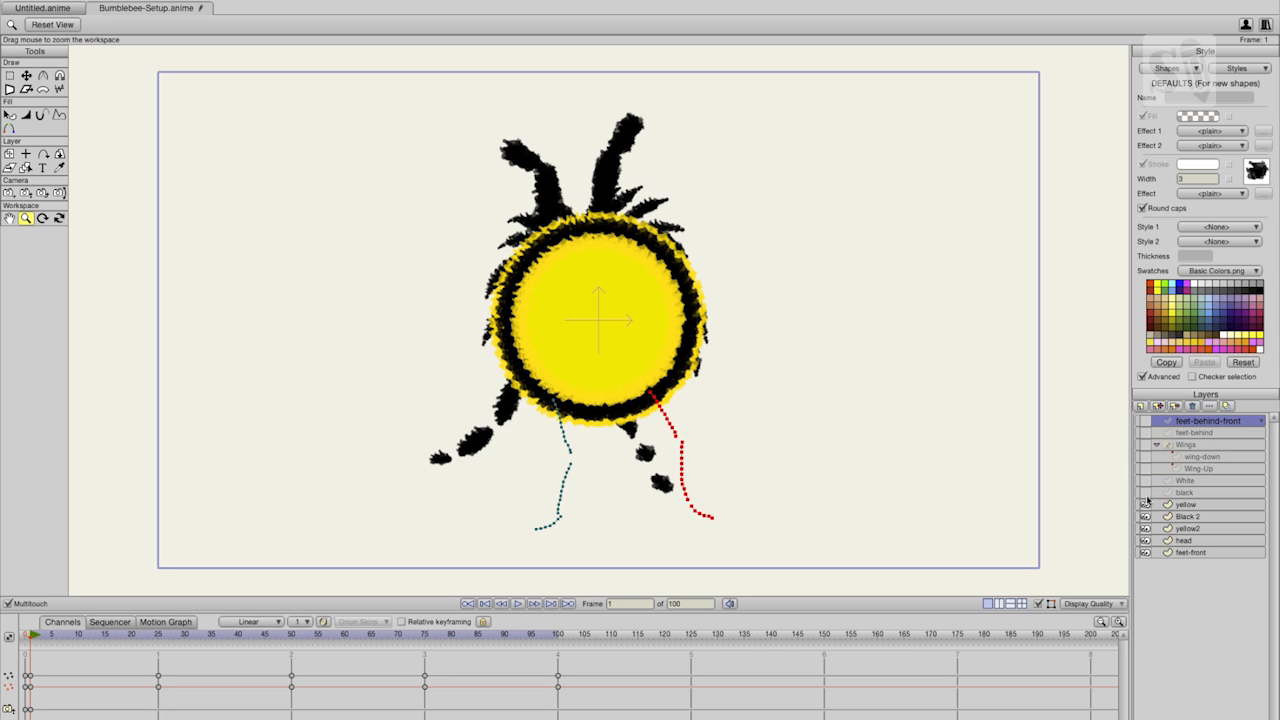
left_click(1146, 516)
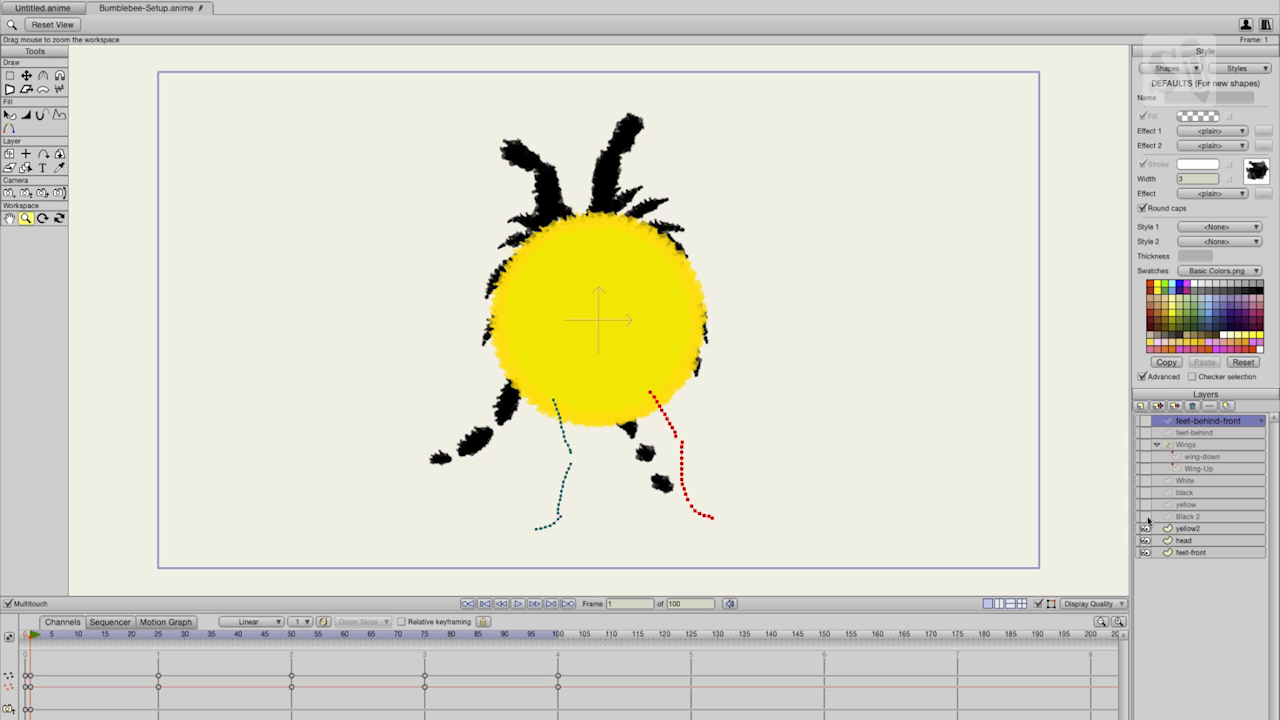
mouse_move(1148, 538)
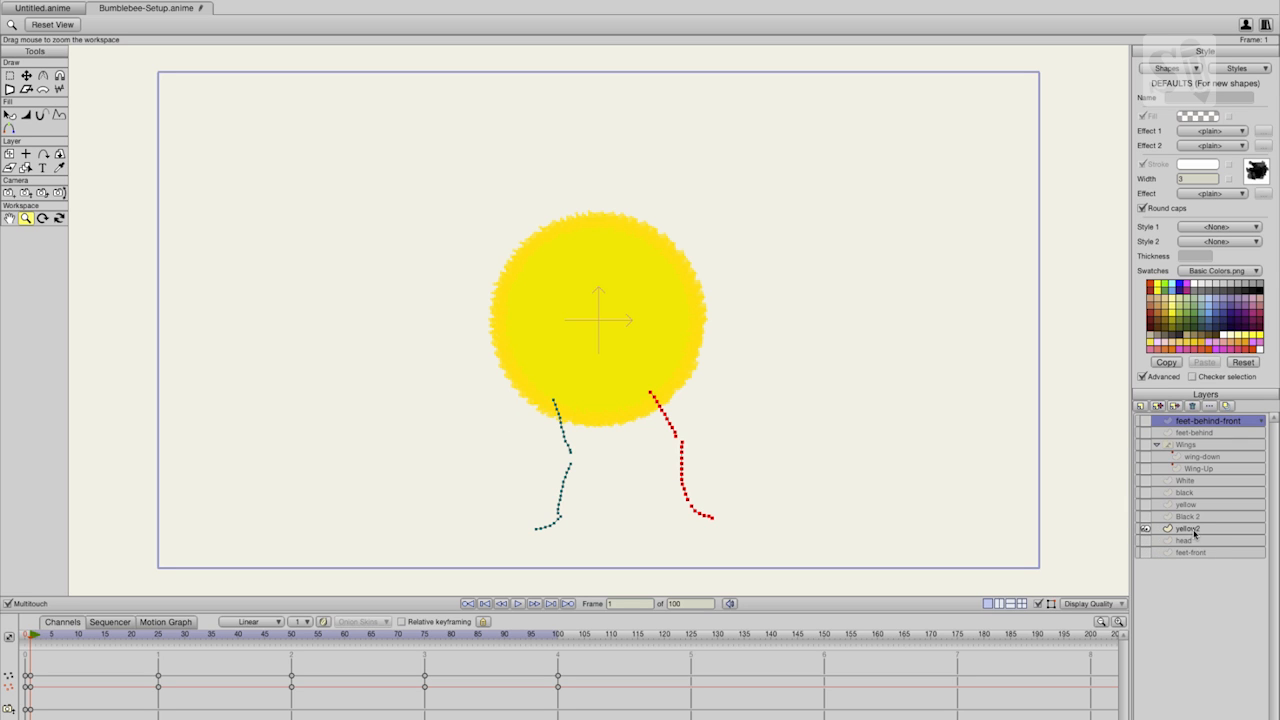
left_click(1189, 528)
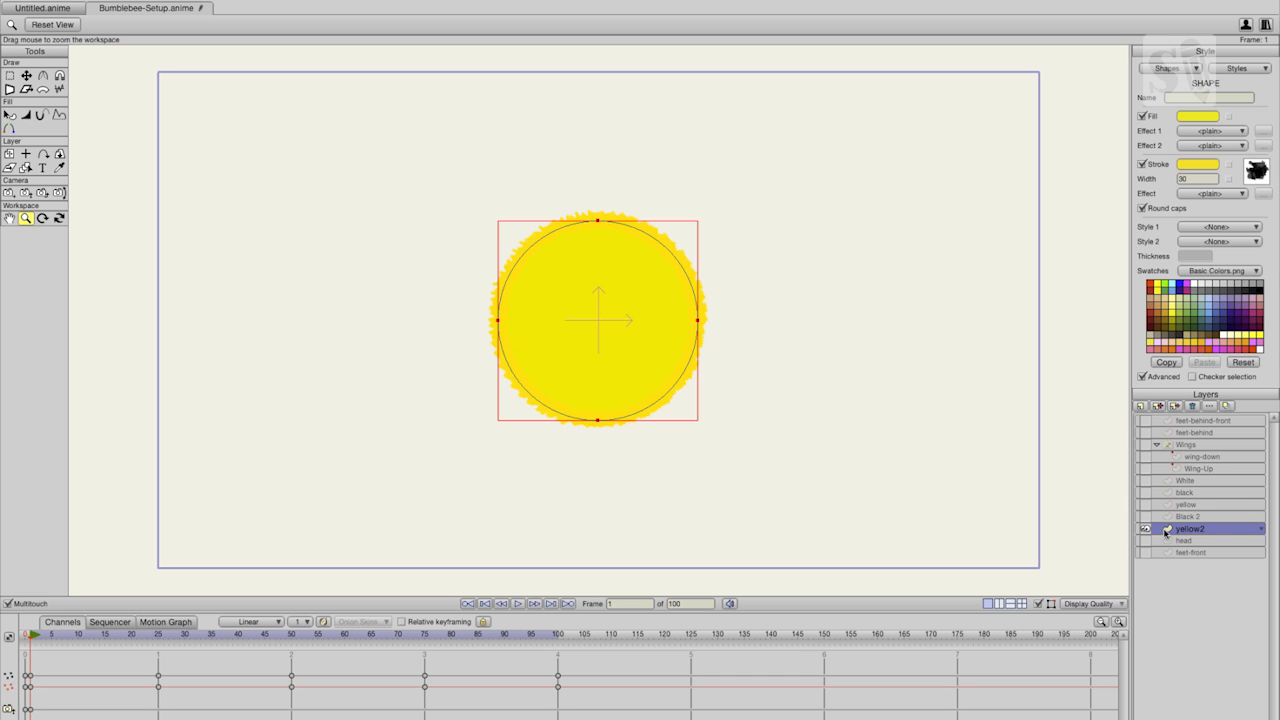
mouse_move(1195, 497)
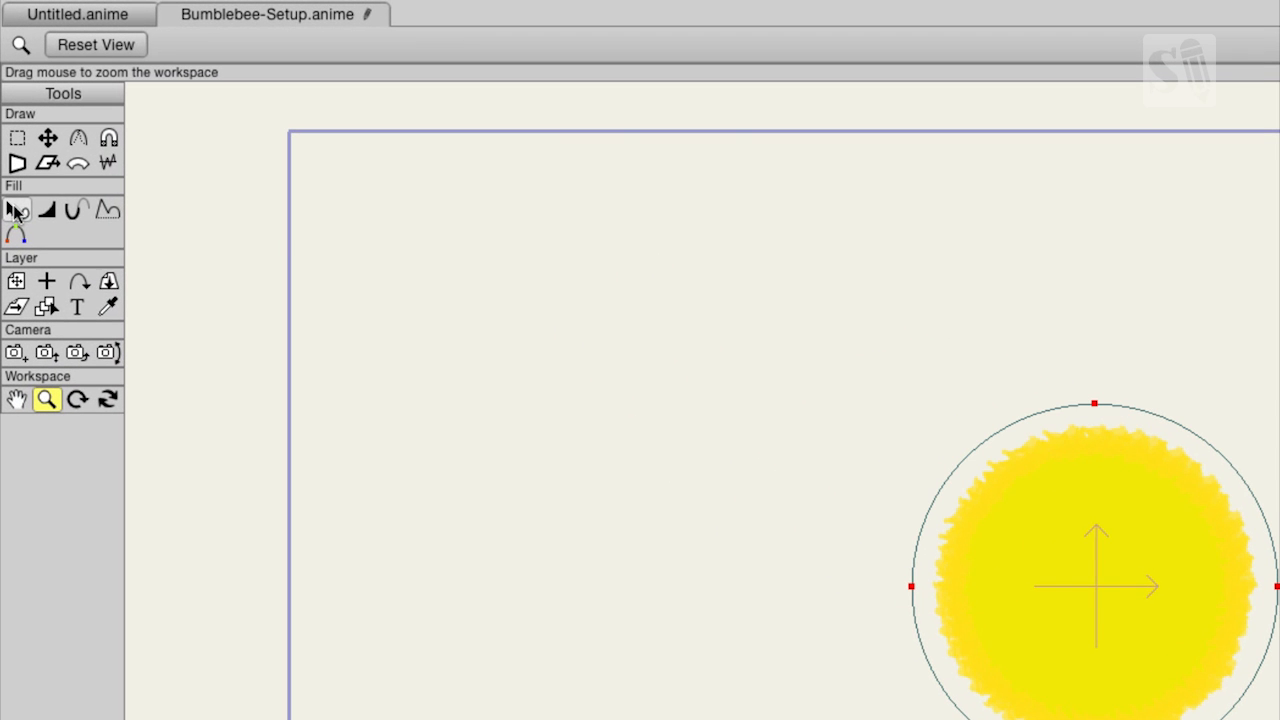
left_click(46, 210)
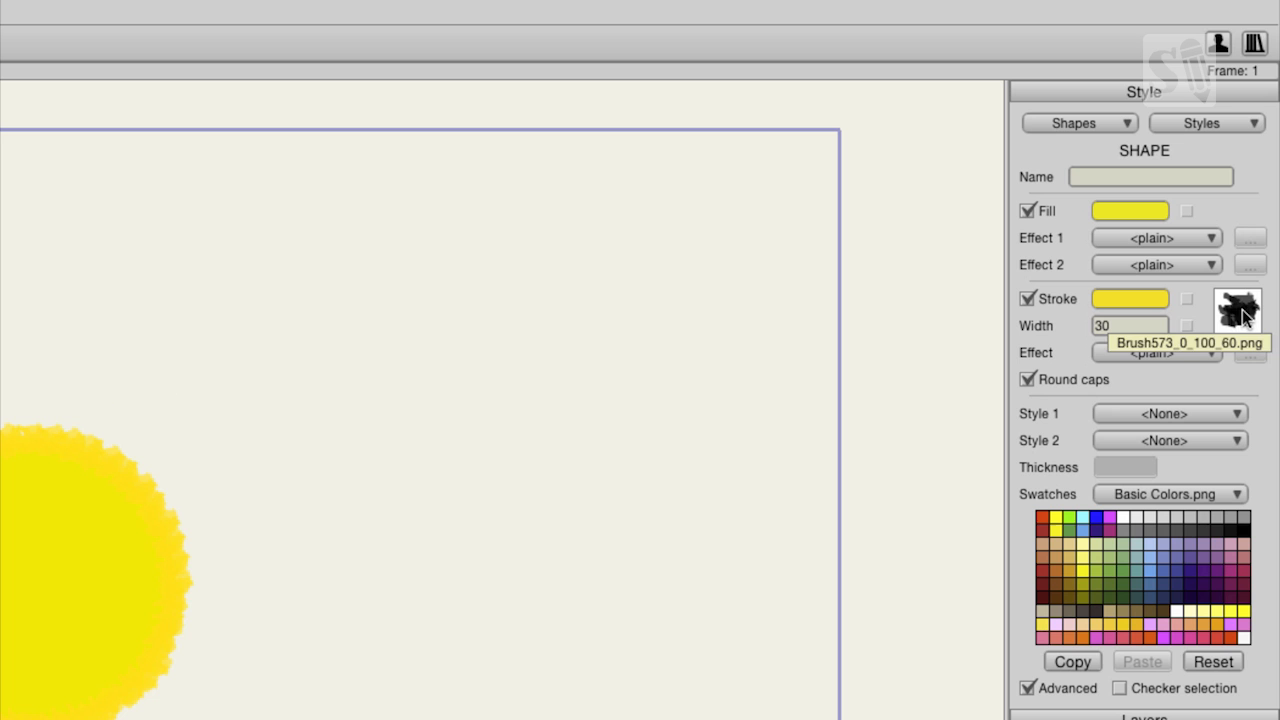
mouse_move(1195, 331)
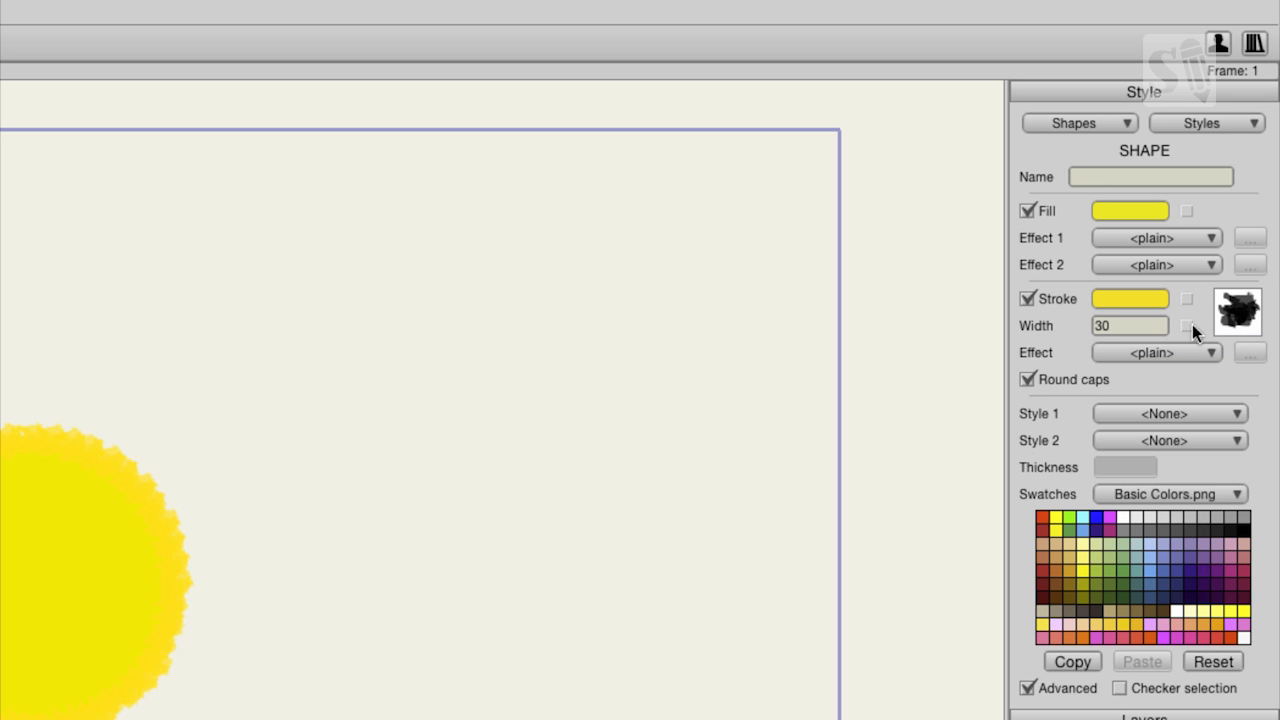
left_click(1237, 311)
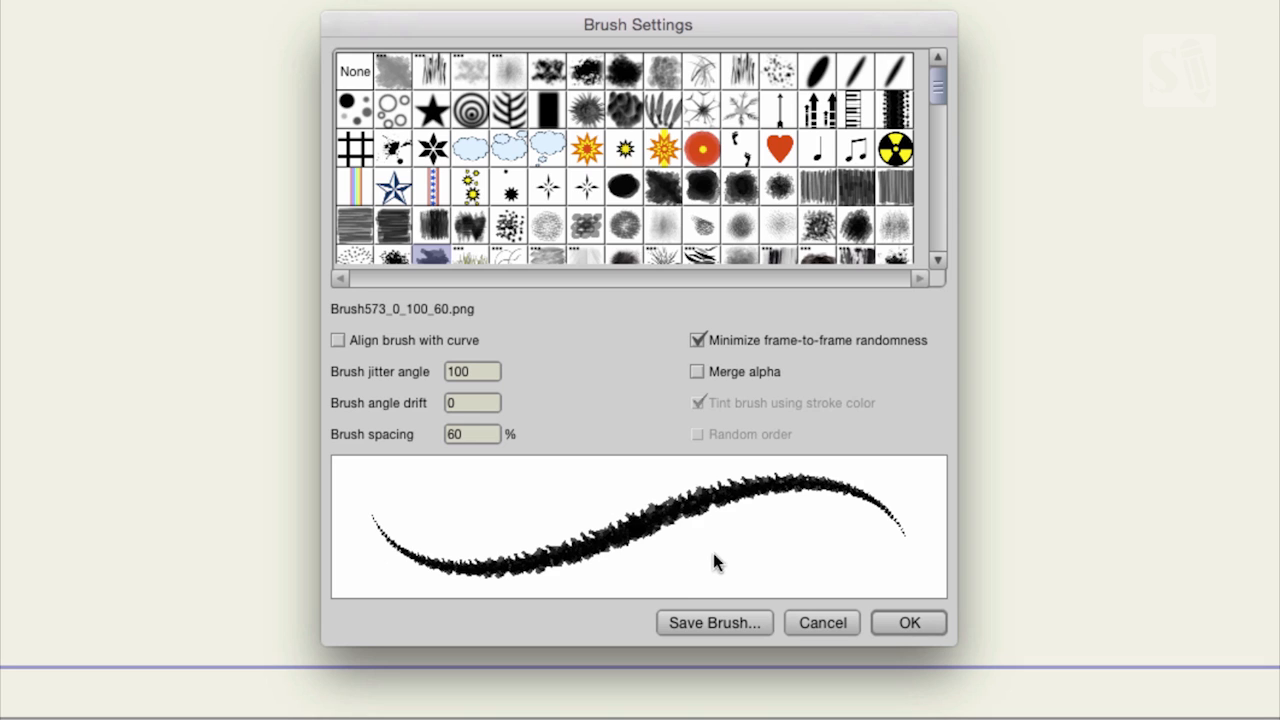
mouse_move(712, 530)
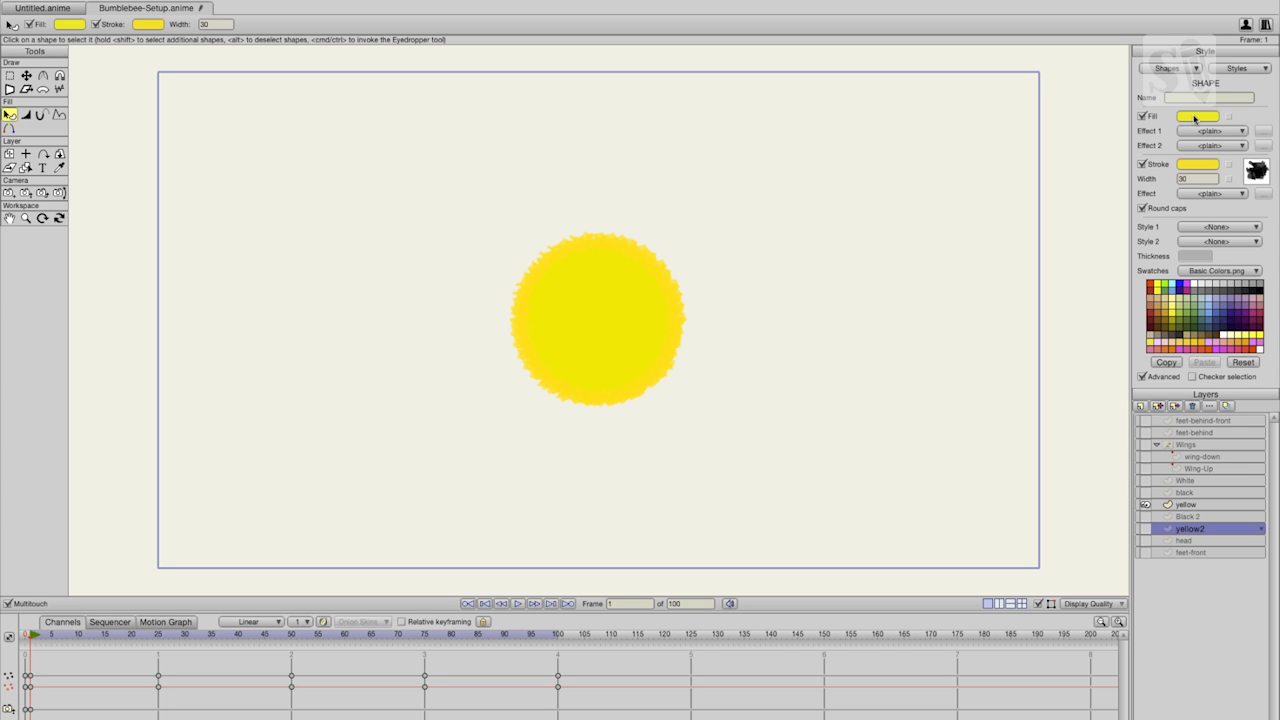
mouse_move(1196, 576)
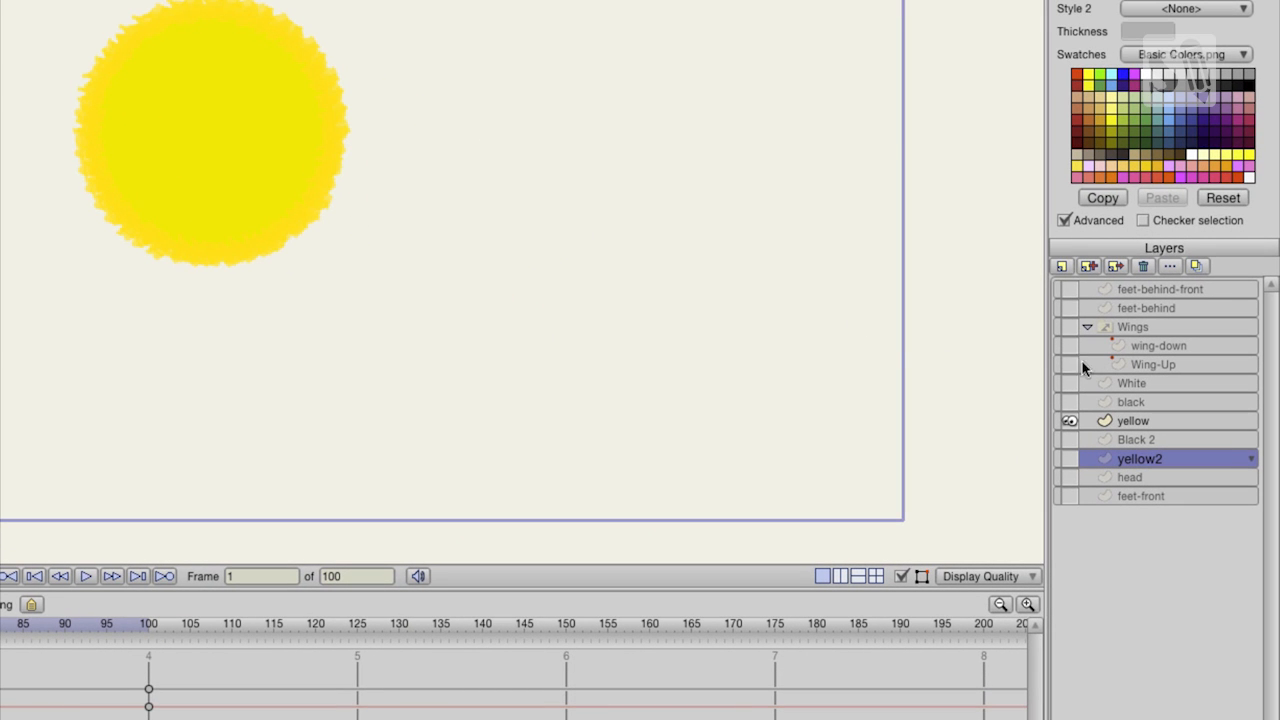
Turn the black, White, yellow and Black 2 layers back on to show the striped body and white eye.
left_click(1069, 401)
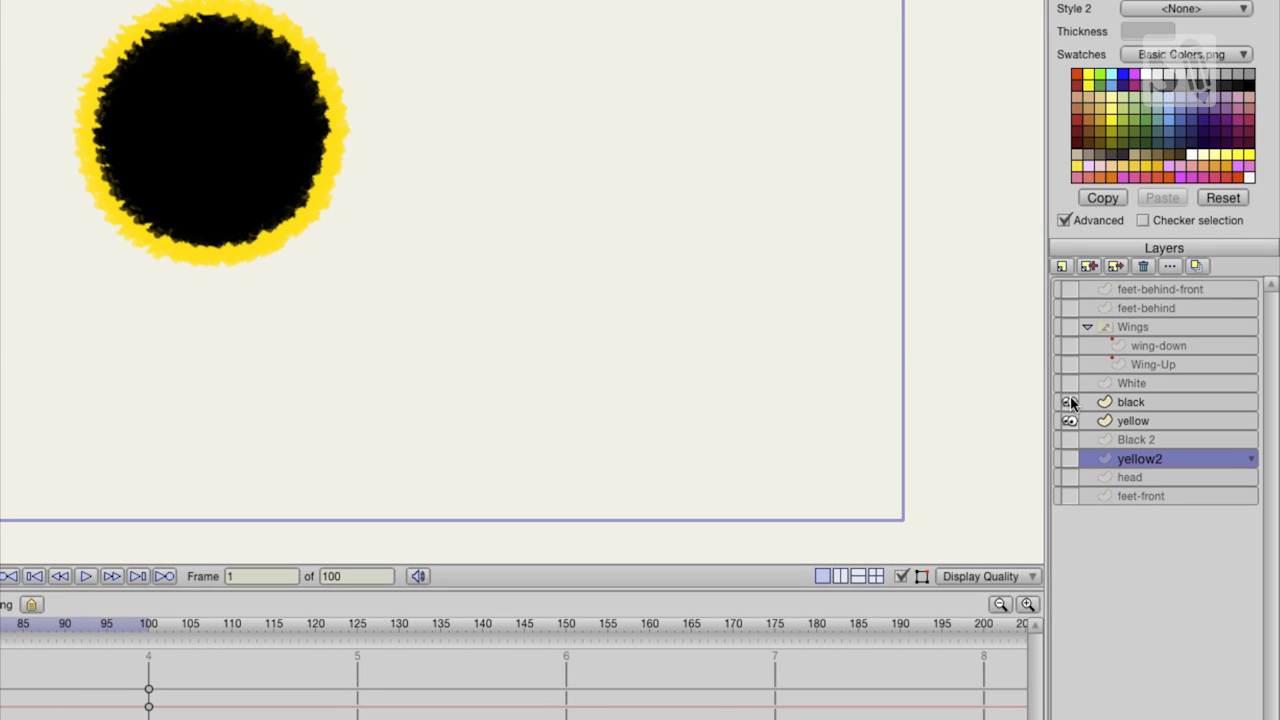
left_click(1069, 420)
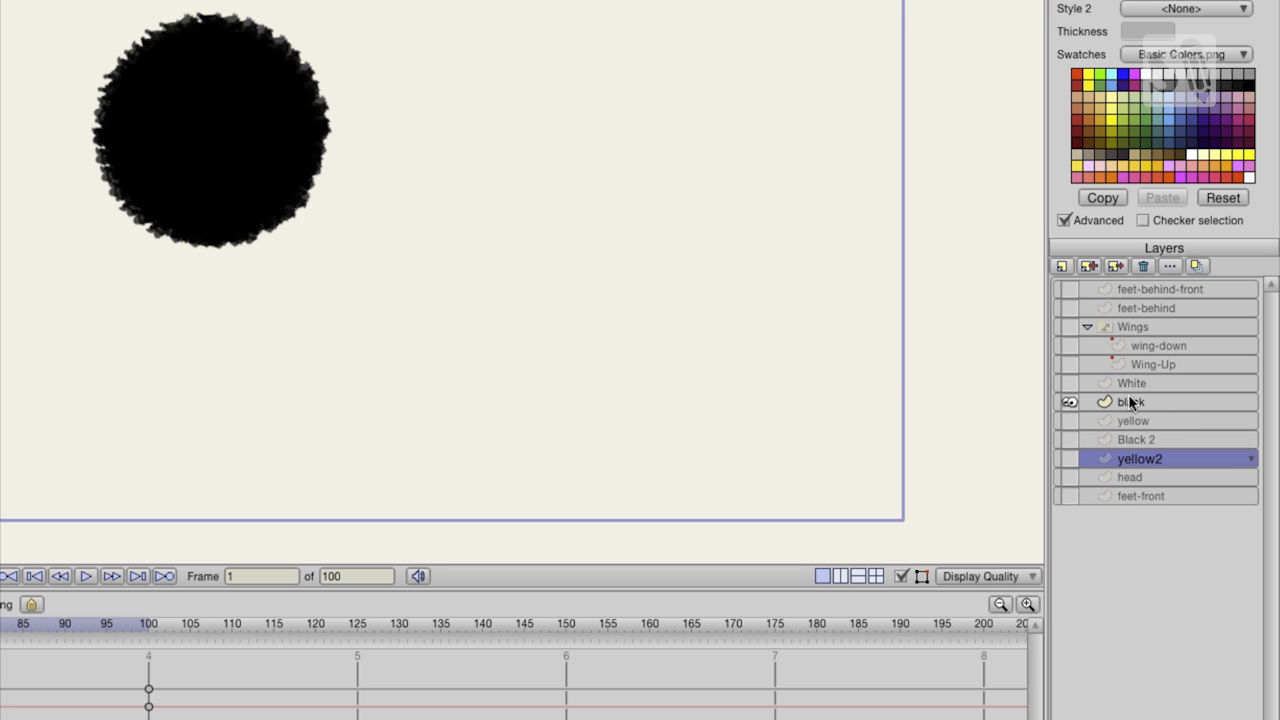
mouse_move(1045, 363)
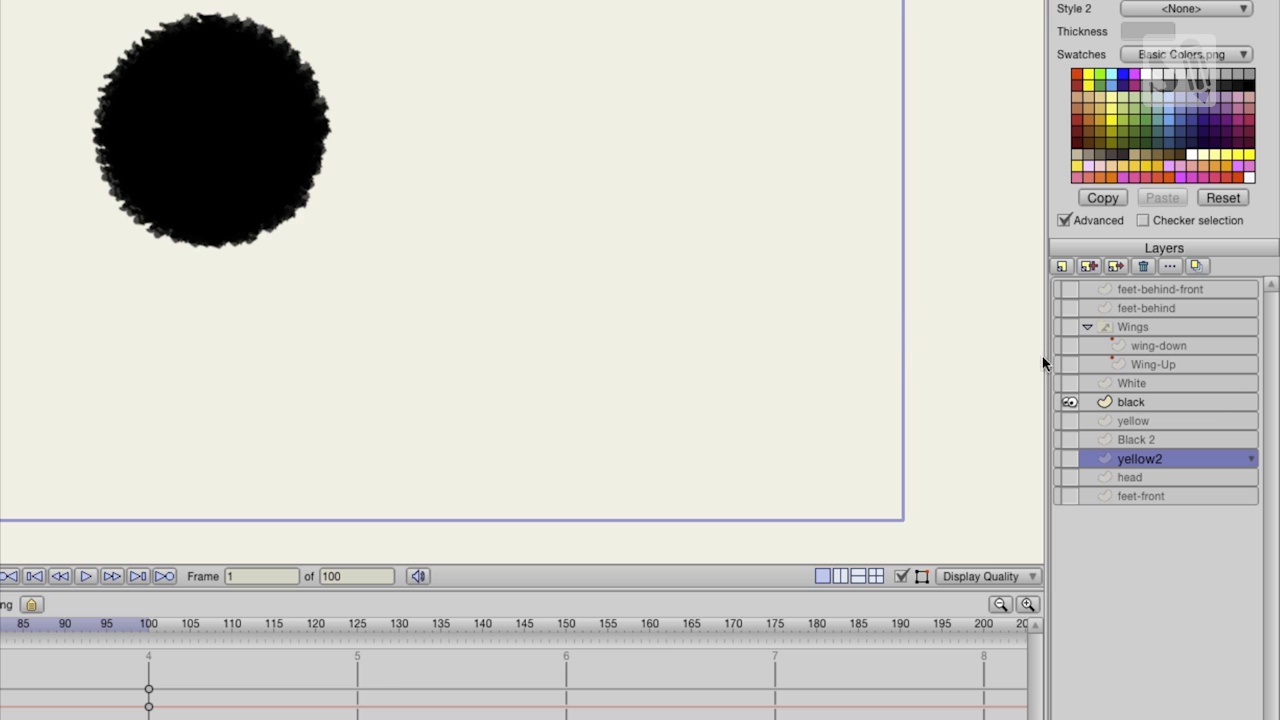
mouse_move(1078, 390)
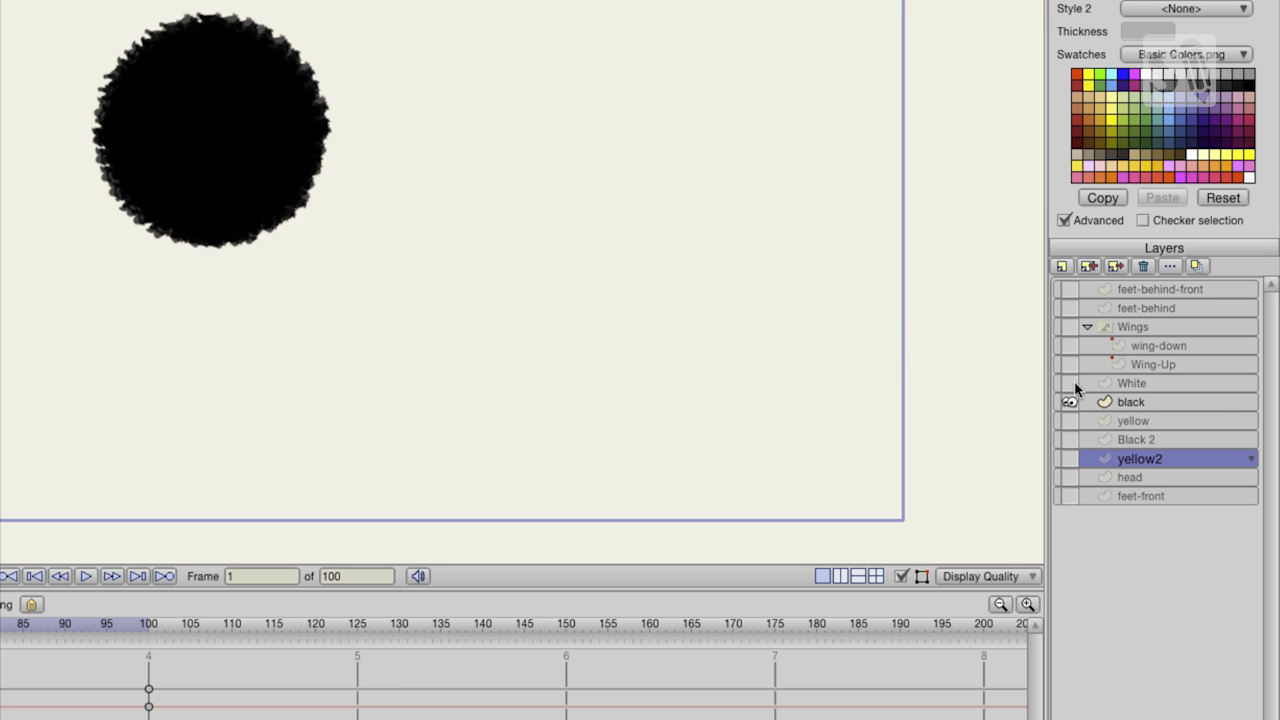
left_click(1069, 382)
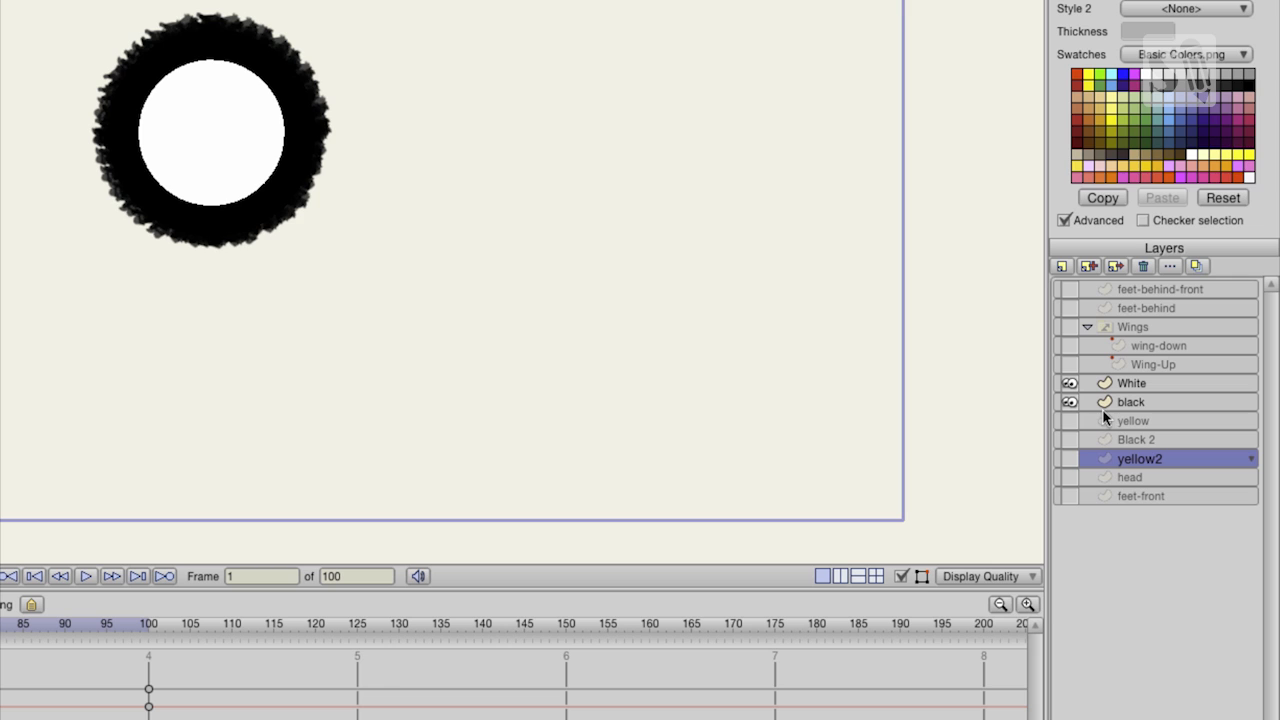
left_click(1069, 420)
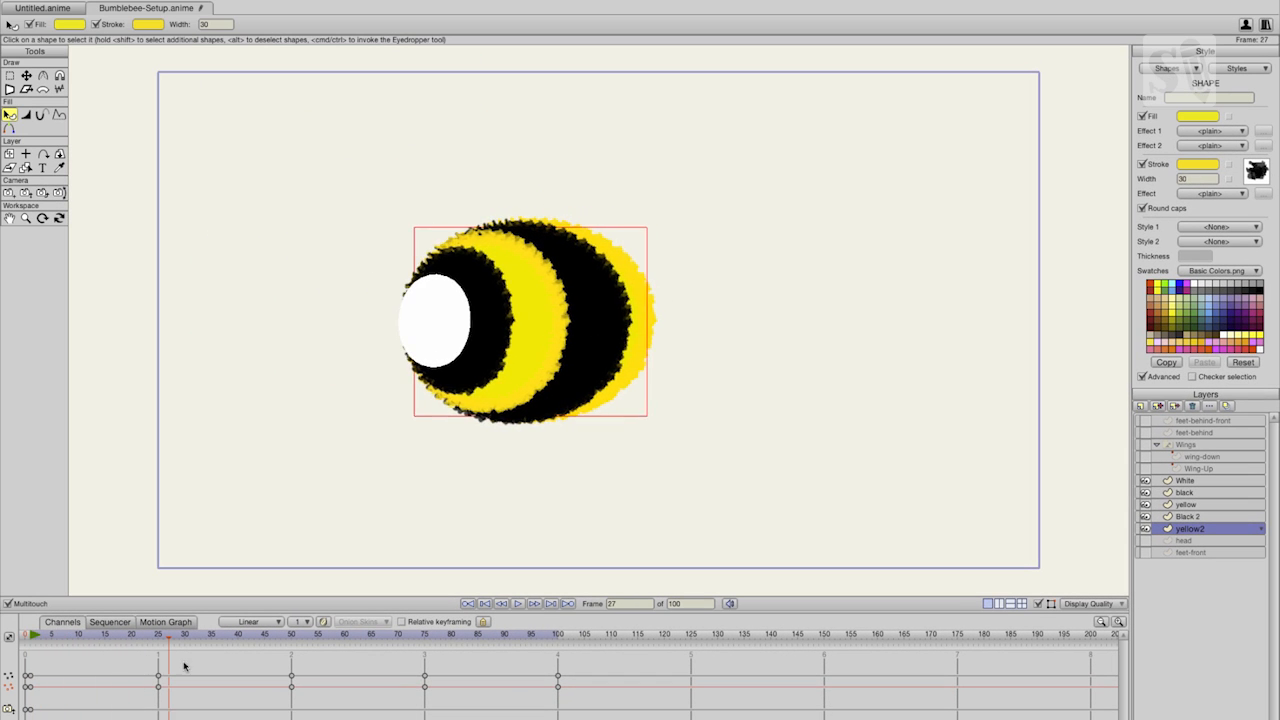
Hide the stripe and eye layers, then view the body circle at frames 45, 76, 100 and 88.
left_click(493, 634)
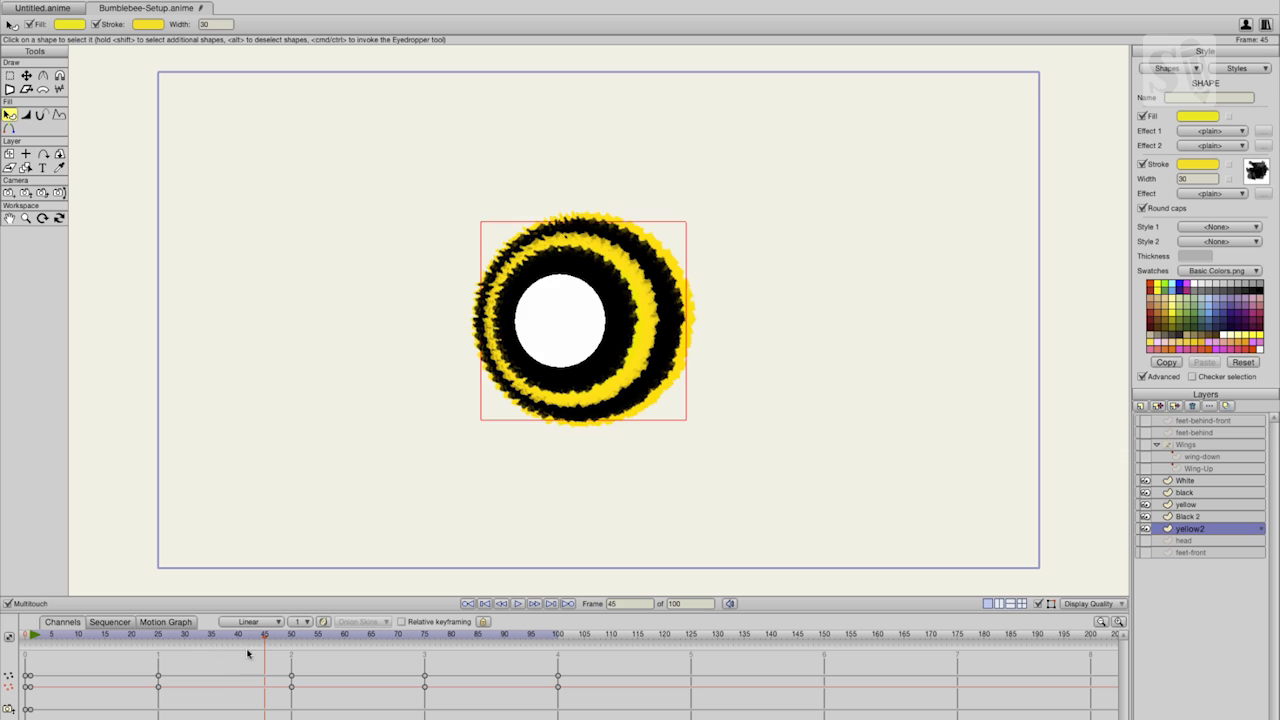
left_click(185, 635)
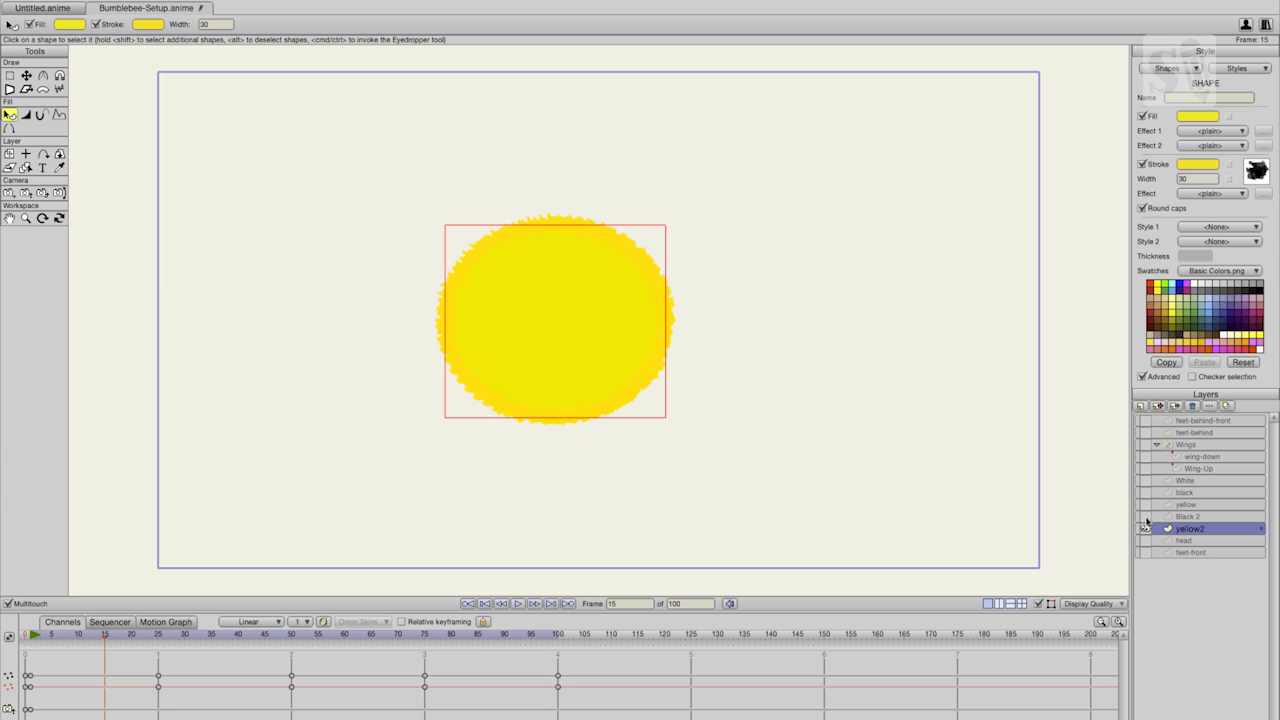
mouse_move(193, 645)
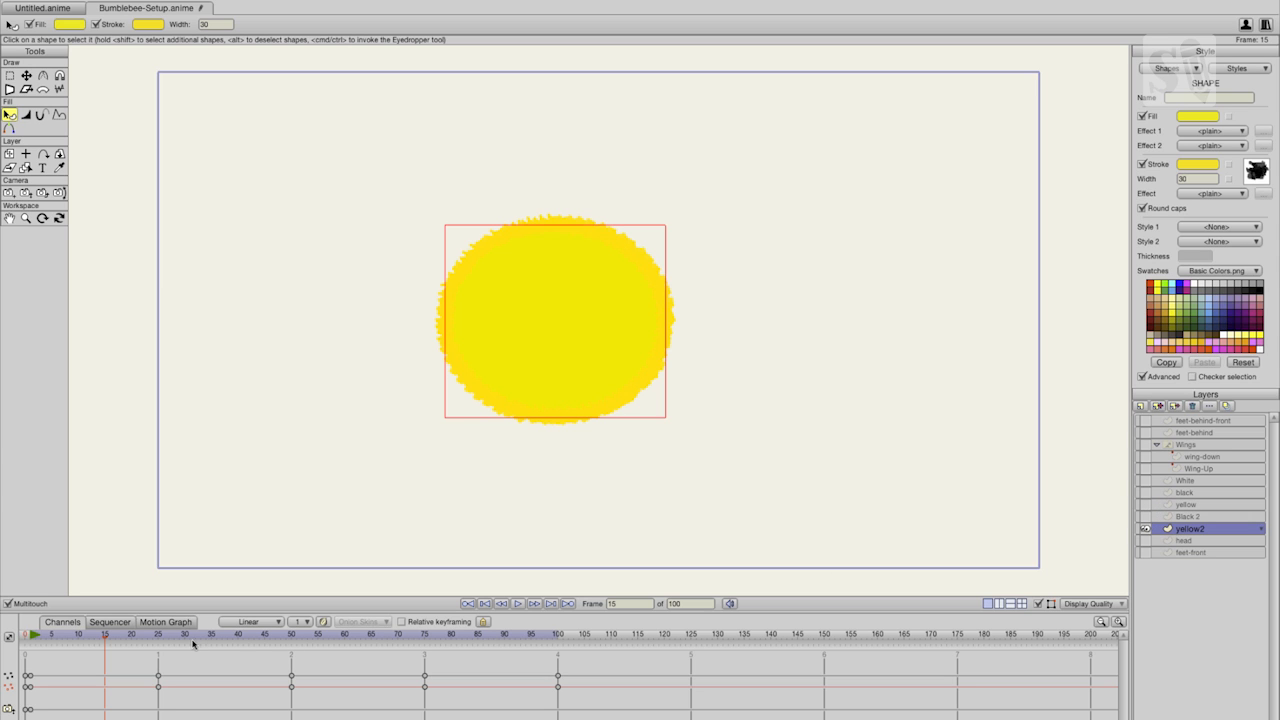
left_click(158, 635)
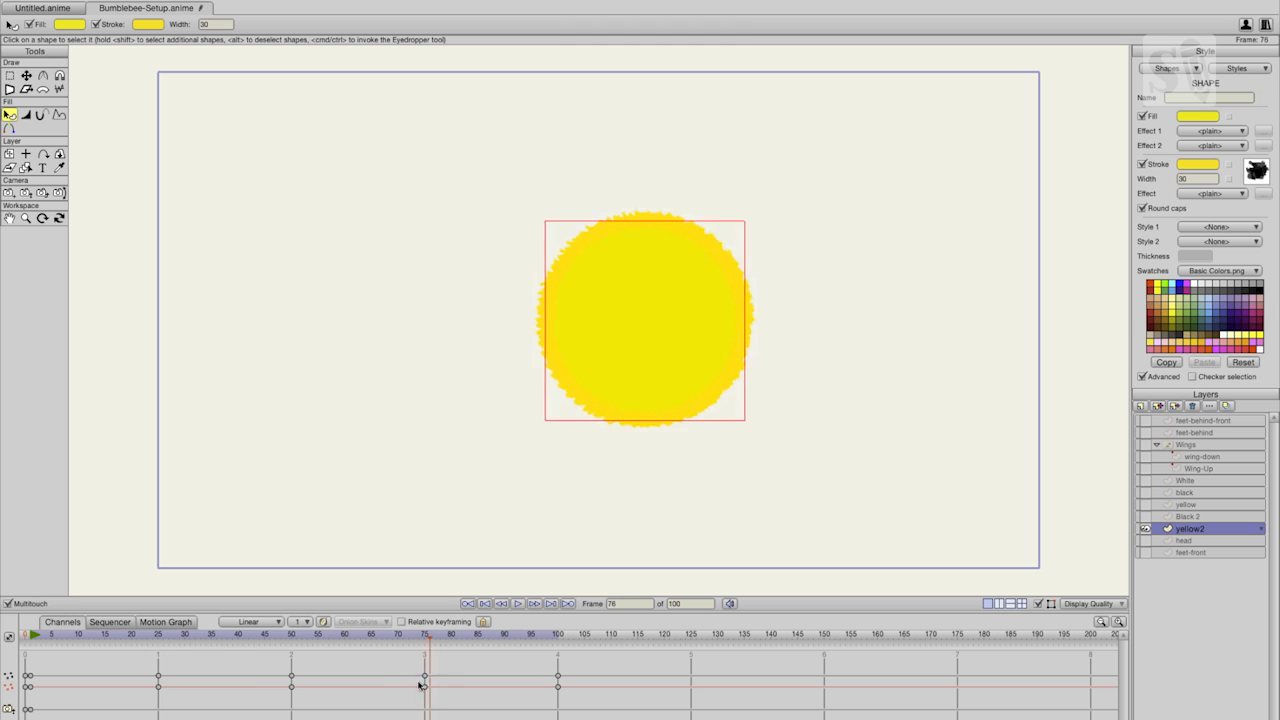
left_click(100, 634)
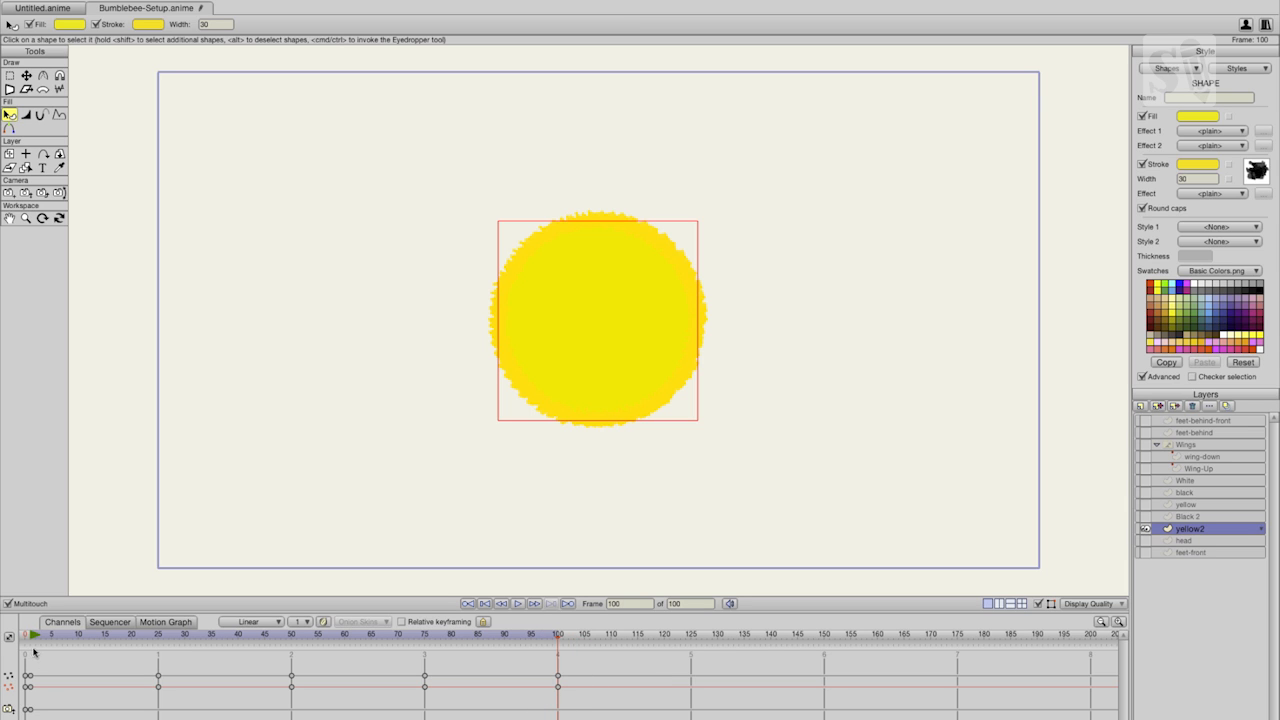
left_click(26, 635)
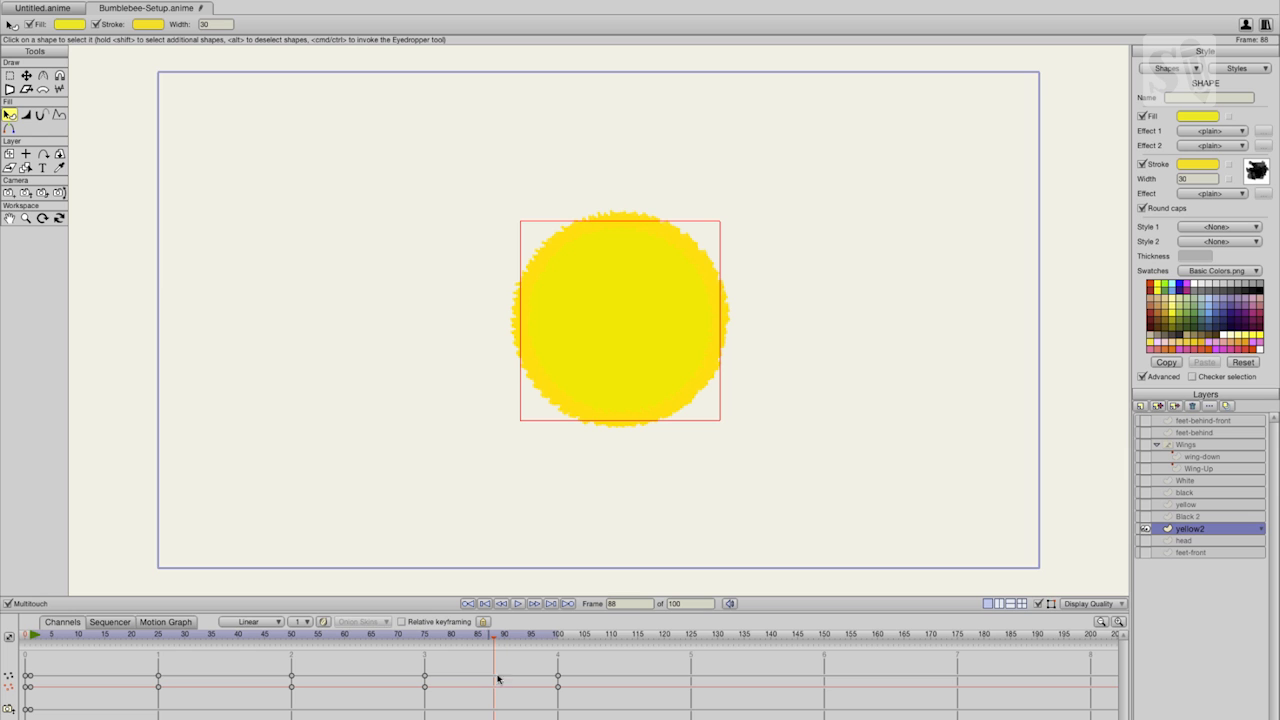
Show the Black 2 and yellow layers and scrub to frame 69 of the body turn.
left_click(1167, 516)
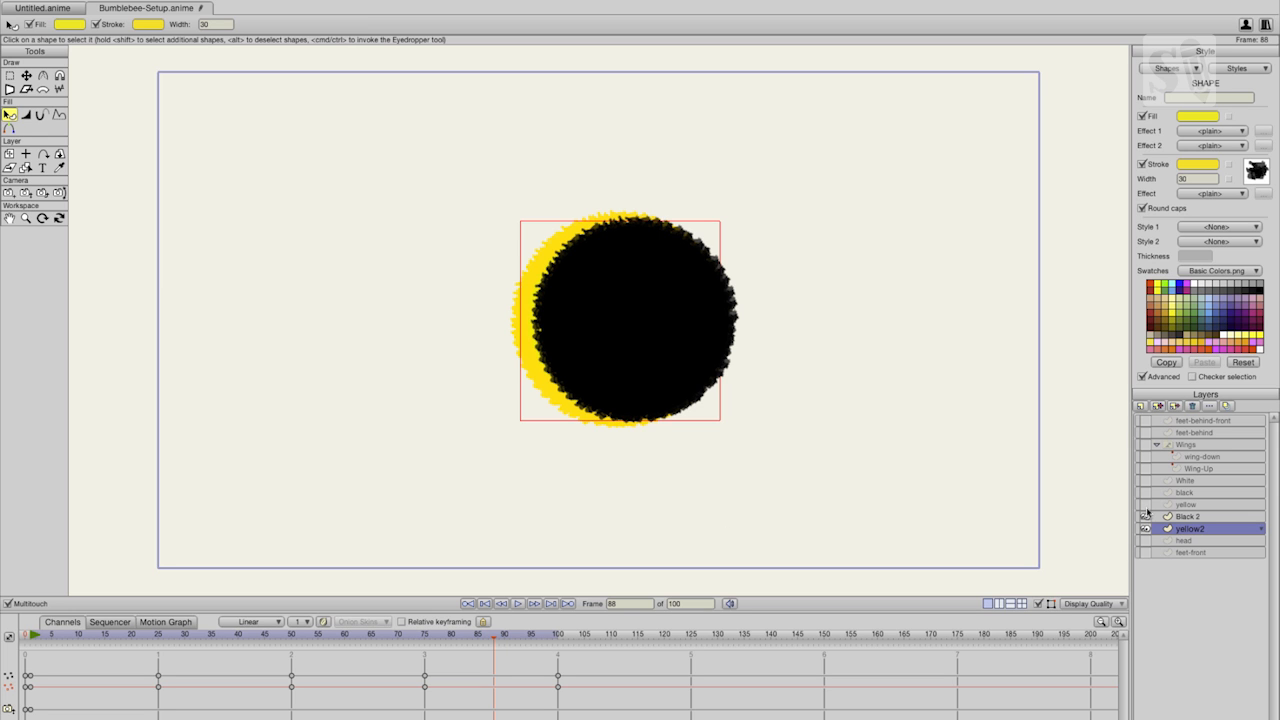
left_click(75, 634)
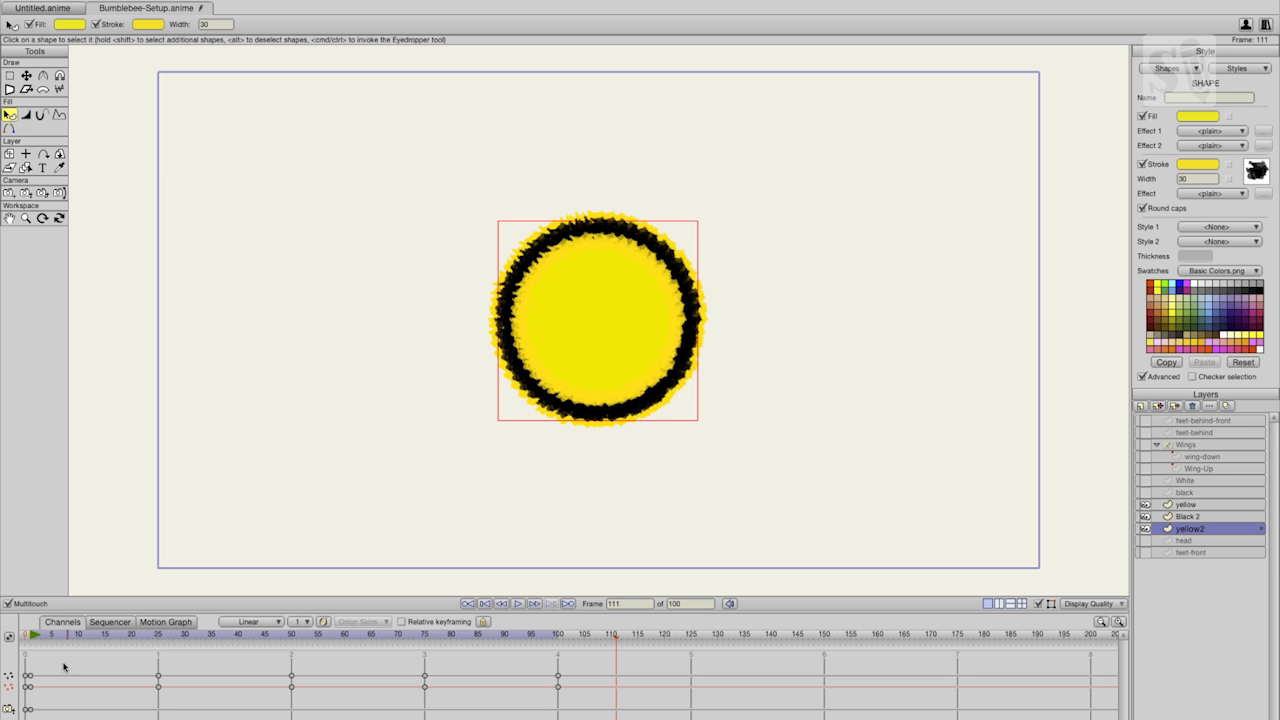
left_click(130, 634)
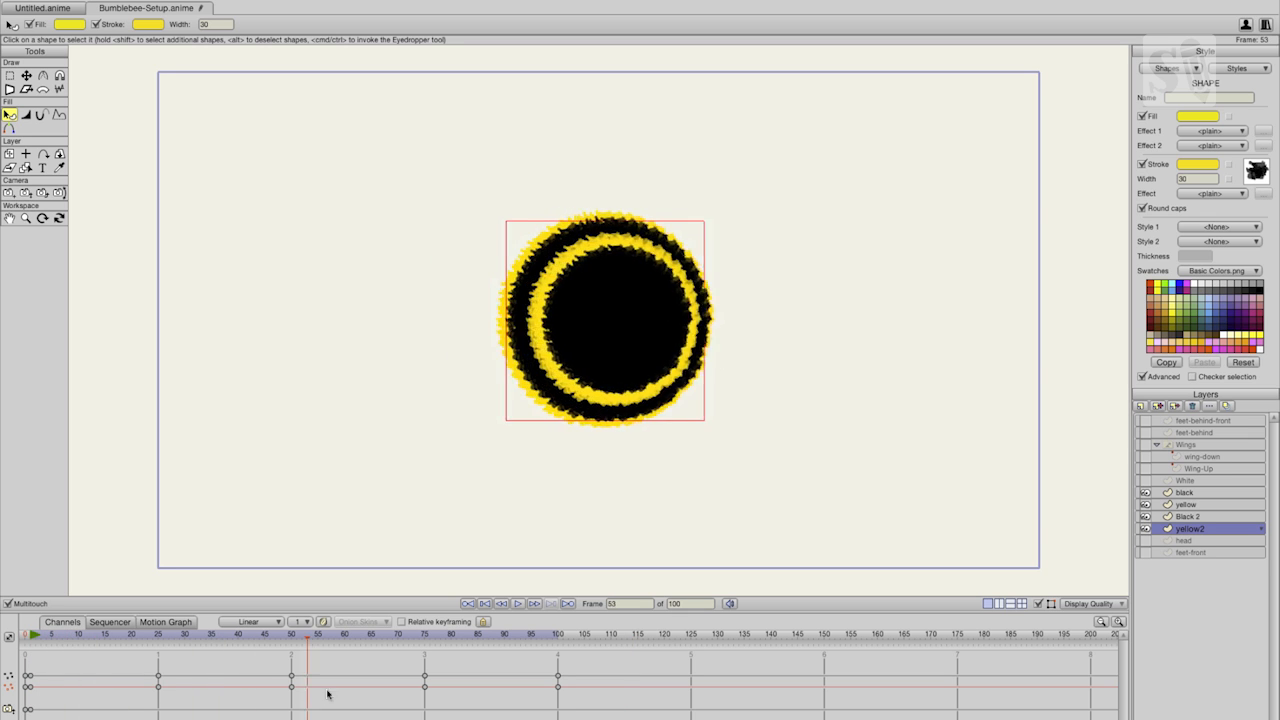
left_click(211, 635)
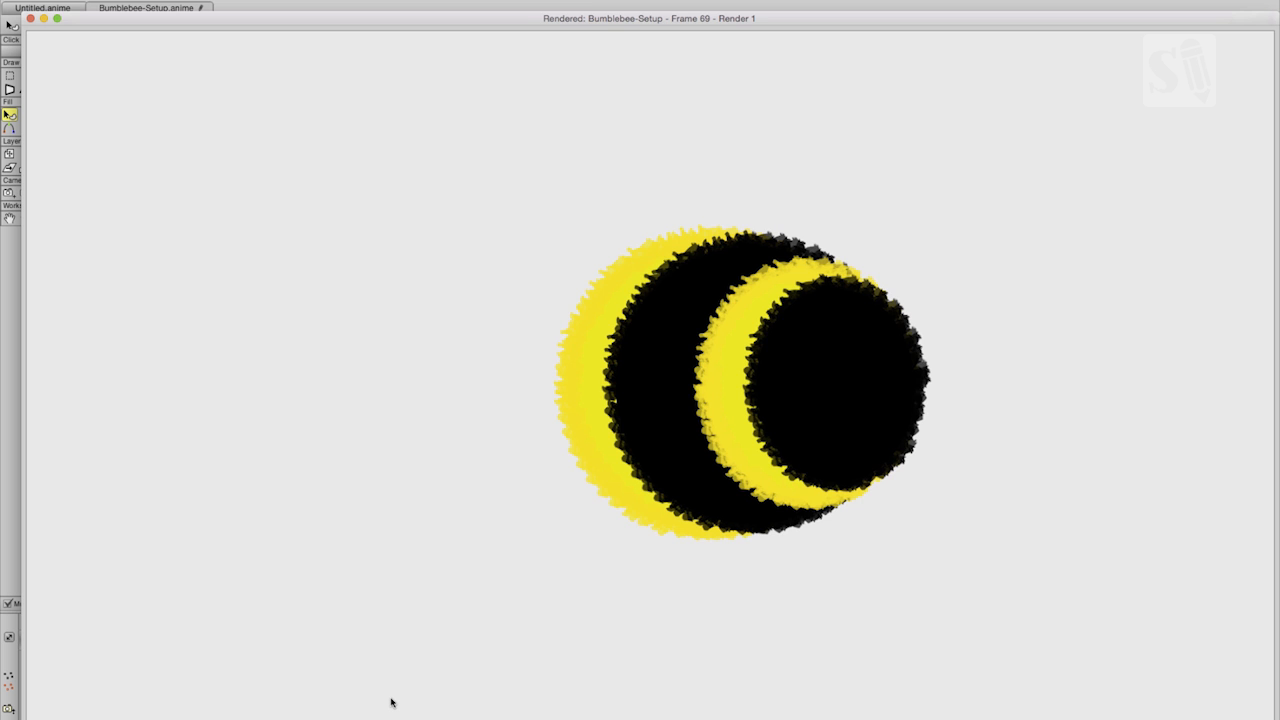
mouse_move(604, 577)
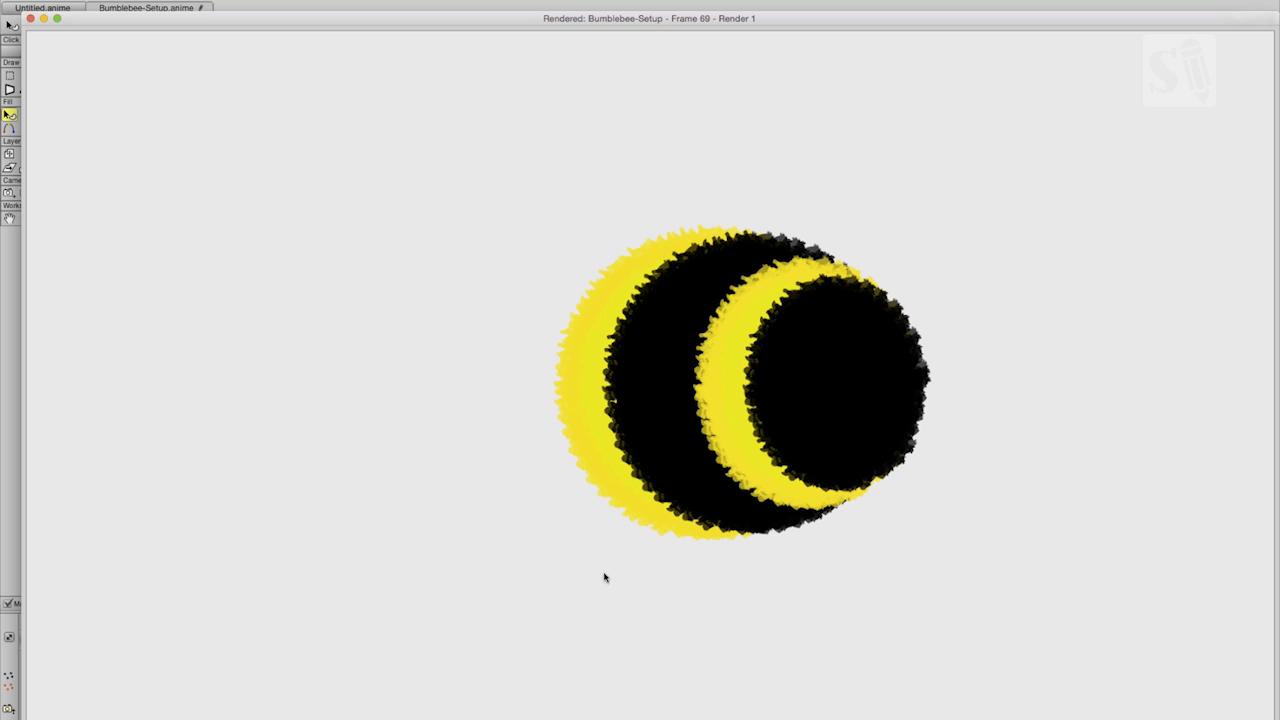
mouse_move(240, 263)
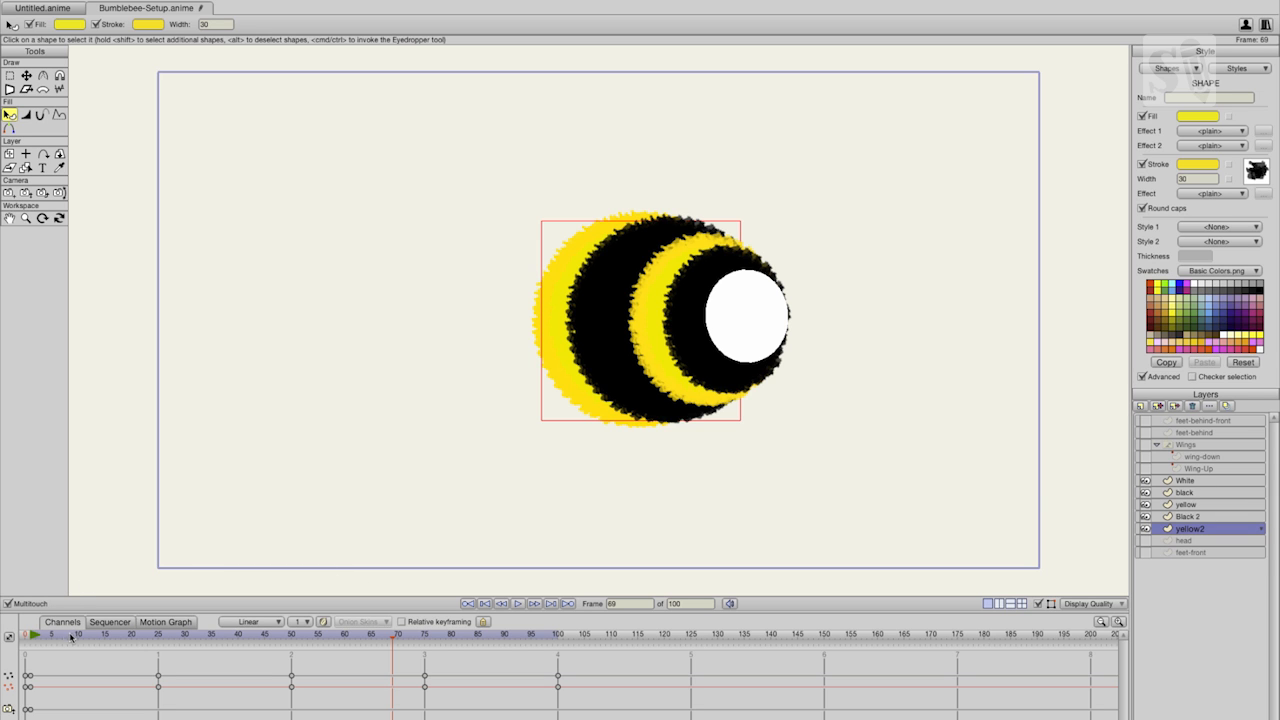
Scrub early, later and starting frames to view the bee body facing left and front.
left_click(130, 633)
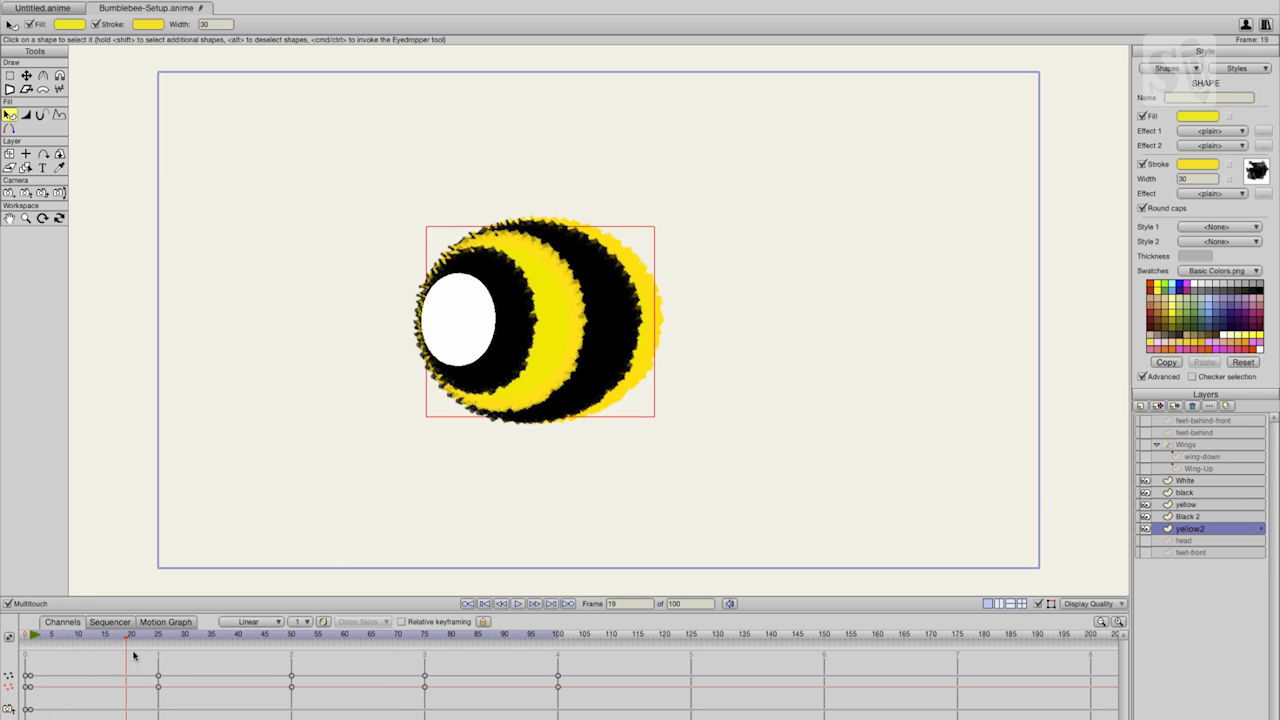
left_click(407, 633)
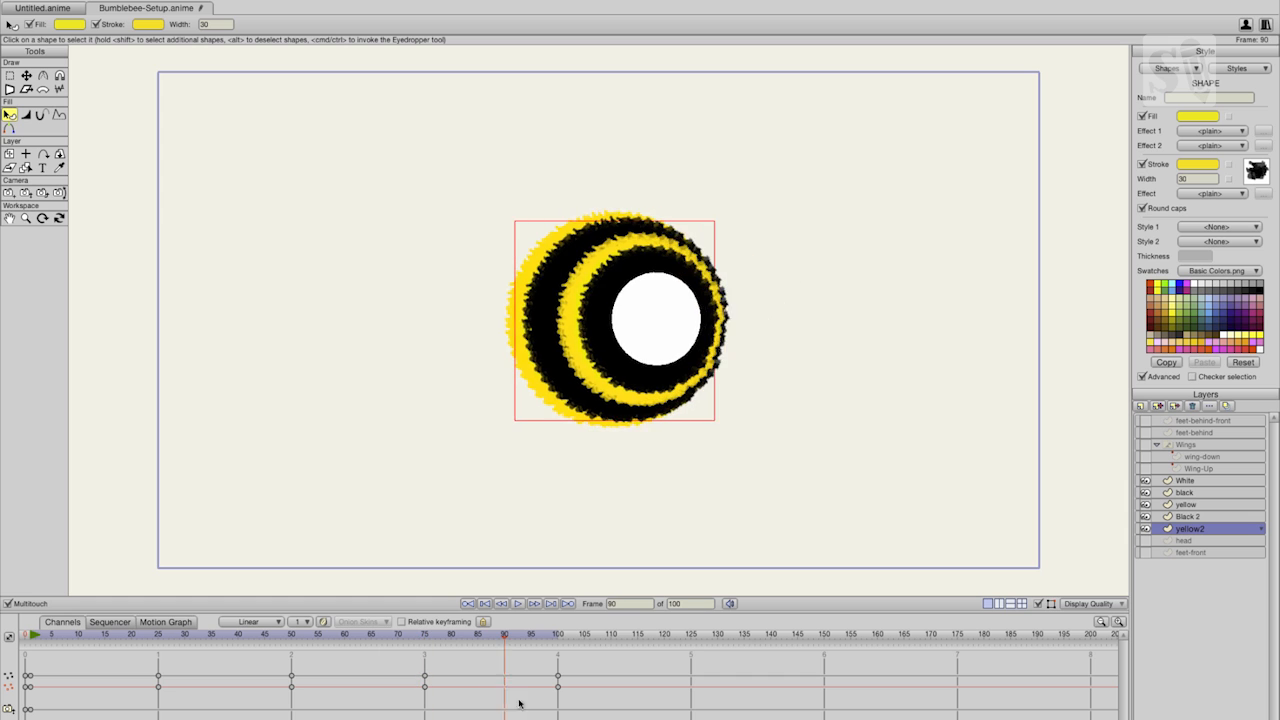
left_click(36, 634)
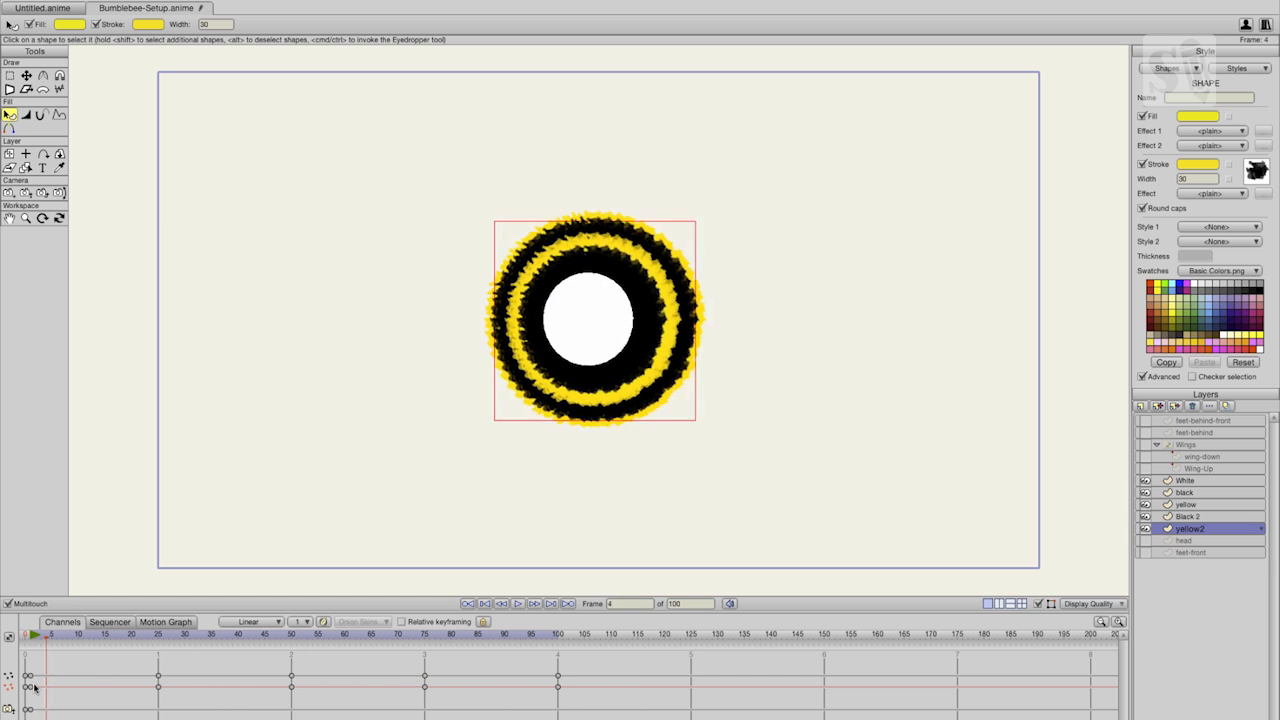
left_click(318, 635)
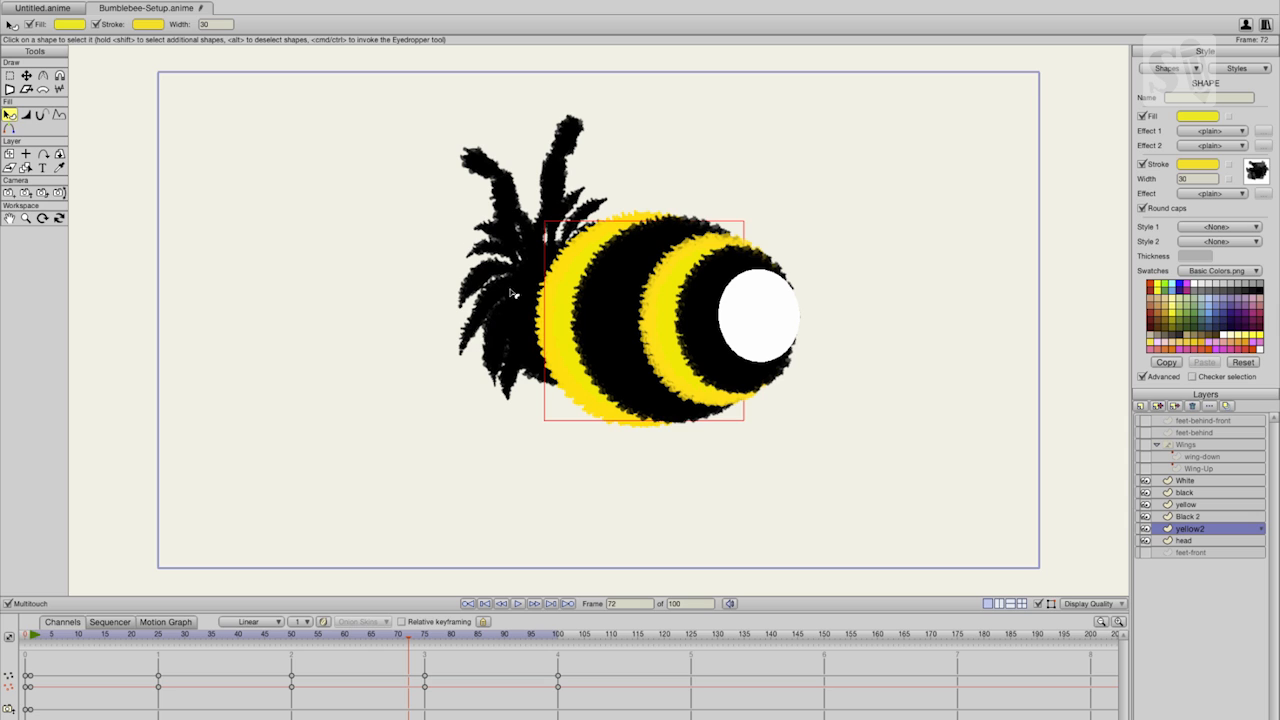
mouse_move(869, 565)
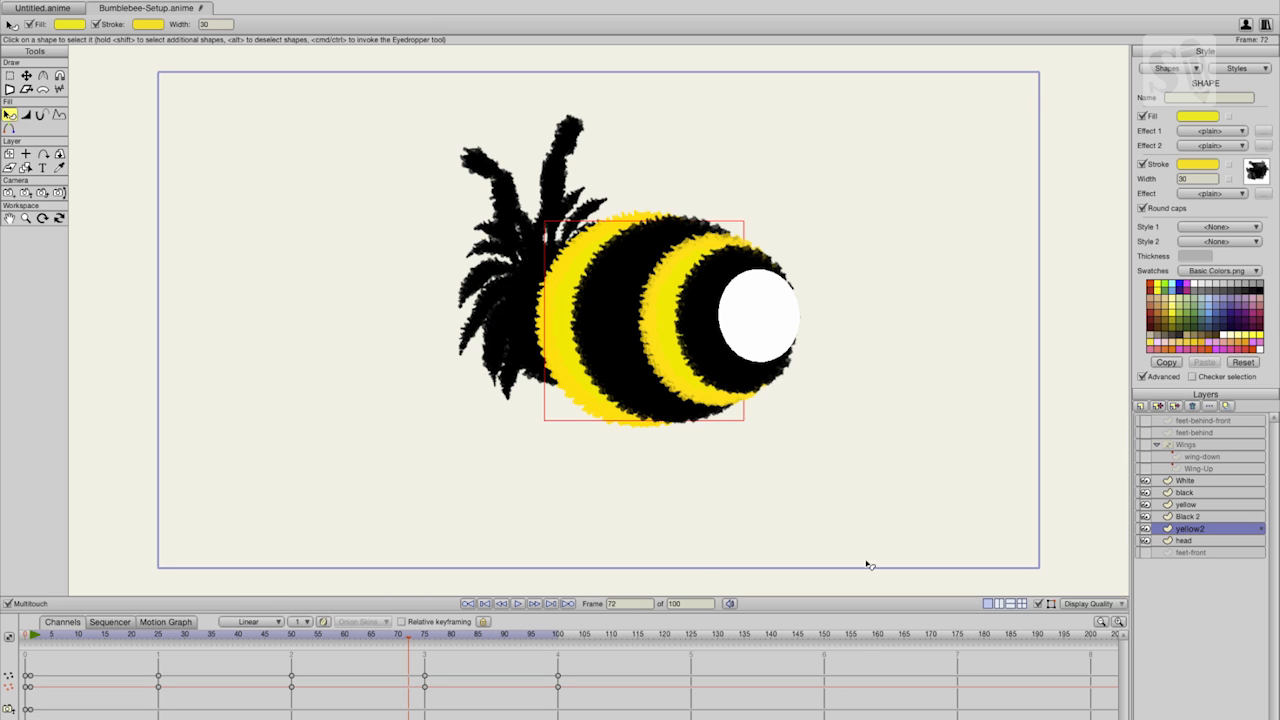
Select the head layer's black antennae shape and check it at an earlier frame.
left_click(1184, 540)
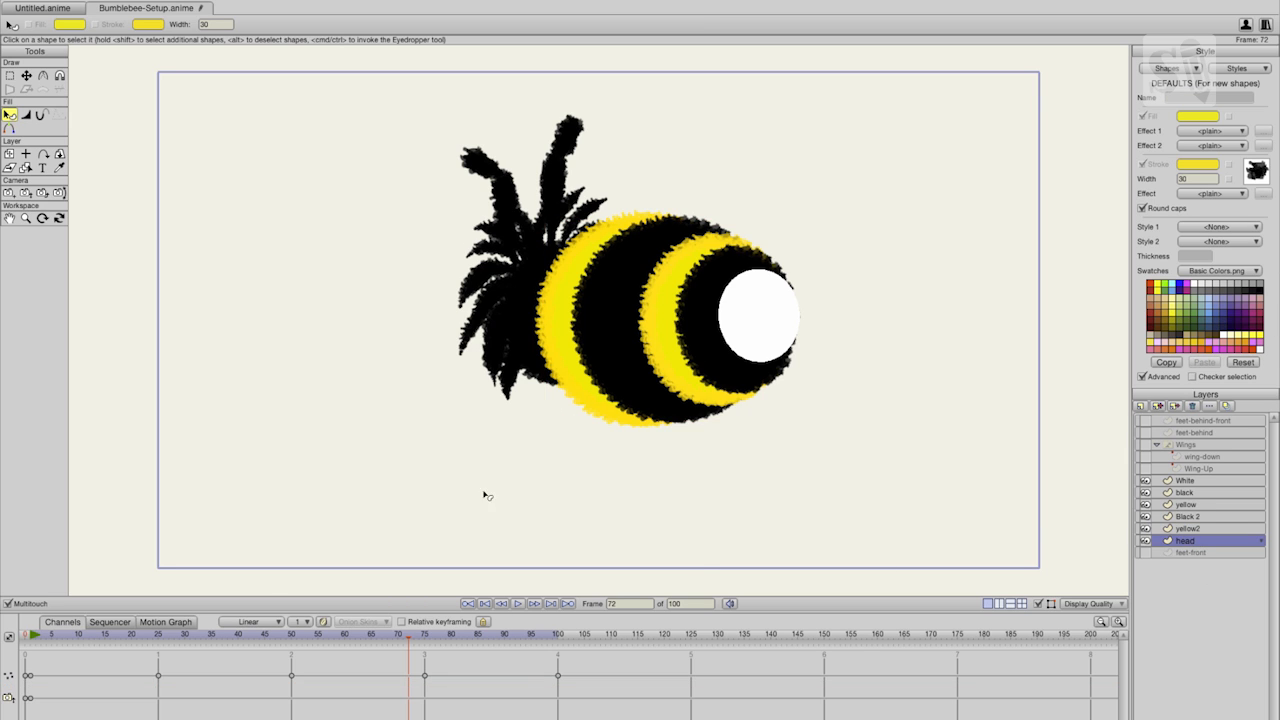
mouse_move(513, 232)
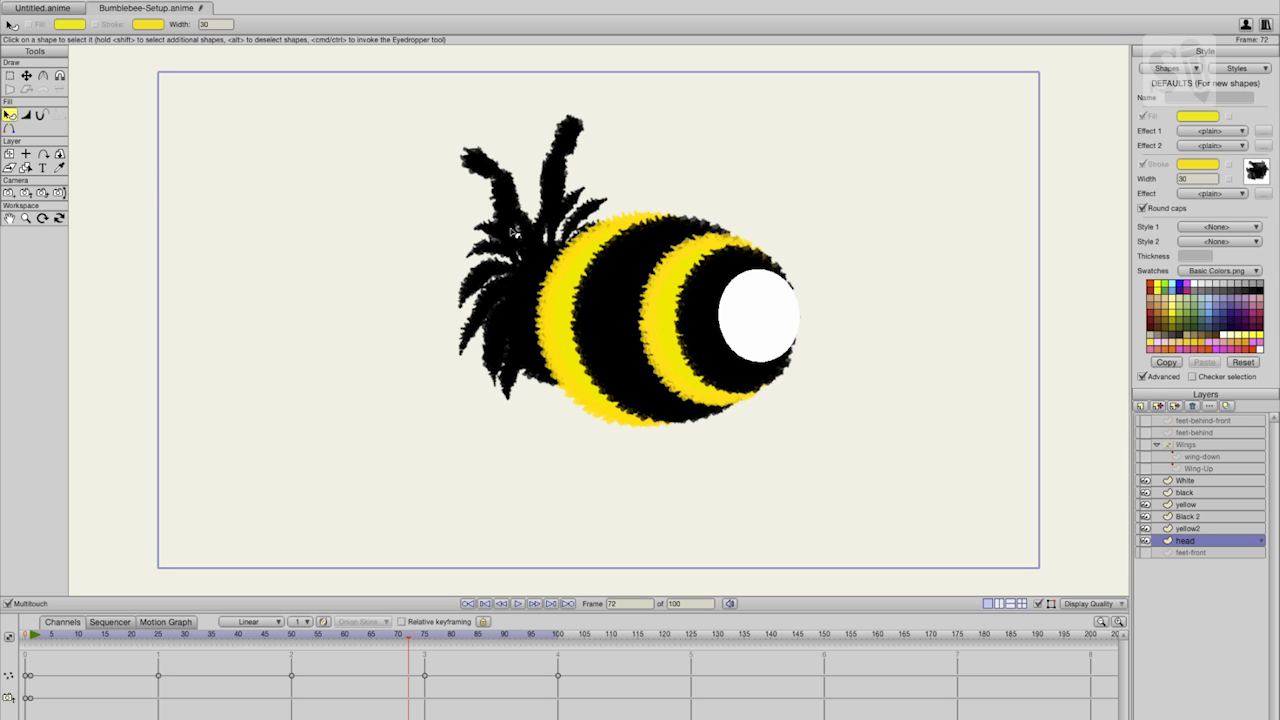
left_click(515, 230)
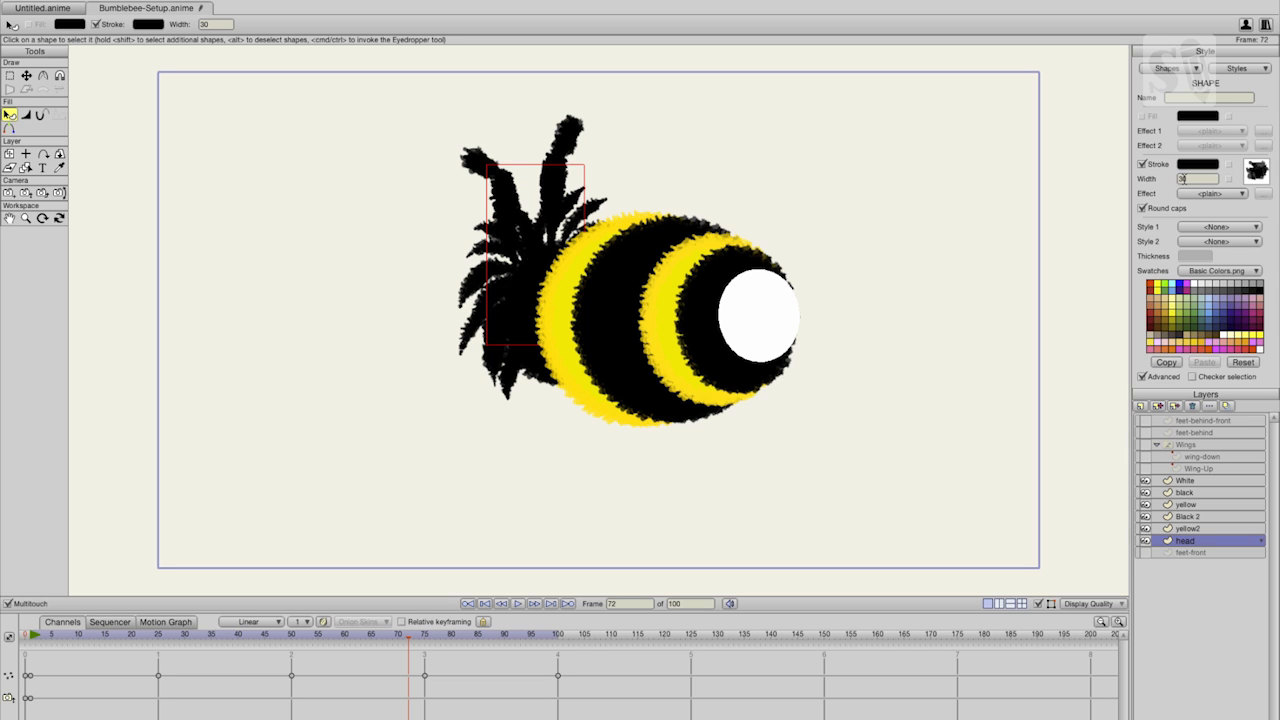
mouse_move(504, 228)
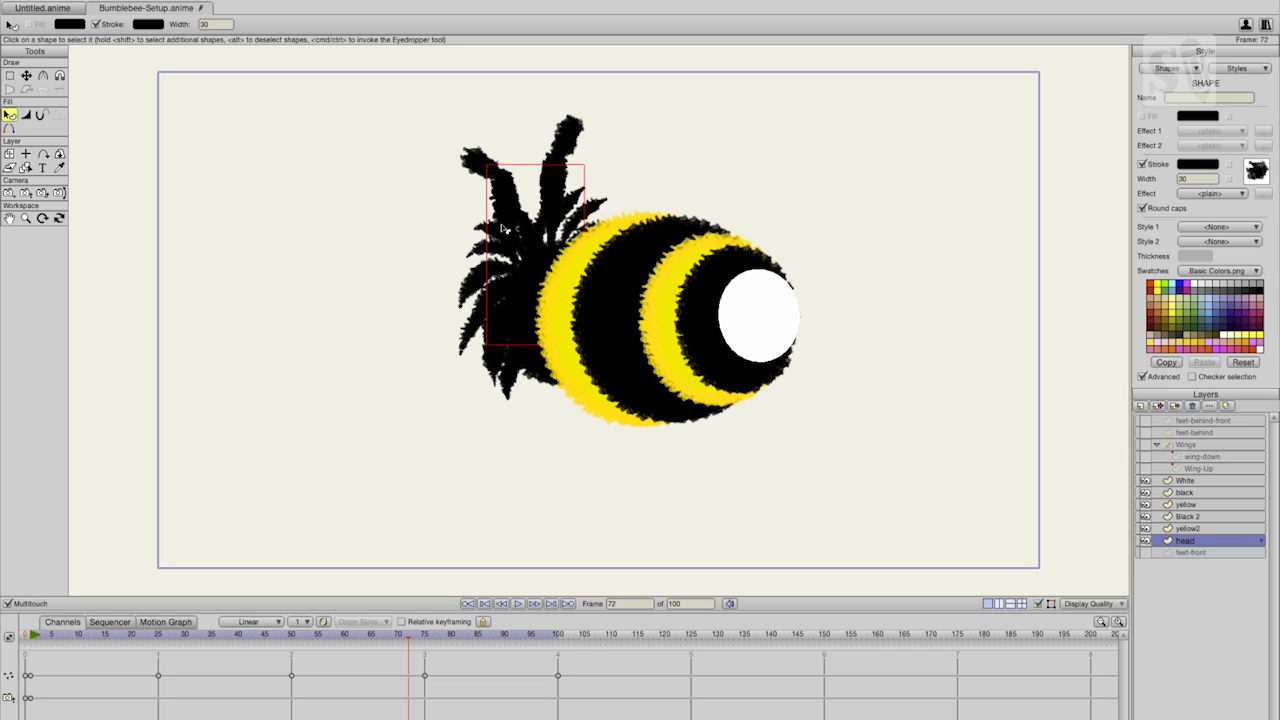
mouse_move(517, 437)
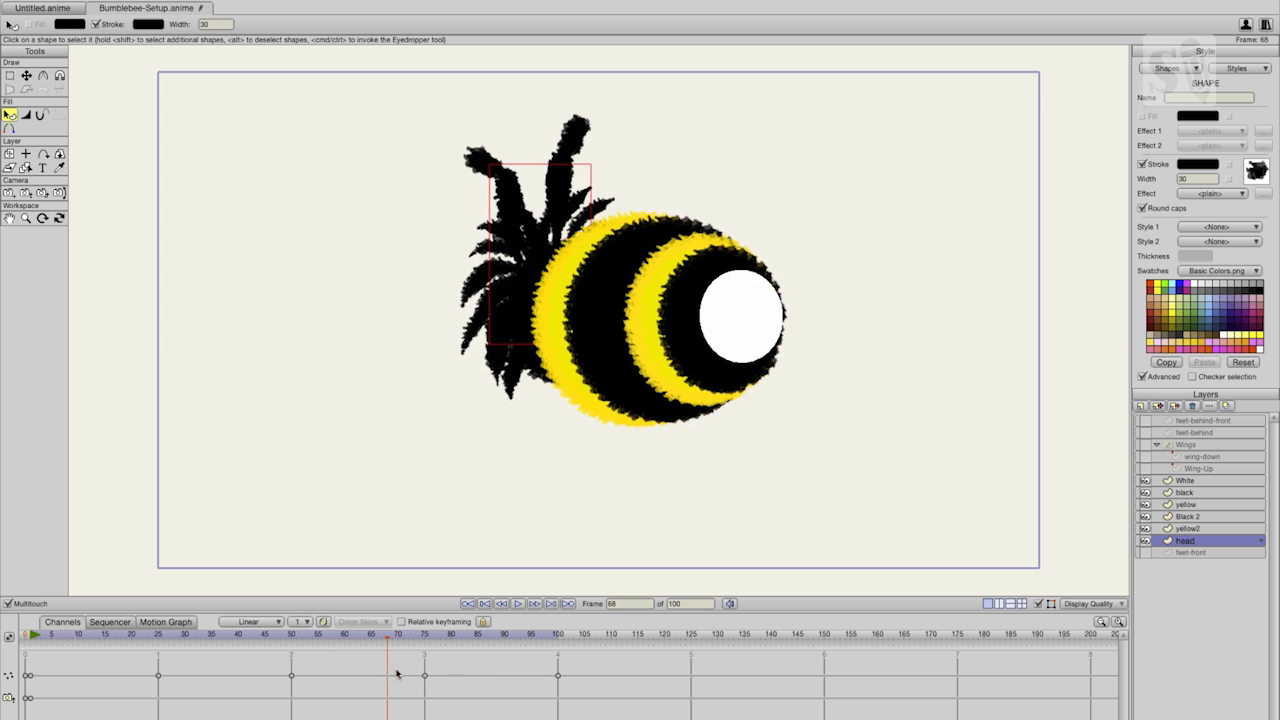
left_click(557, 634)
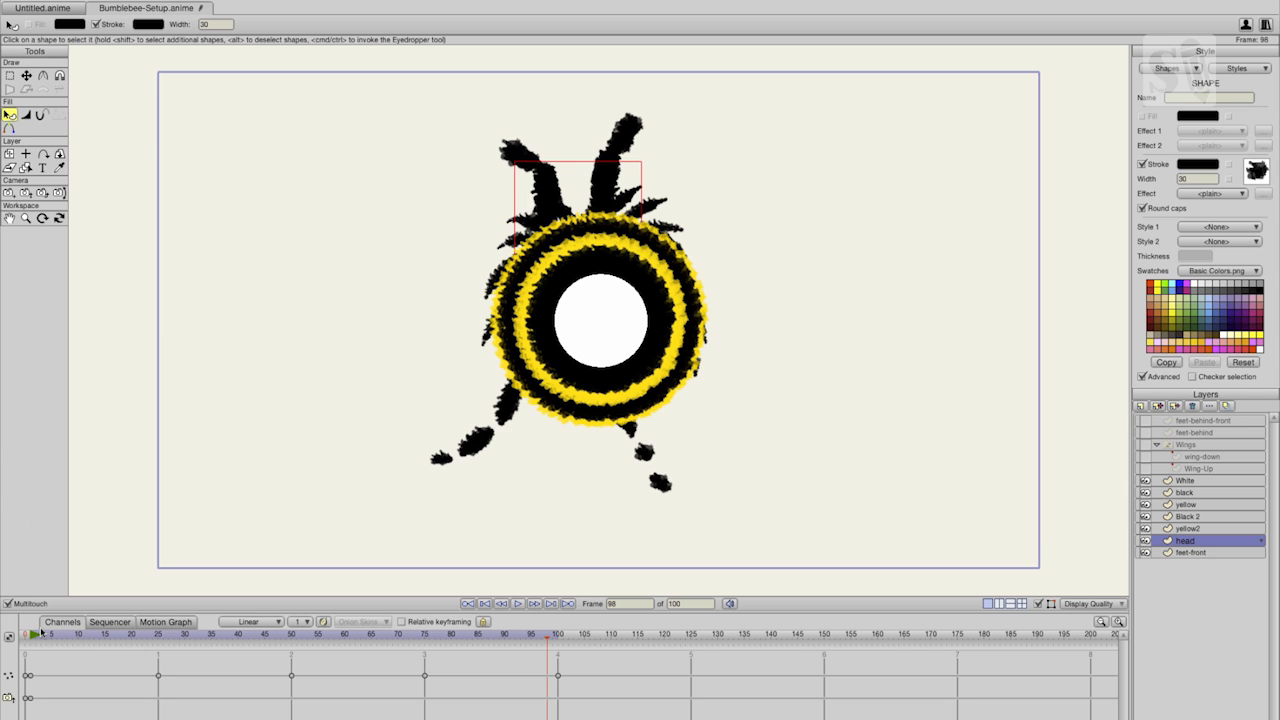
Show the feet-behind-front legs and scrub frames, including frame 25, to watch the legs.
left_click(48, 634)
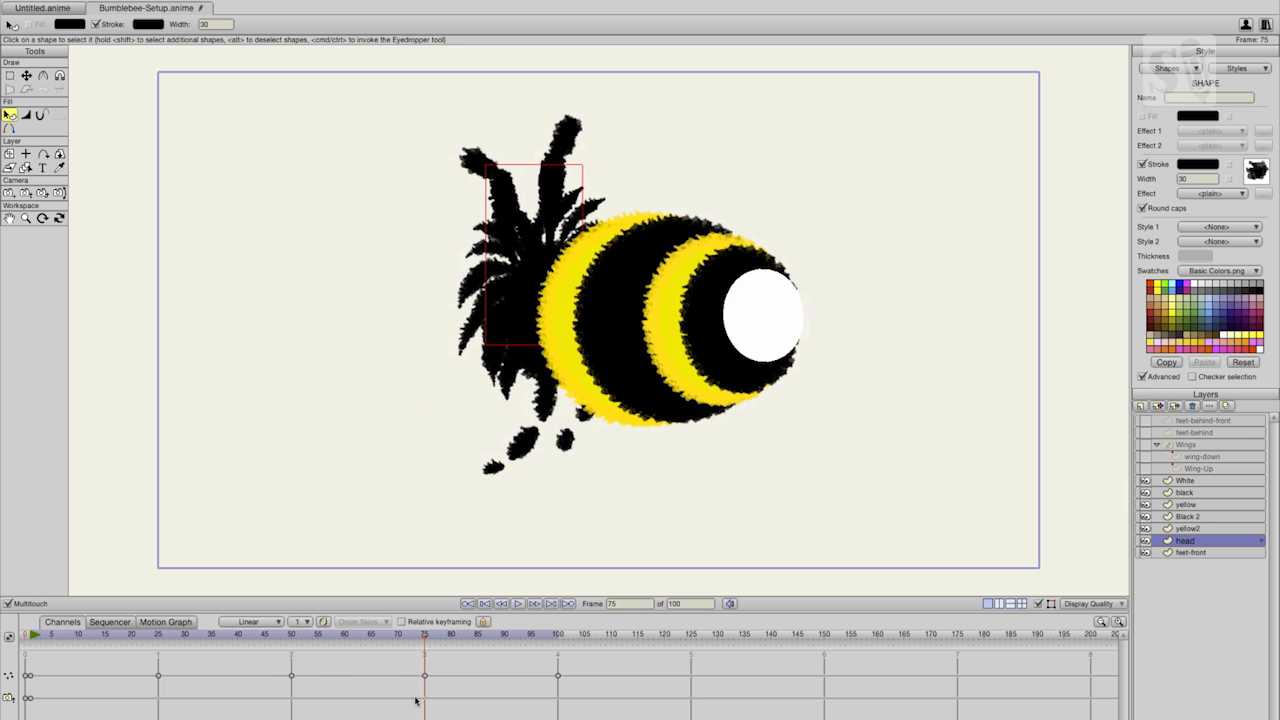
left_click(350, 634)
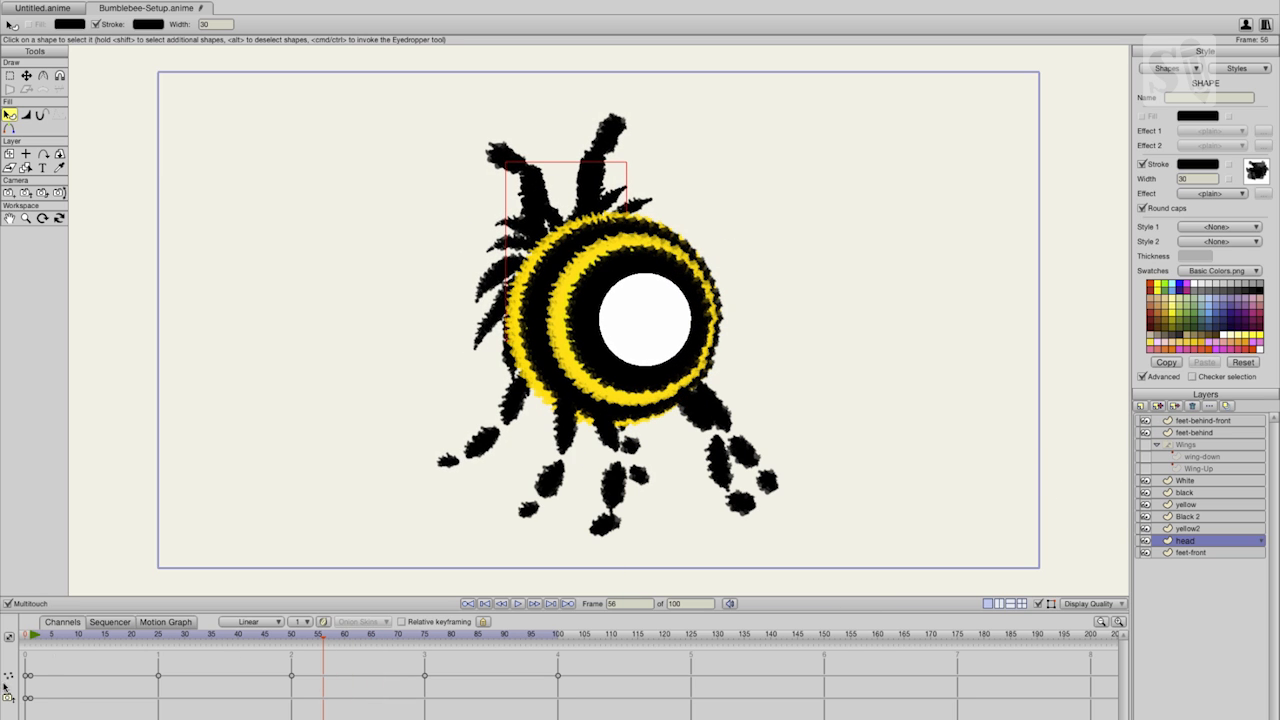
left_click(77, 634)
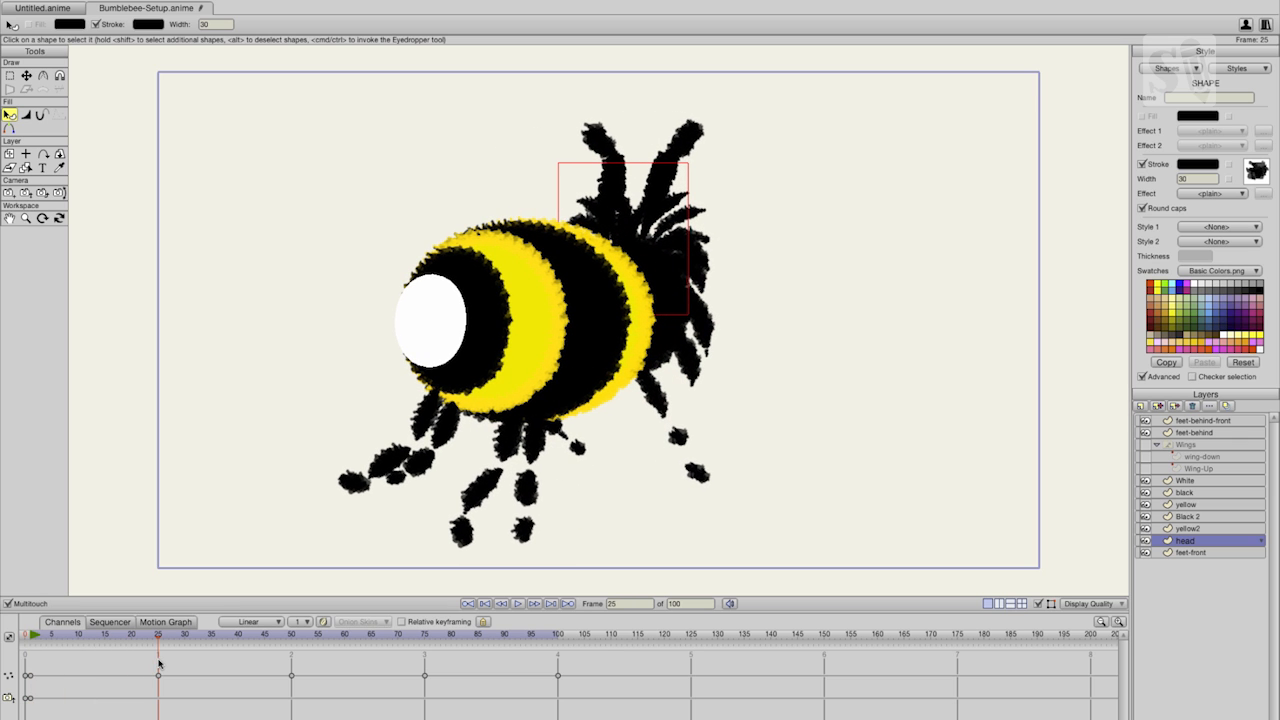
mouse_move(1277, 562)
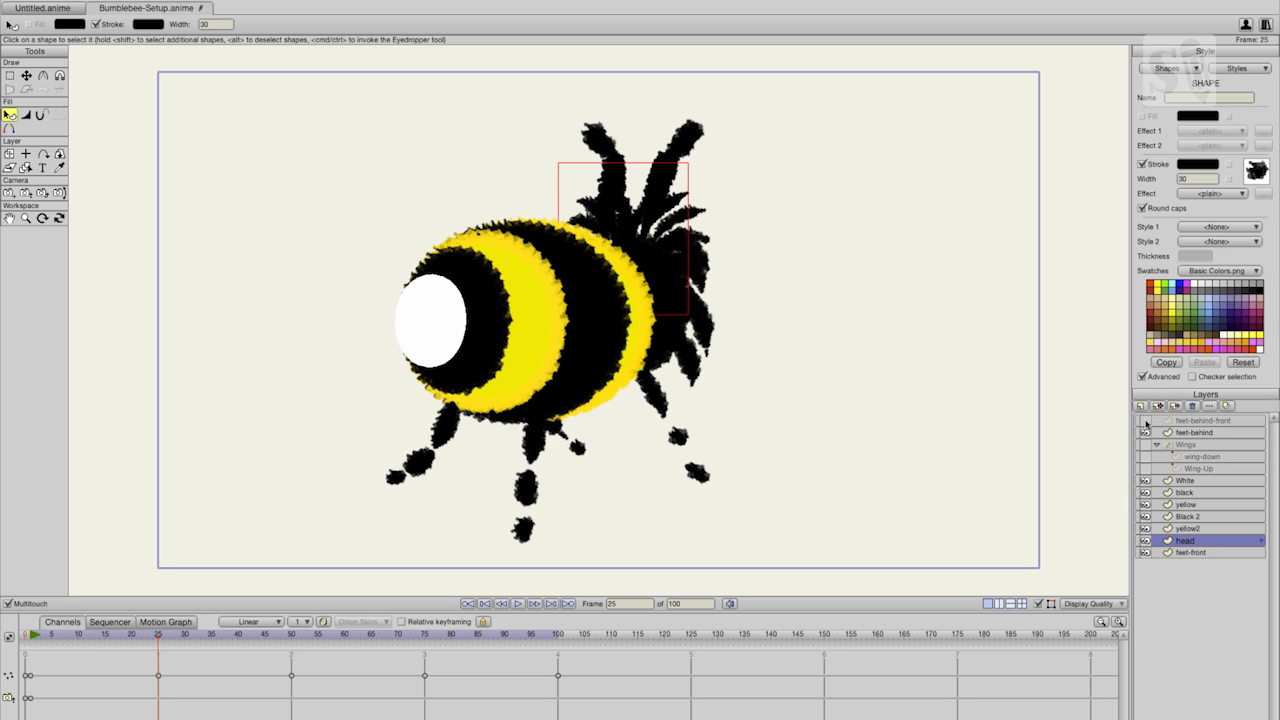
left_click(1200, 420)
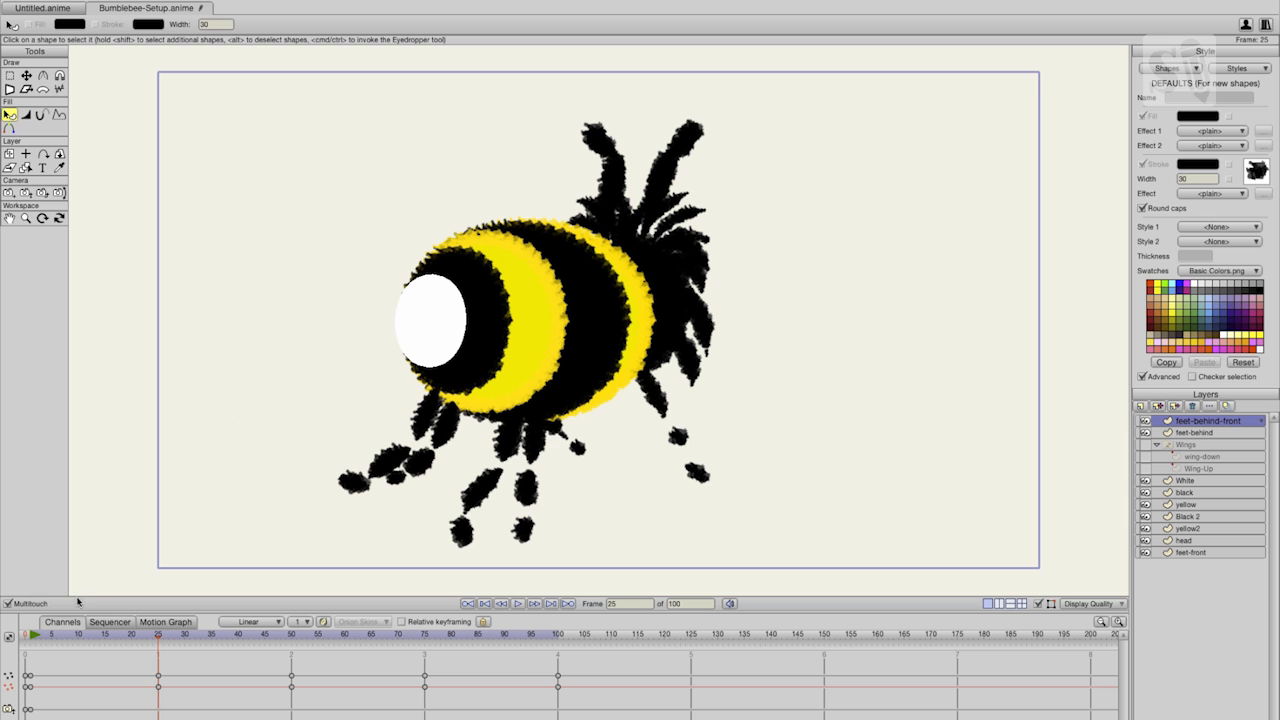
left_click(130, 634)
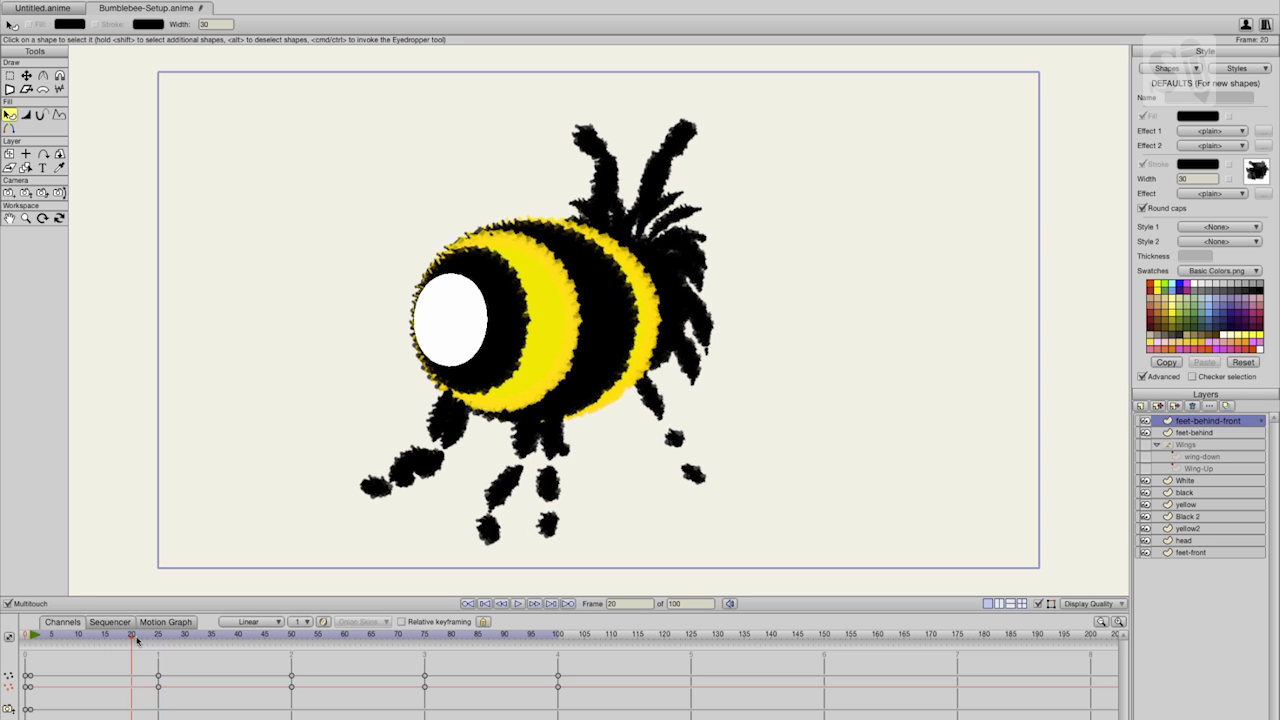
left_click_drag(130, 634, 185, 634)
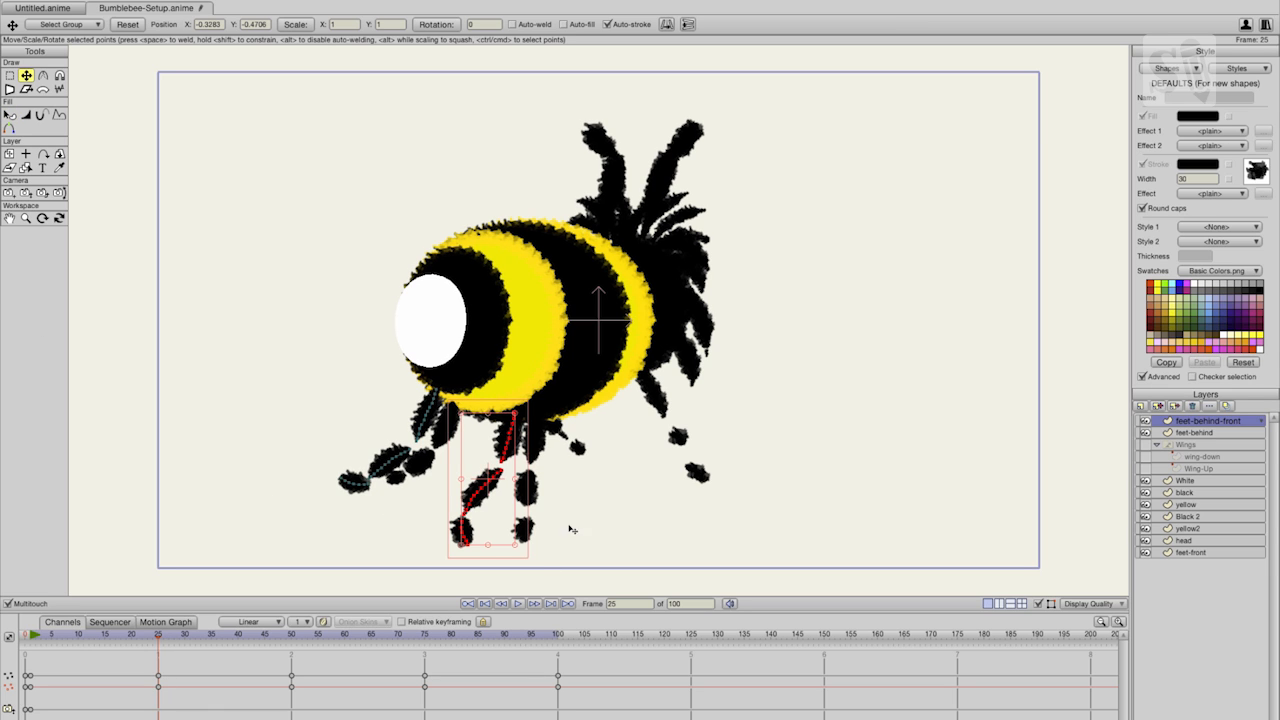
mouse_move(505, 475)
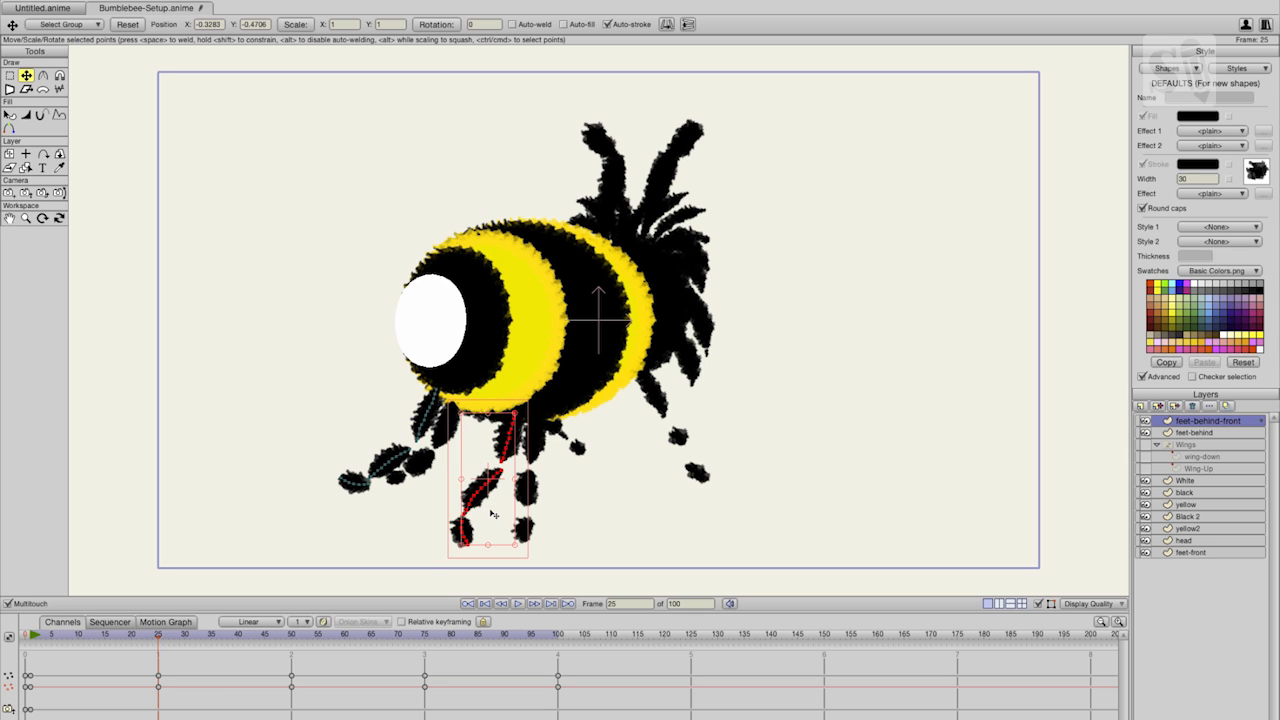
mouse_move(154, 647)
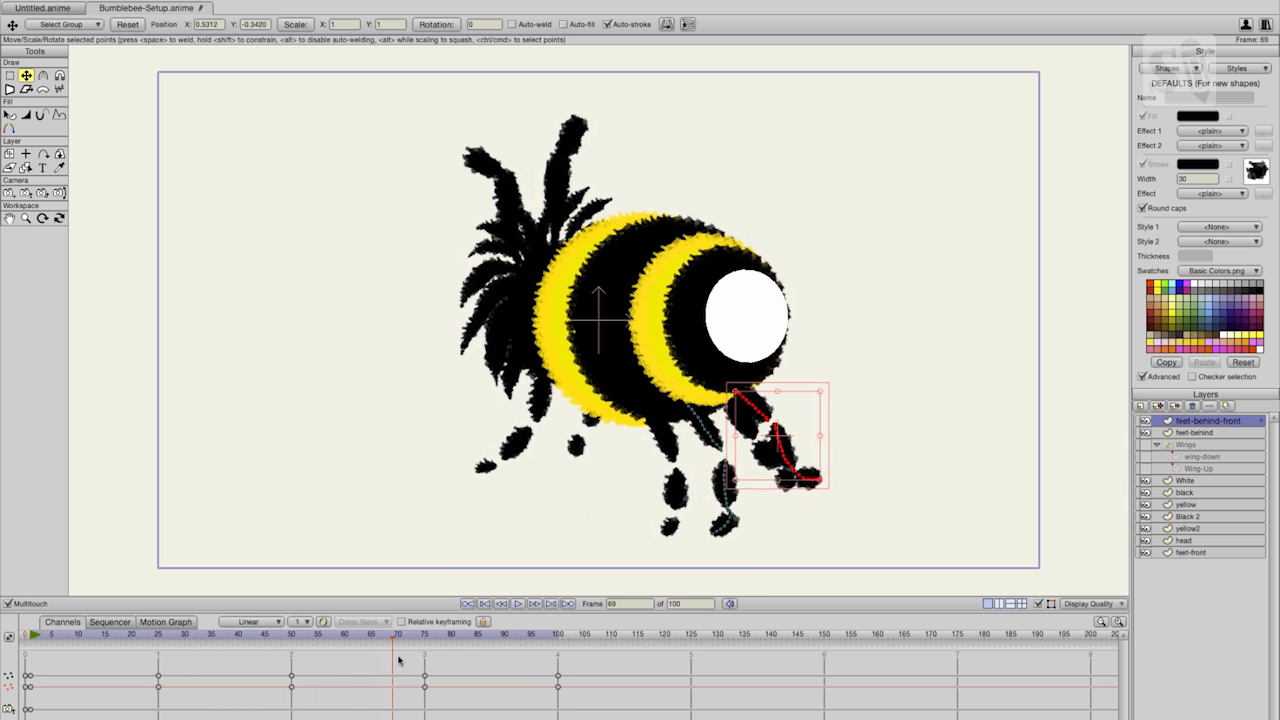
Compare the feet-behind-front leg poses at frame 45 and near frame 25.
left_click(383, 655)
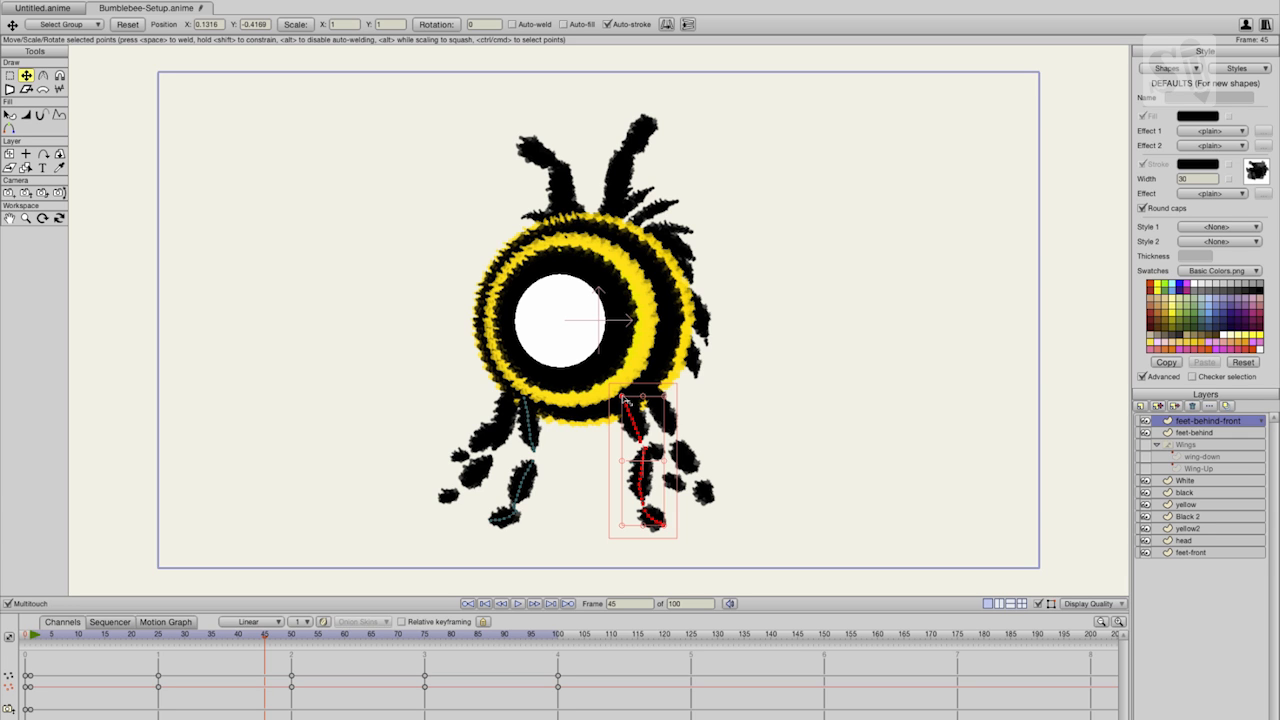
mouse_move(267, 637)
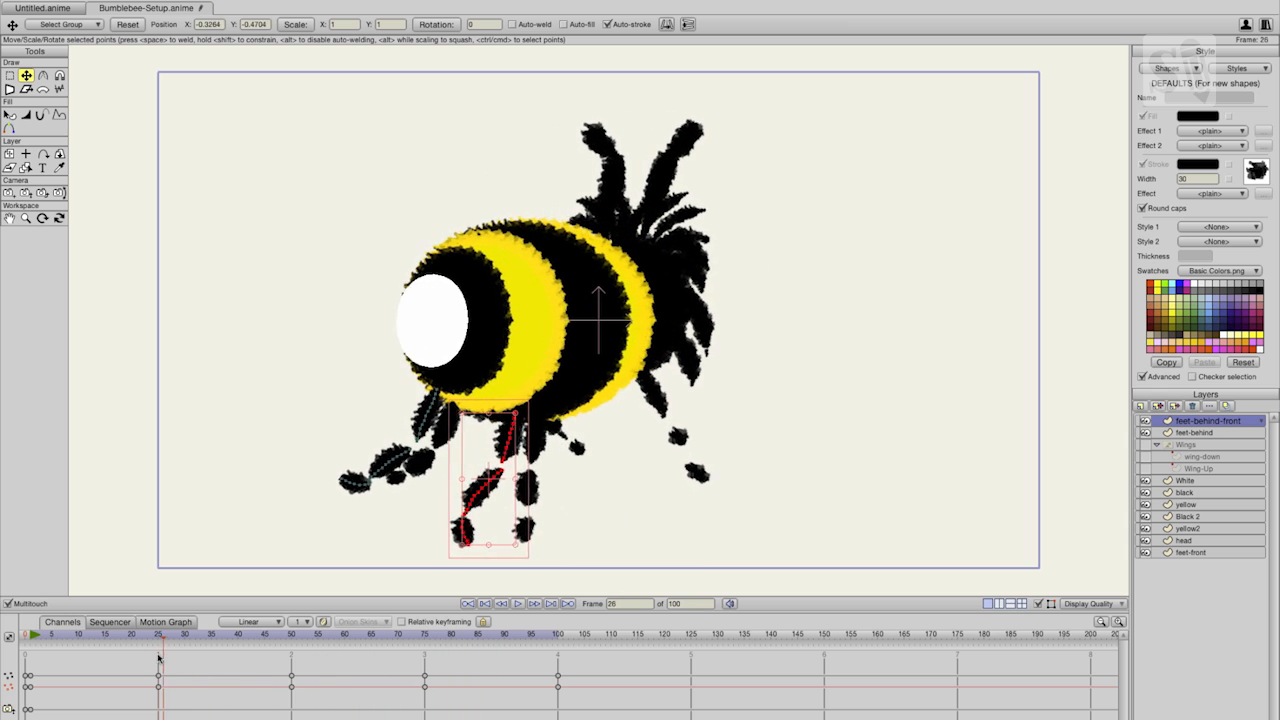
left_click(427, 633)
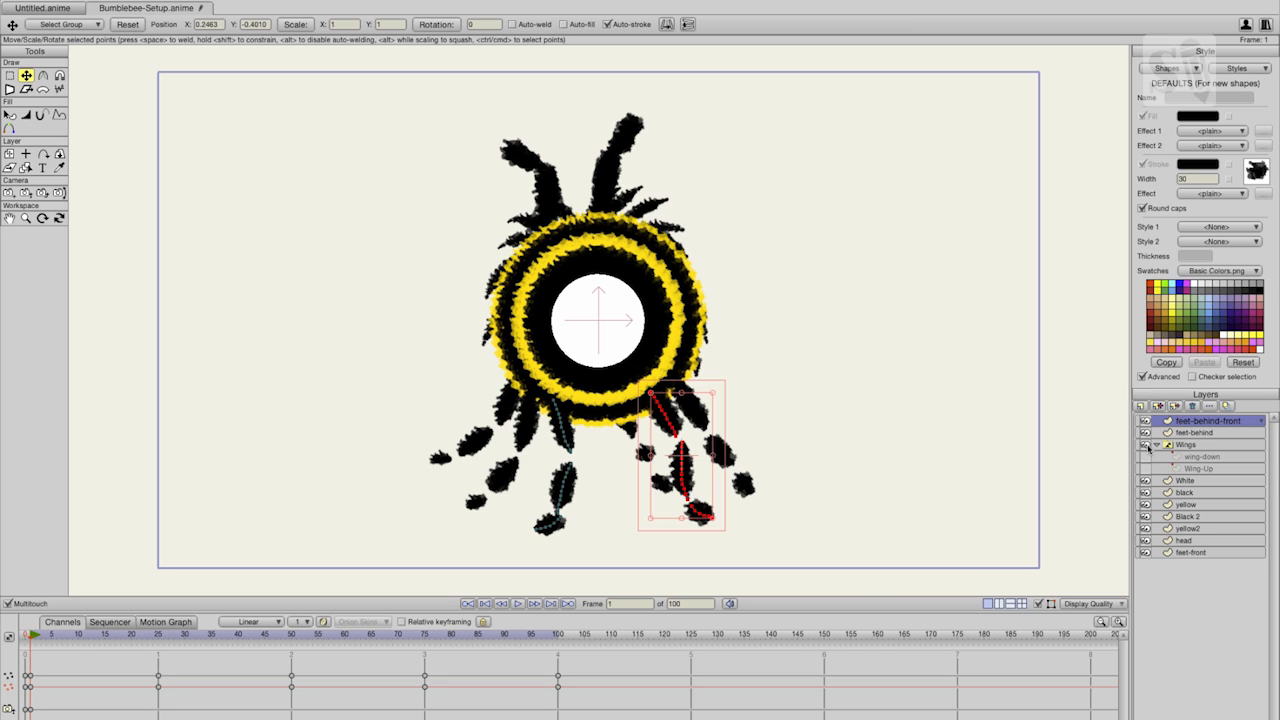
mouse_move(1148, 456)
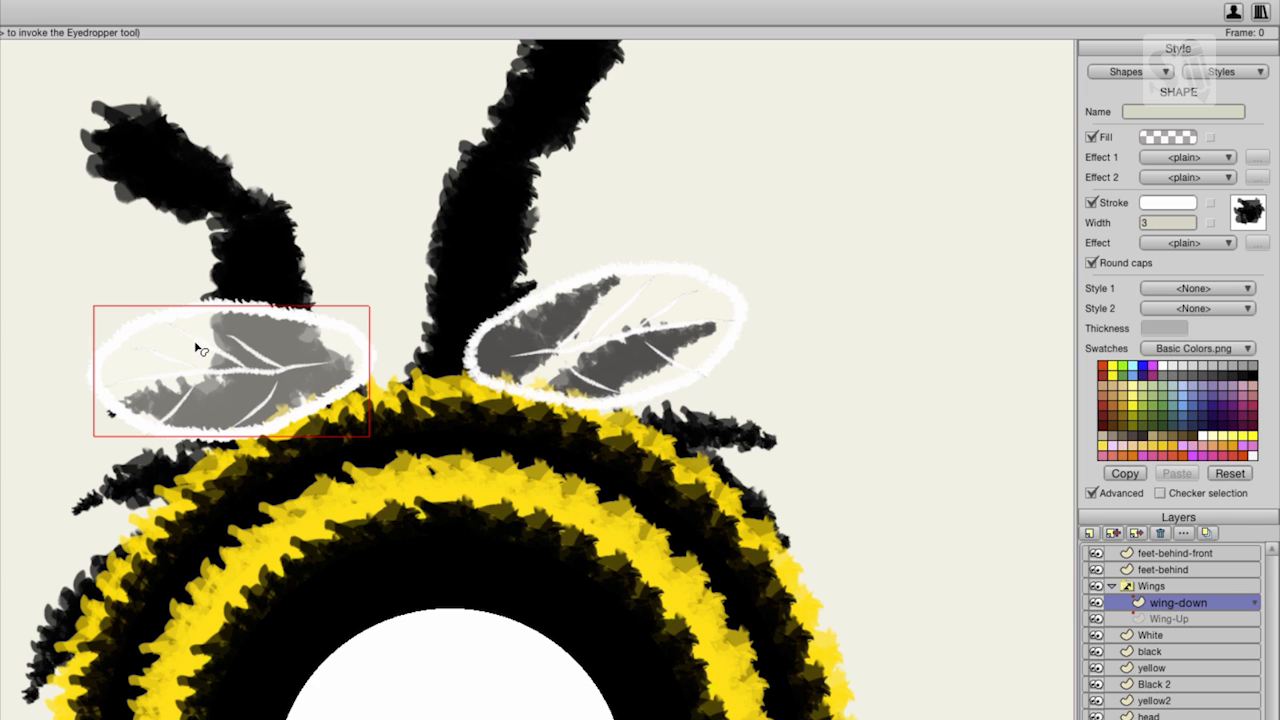
mouse_move(181, 351)
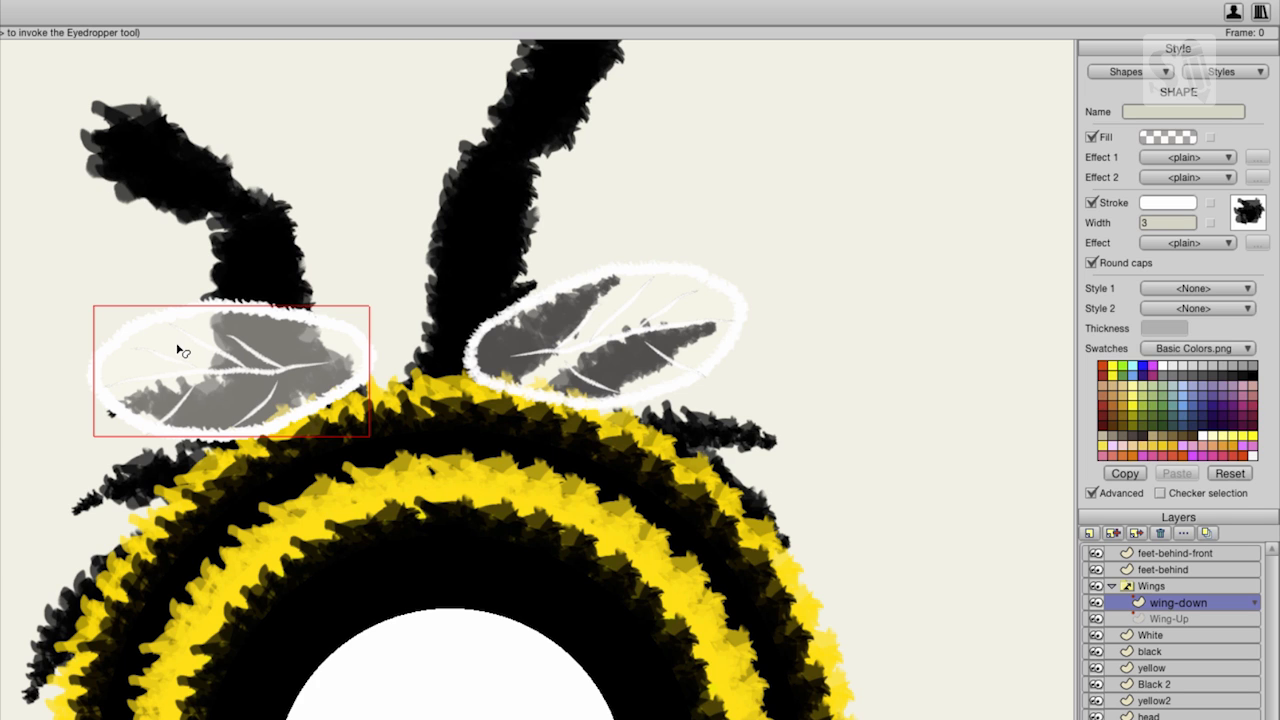
mouse_move(222, 378)
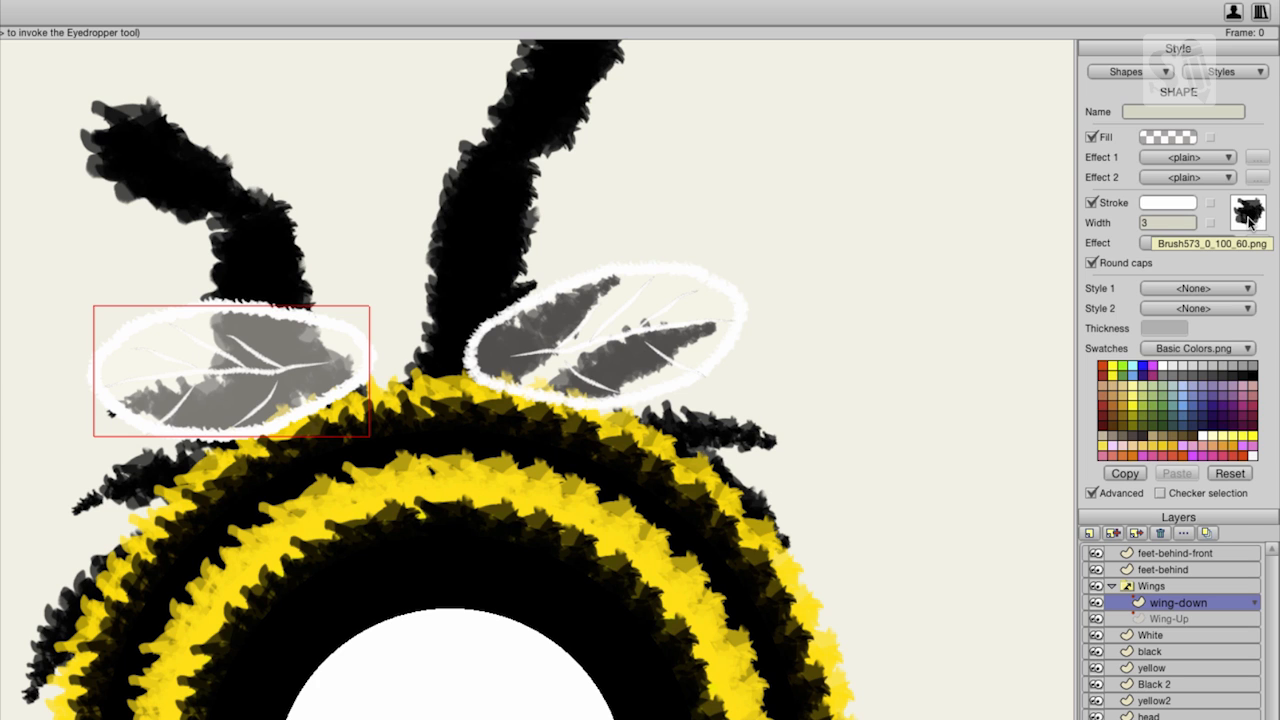
Check the wing outline's brush, then open the wing-down shape's fill colour settings.
left_click(1247, 211)
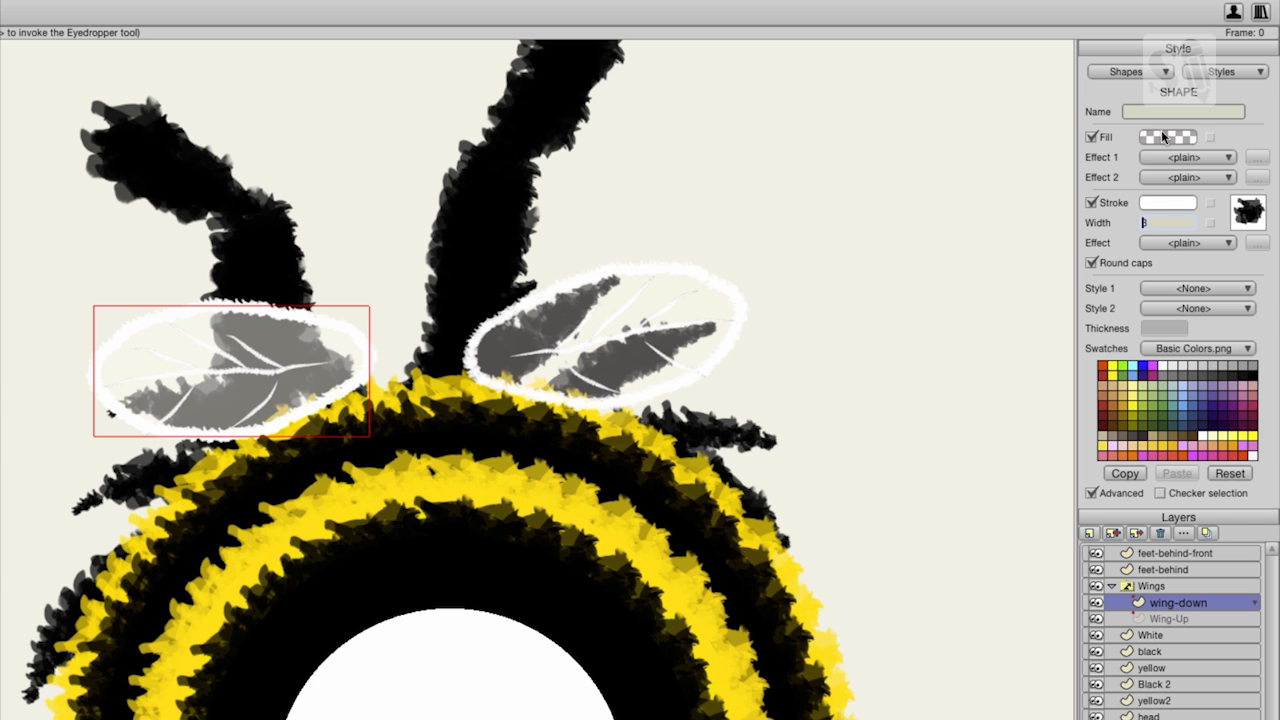
left_click(1167, 137)
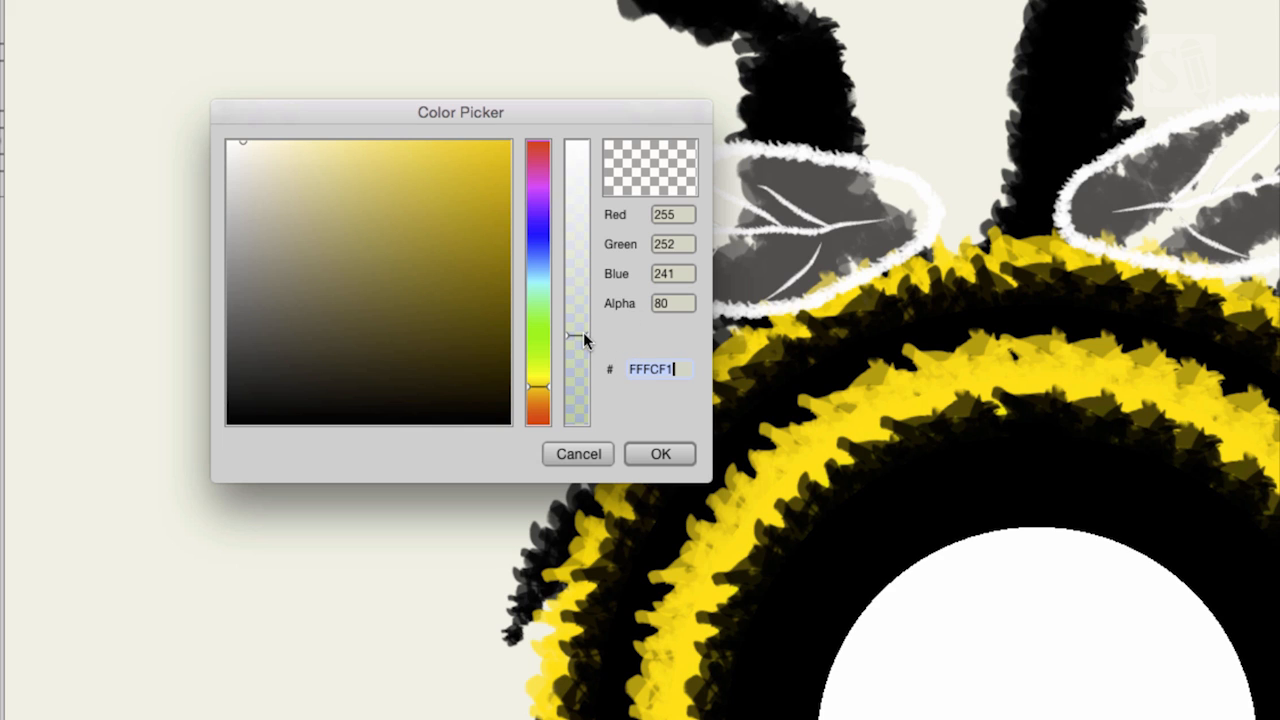
Try alpha 105 for the wing fill, then set the alpha back to 80.
left_click_drag(577, 335, 577, 145)
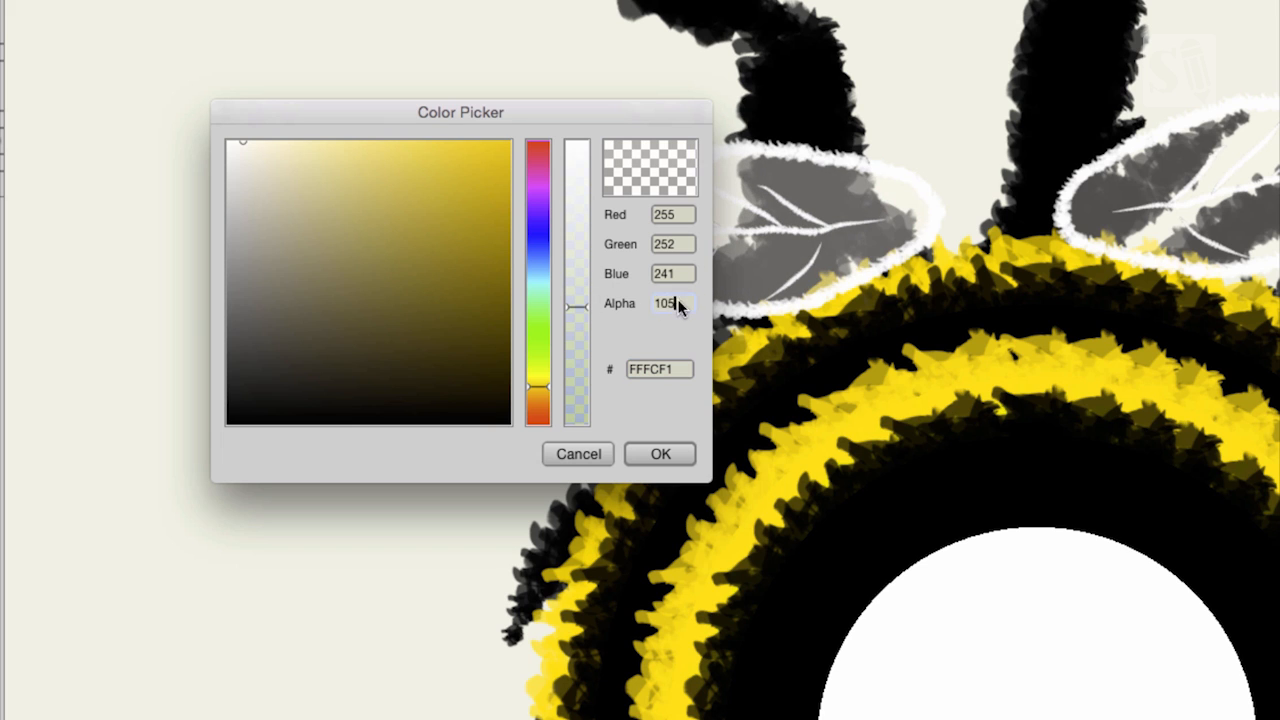
type("80")
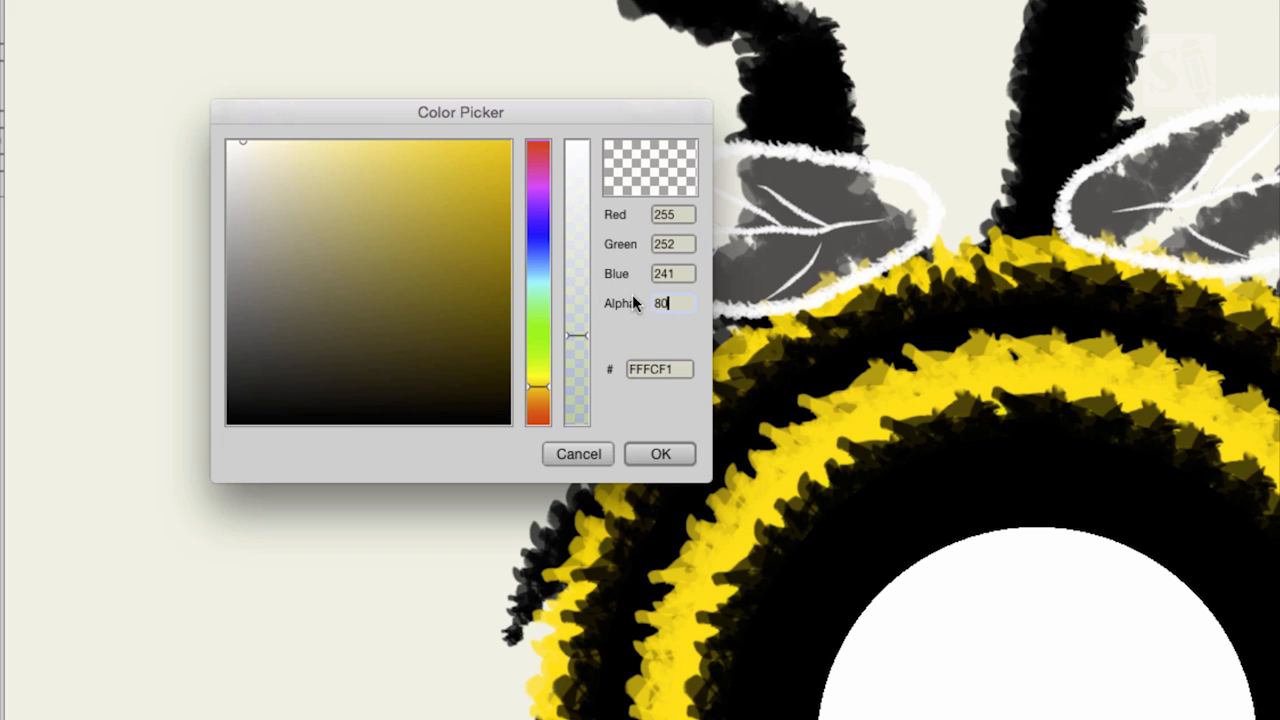
mouse_move(595, 470)
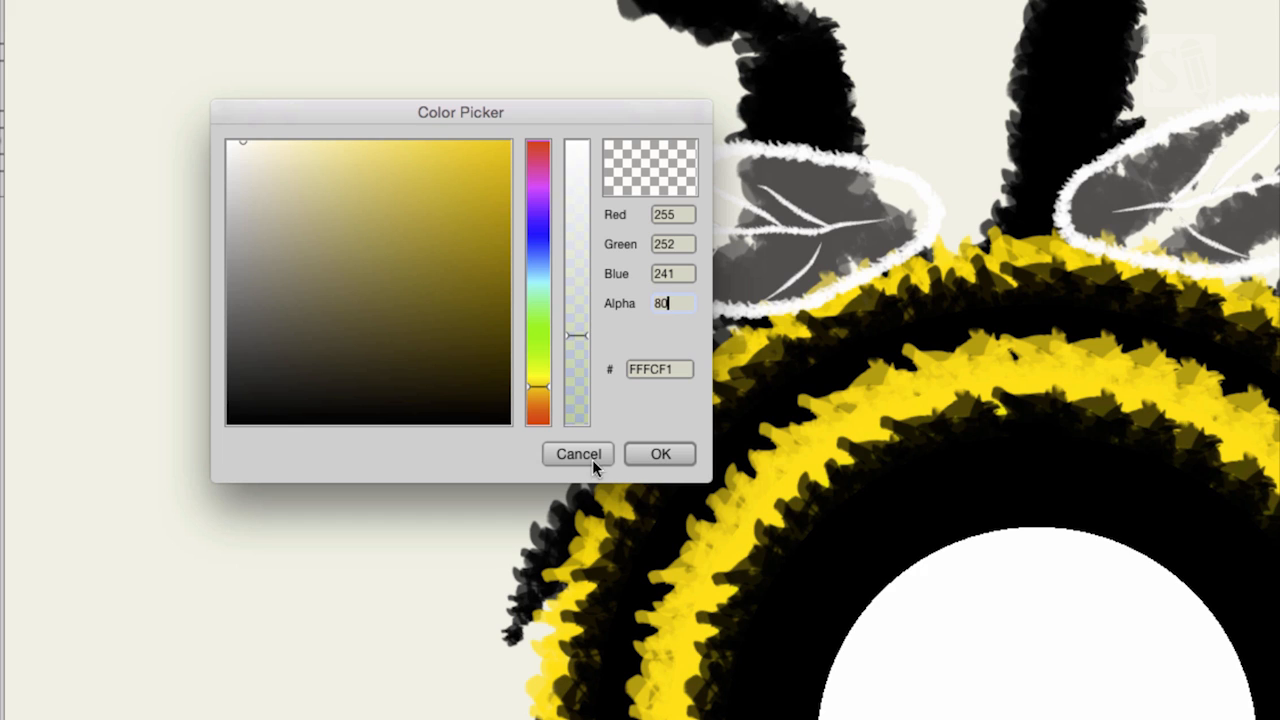
mouse_move(695, 418)
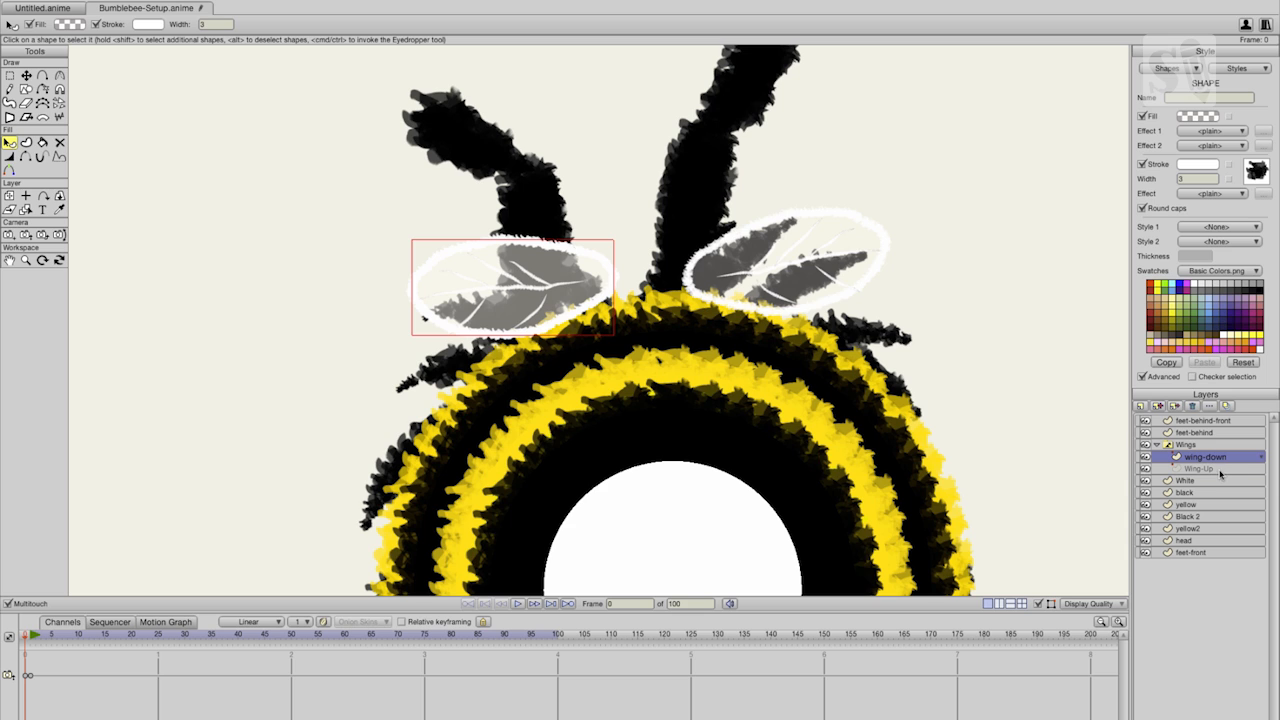
Select the Wing-Up layer in the Wings switch group to show the raised wings.
left_click(1200, 468)
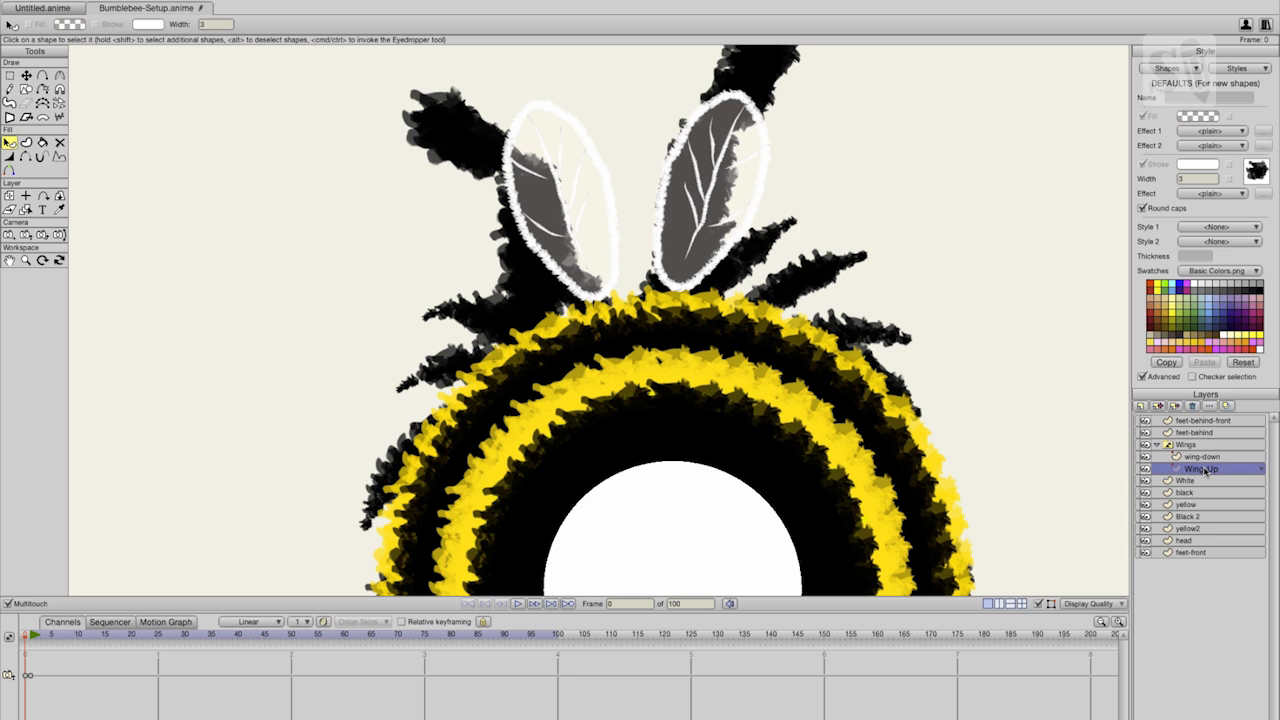
mouse_move(1180, 452)
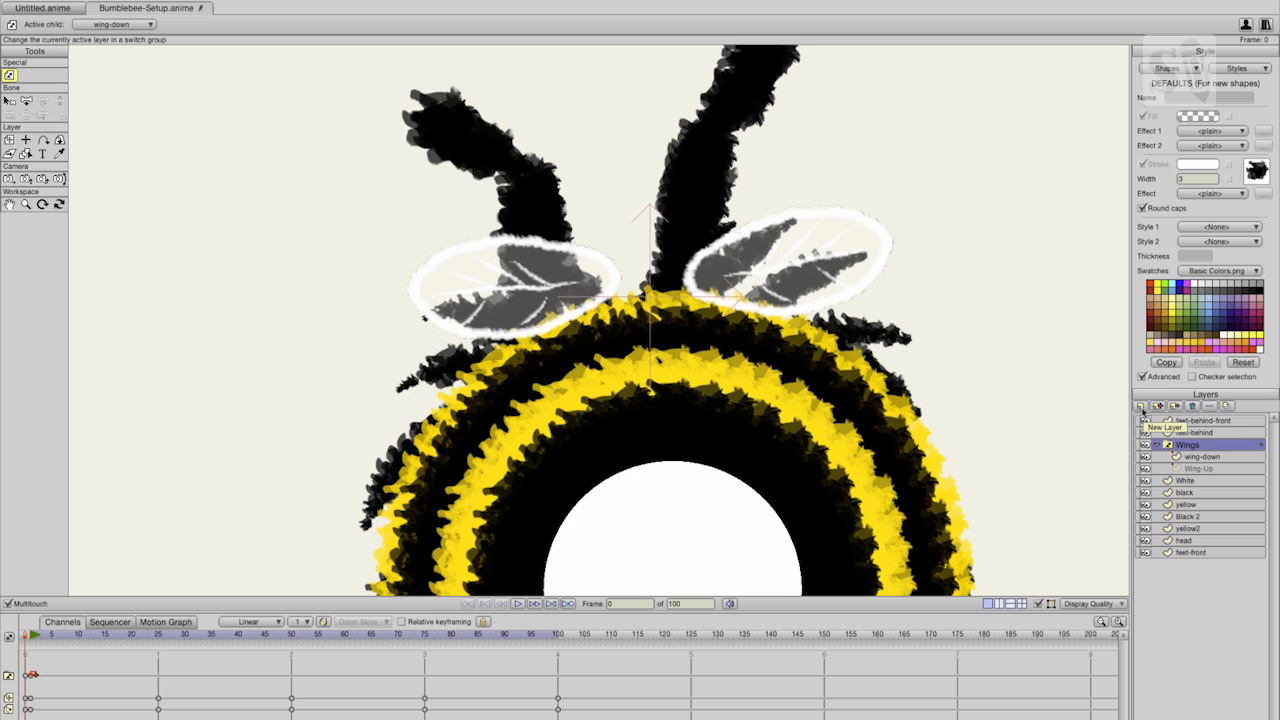
Add a new Switch layer, Layer 11, above Wings, try renaming it, then reselect Wings.
left_click(1140, 406)
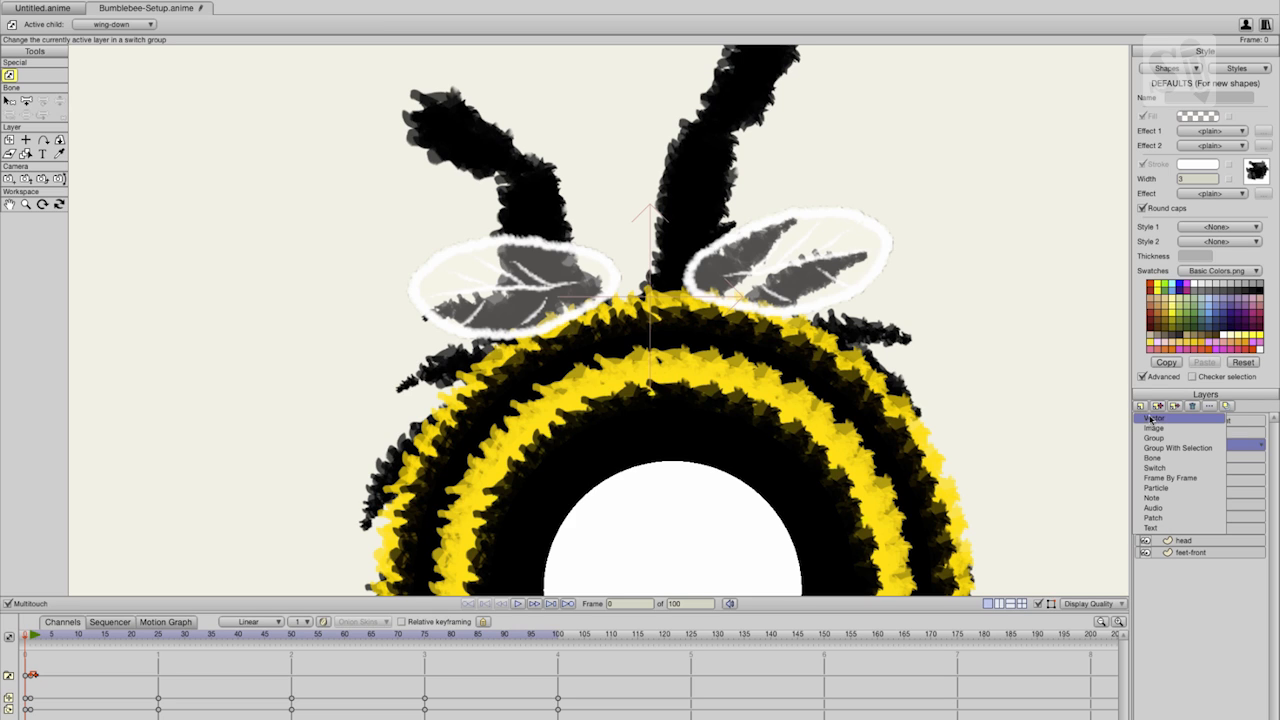
mouse_move(1155, 422)
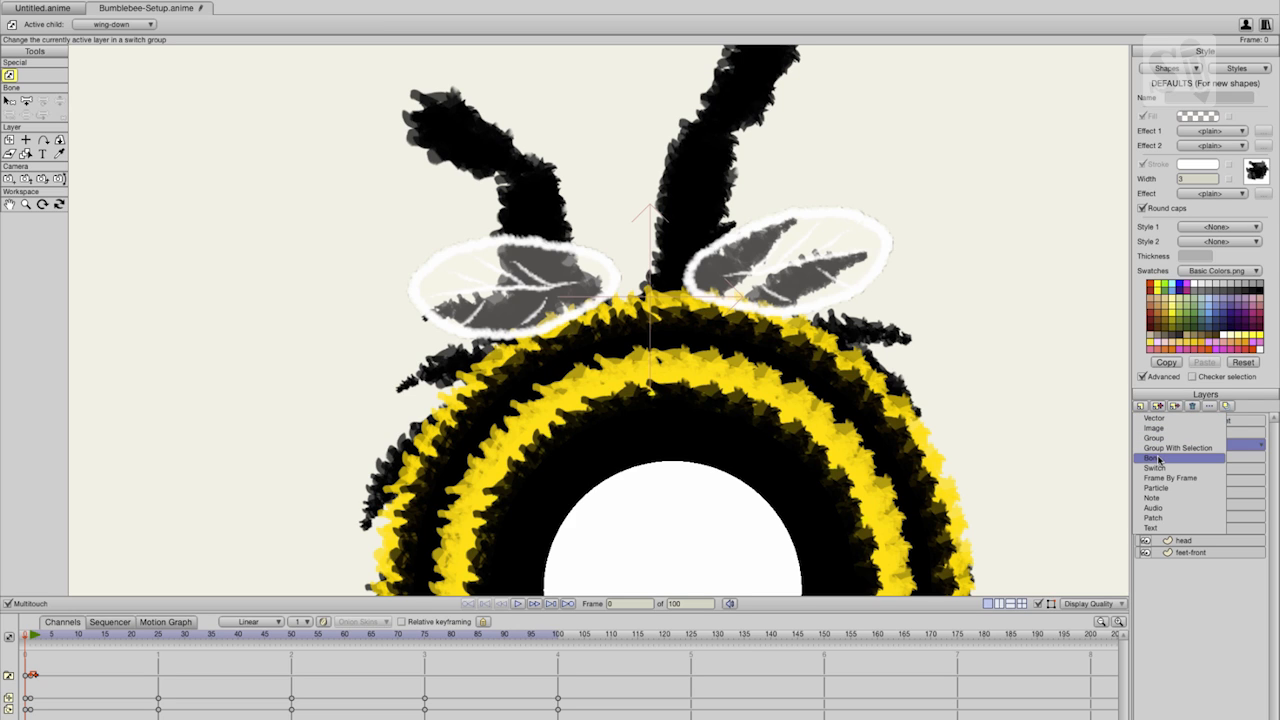
mouse_move(1158, 461)
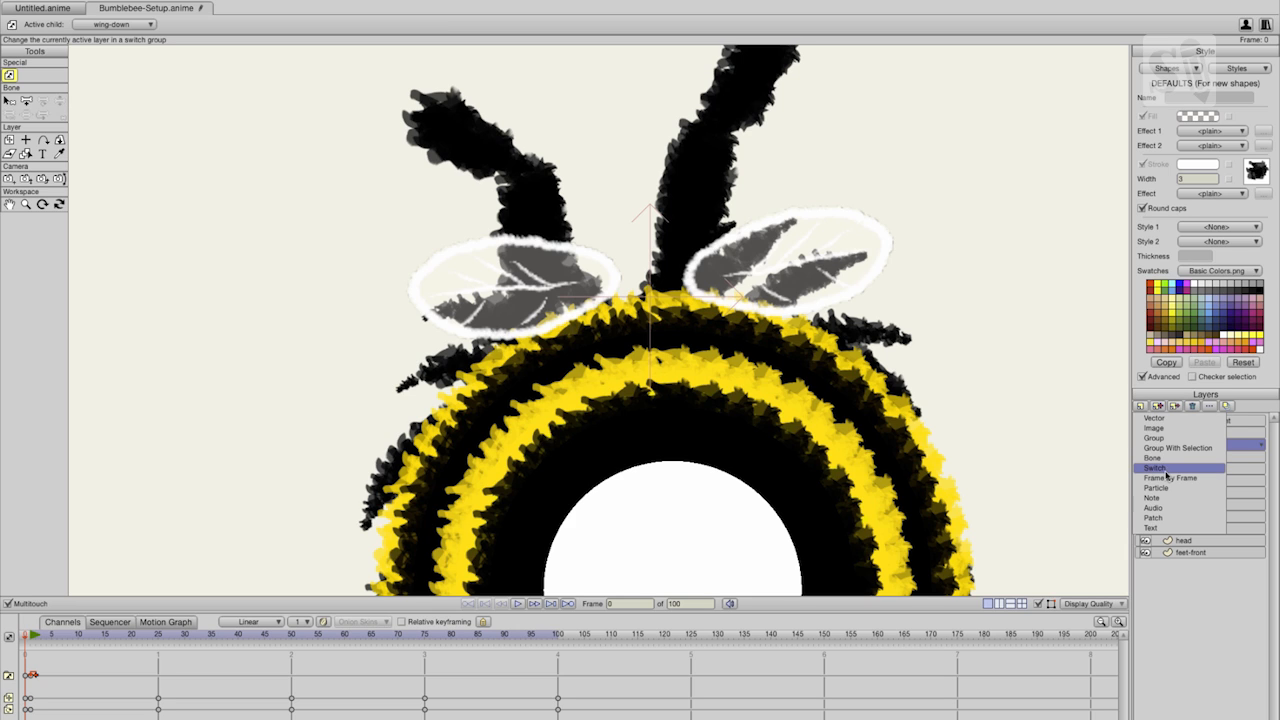
left_click(1200, 468)
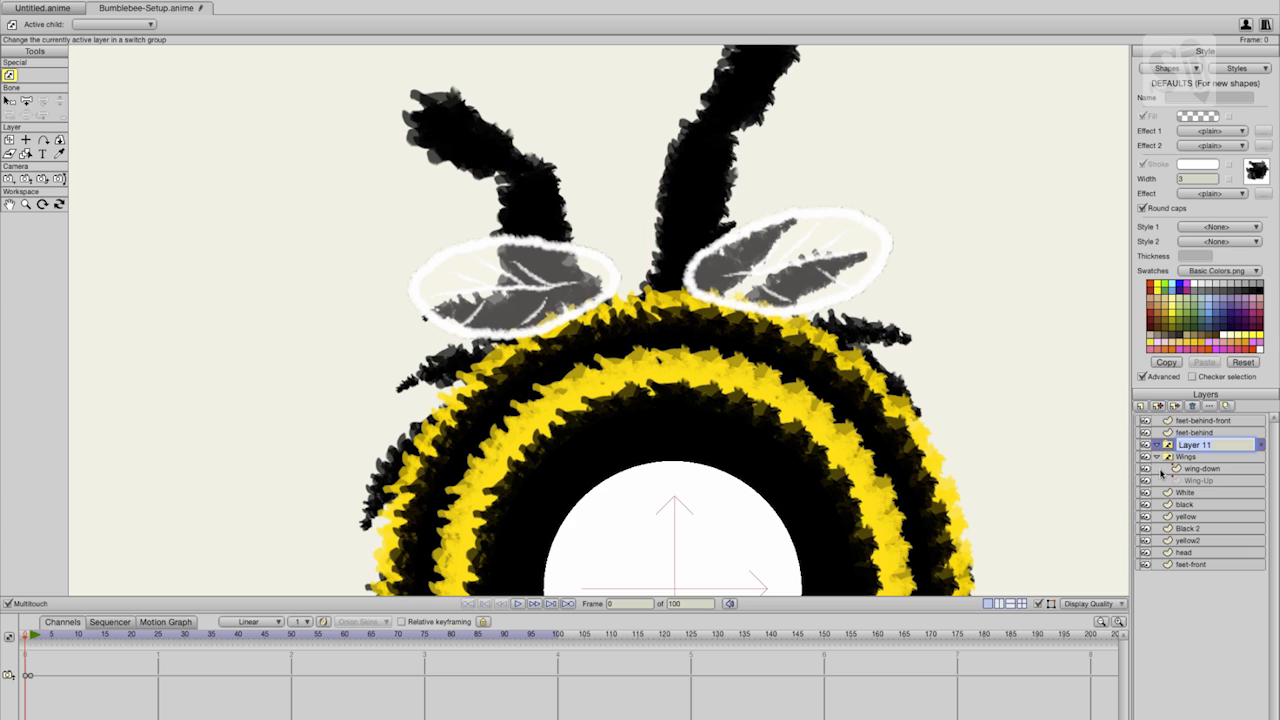
double_click(1187, 456)
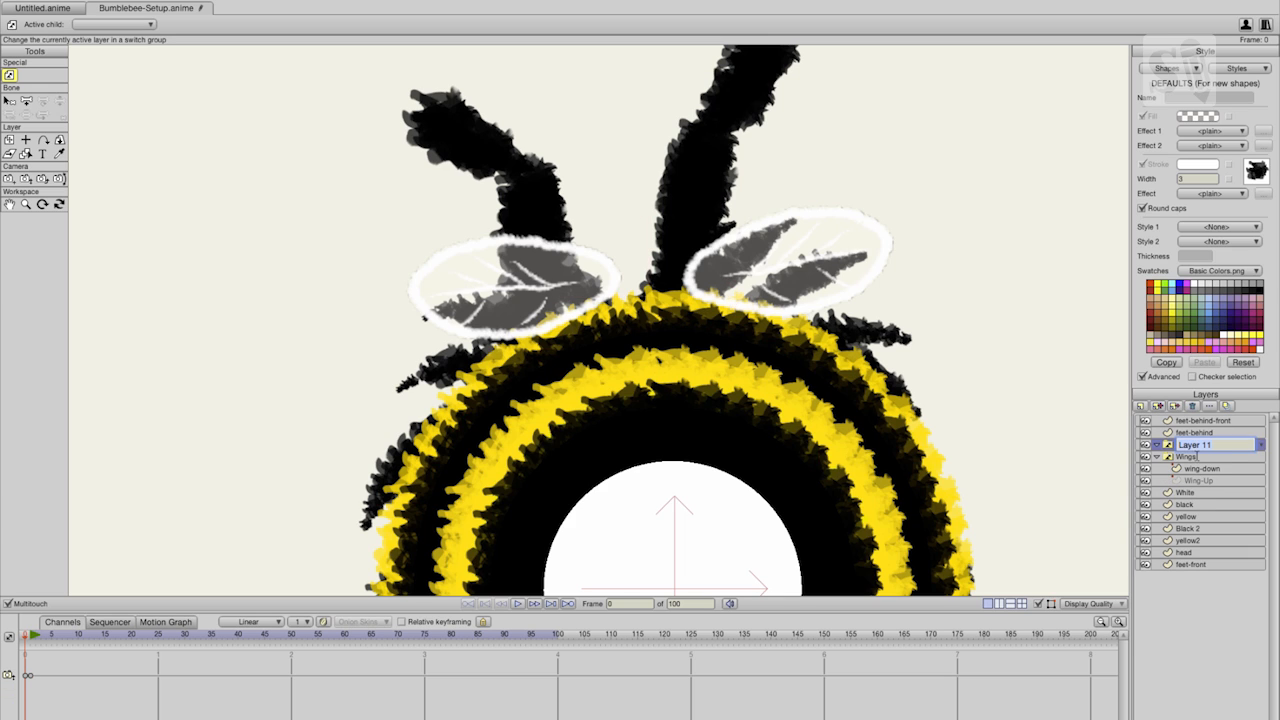
double_click(1195, 444)
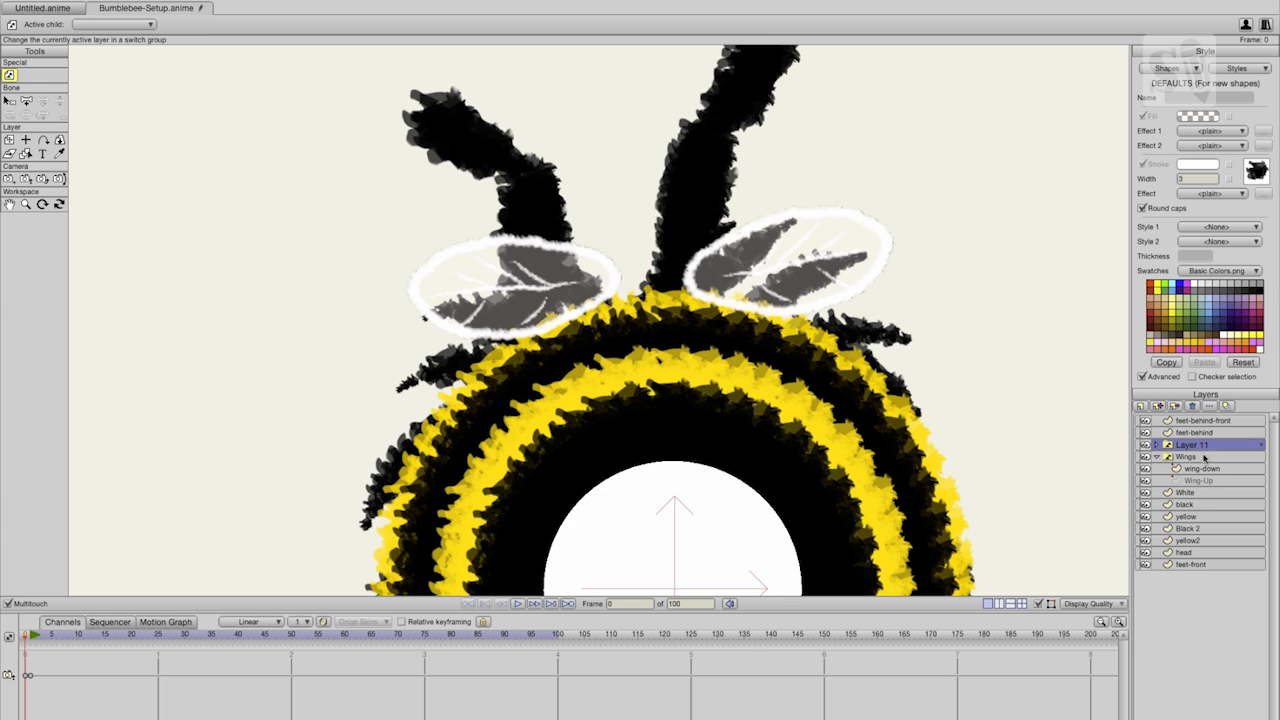
left_click(1190, 457)
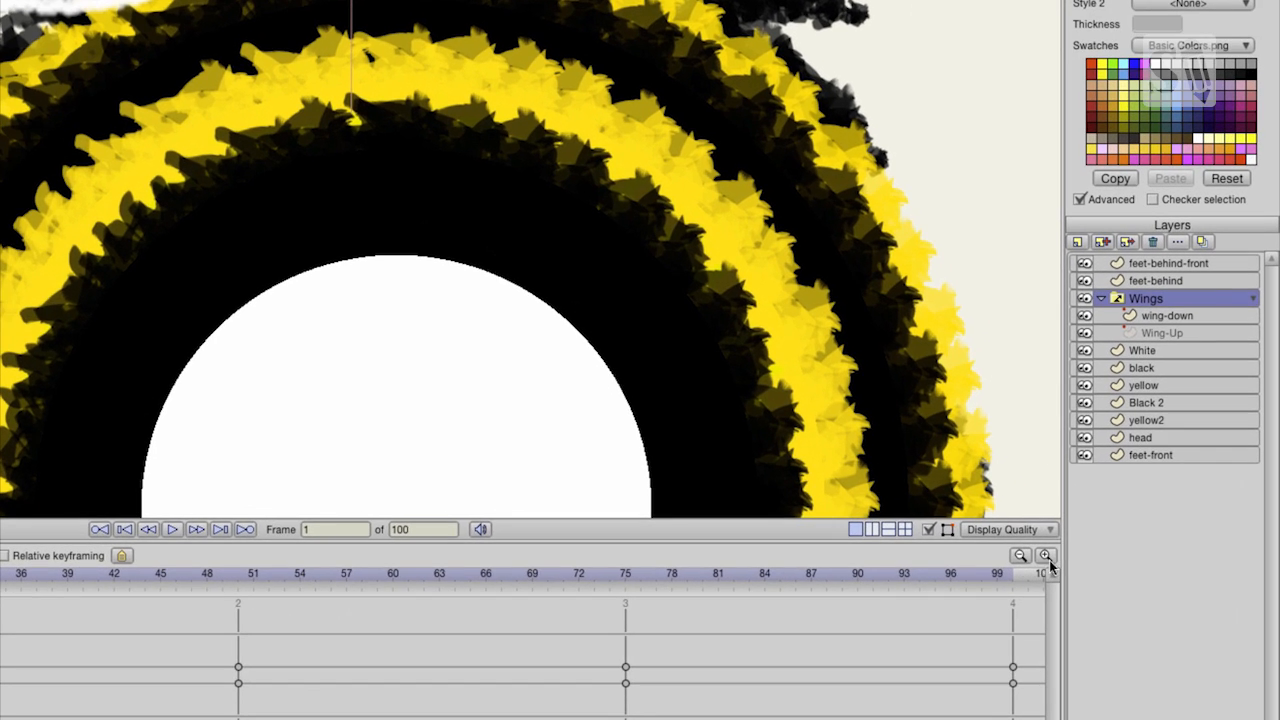
Zoom the timeline out twice to show a wider range of frames.
left_click(1020, 555)
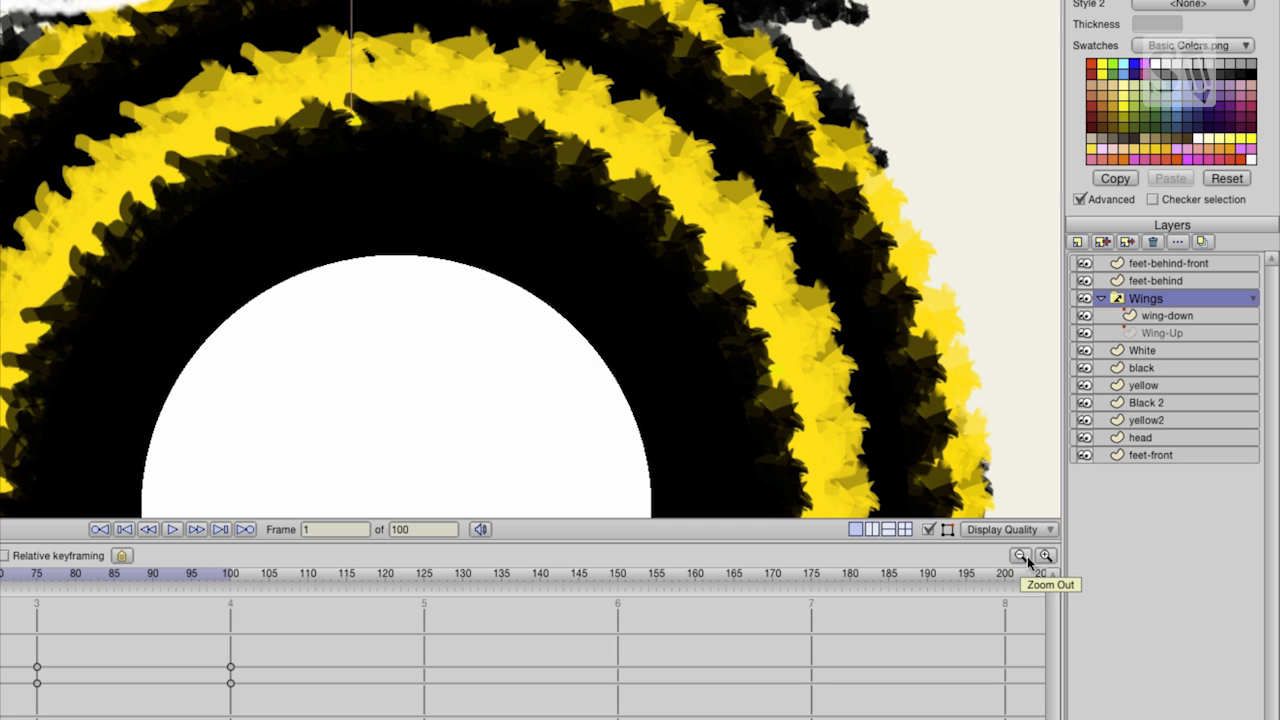
left_click(1045, 555)
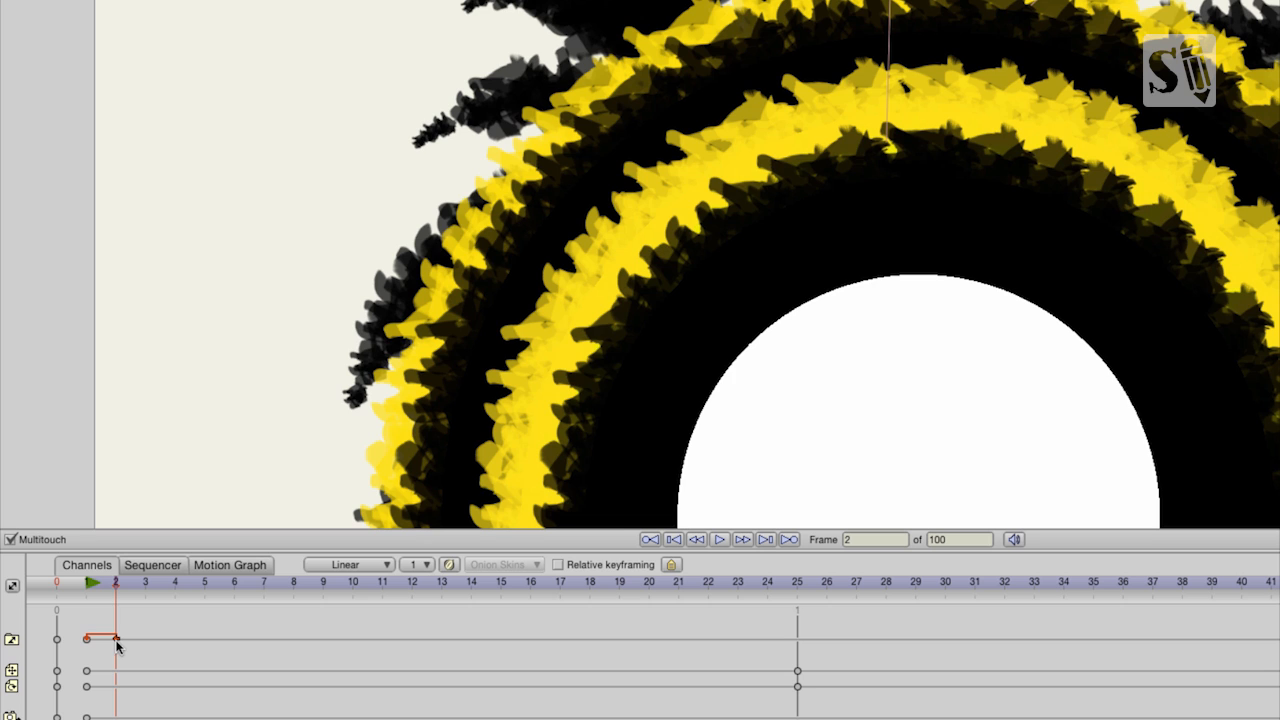
Set the frame-2 Wings switch keyframe to Cycle interpolation, cycling back to frame 1.
right_click(118, 646)
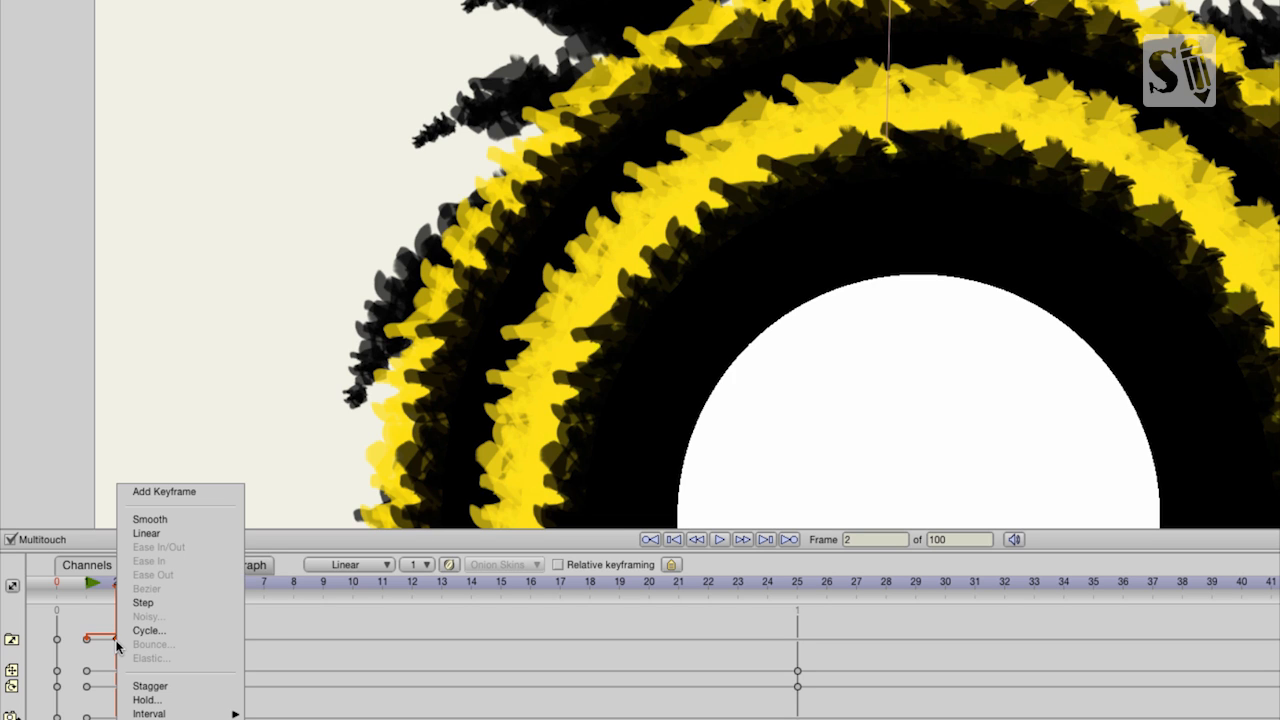
mouse_move(175, 603)
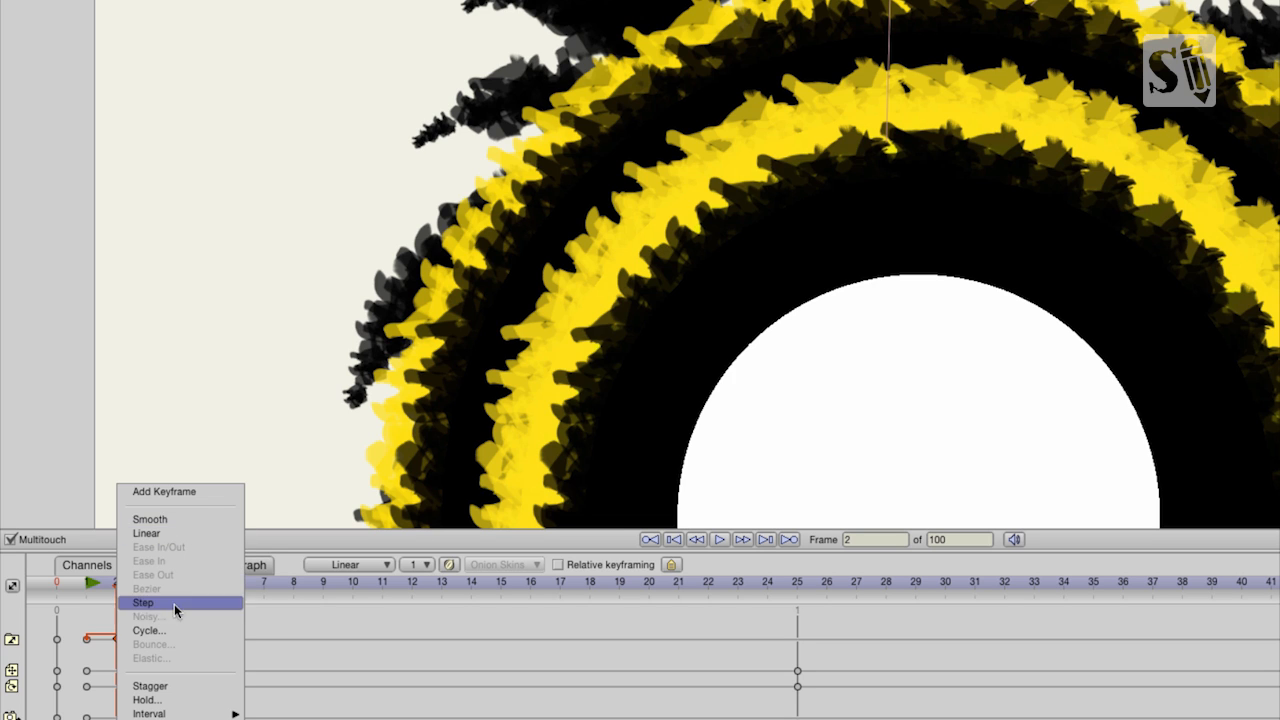
left_click(148, 630)
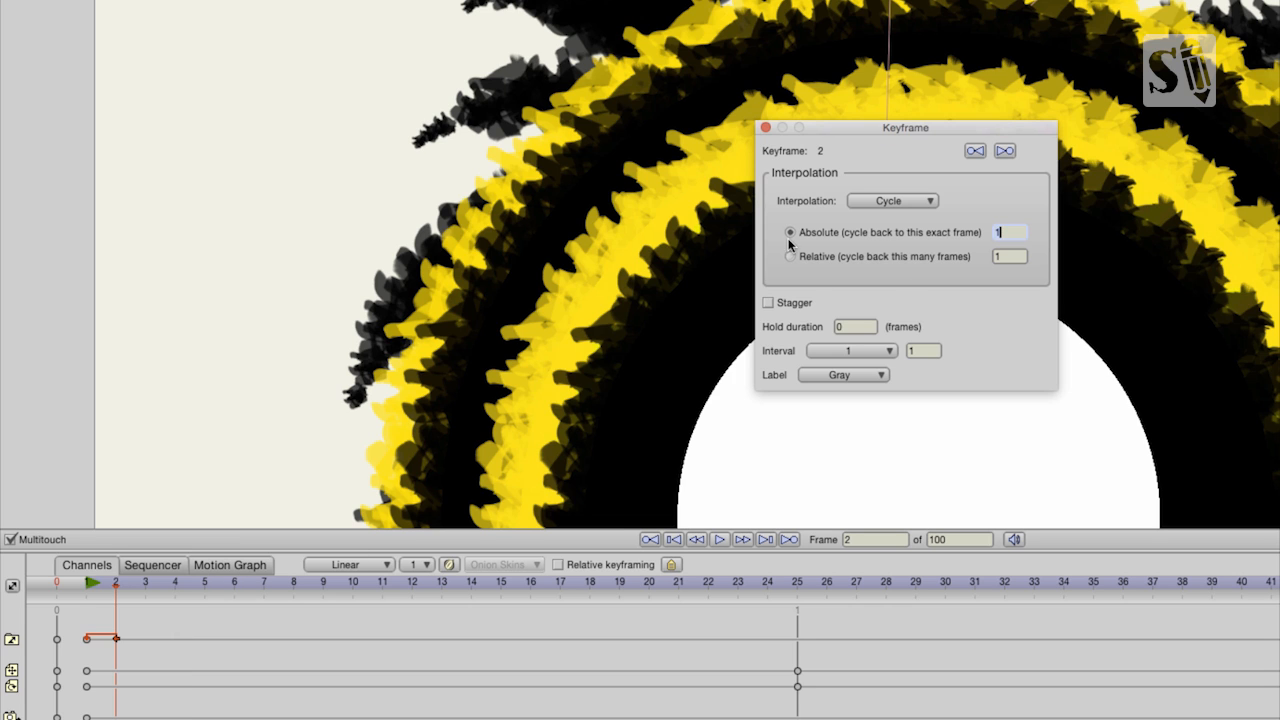
mouse_move(838, 232)
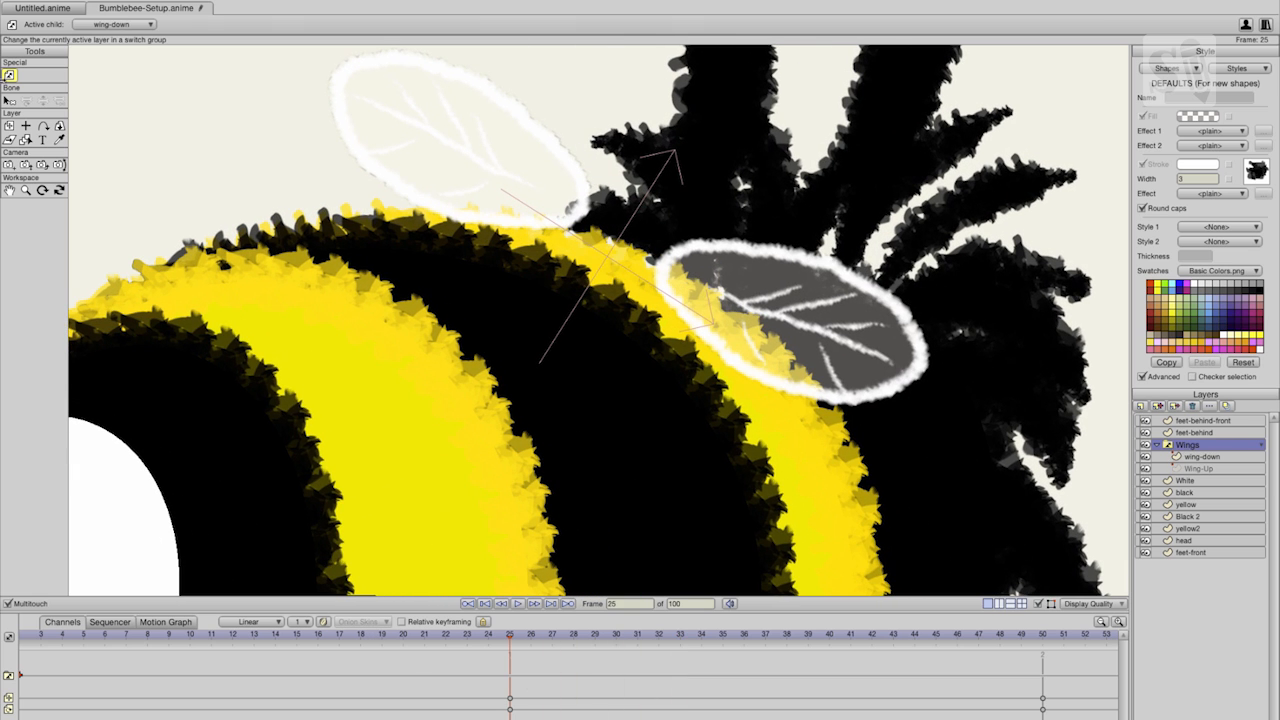
Reset the canvas view to the whole bee, rewind to frame 0, and play the flapping animation.
left_click(26, 190)
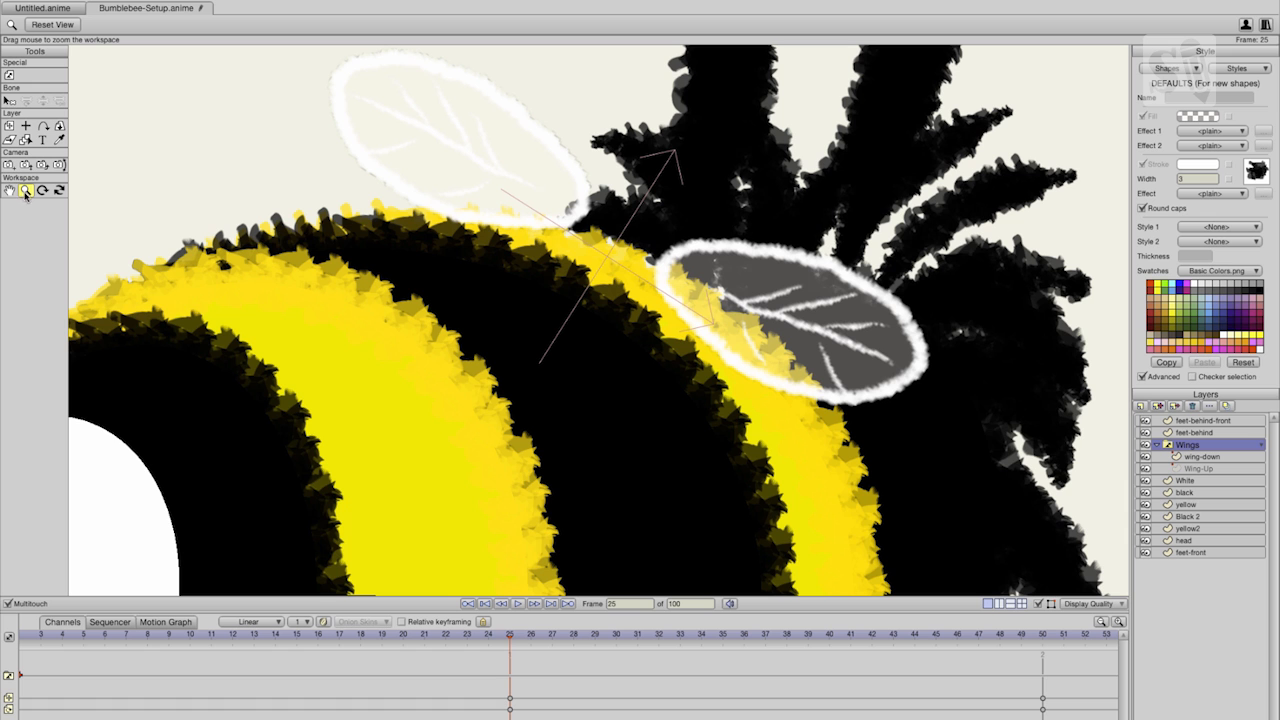
mouse_move(25, 190)
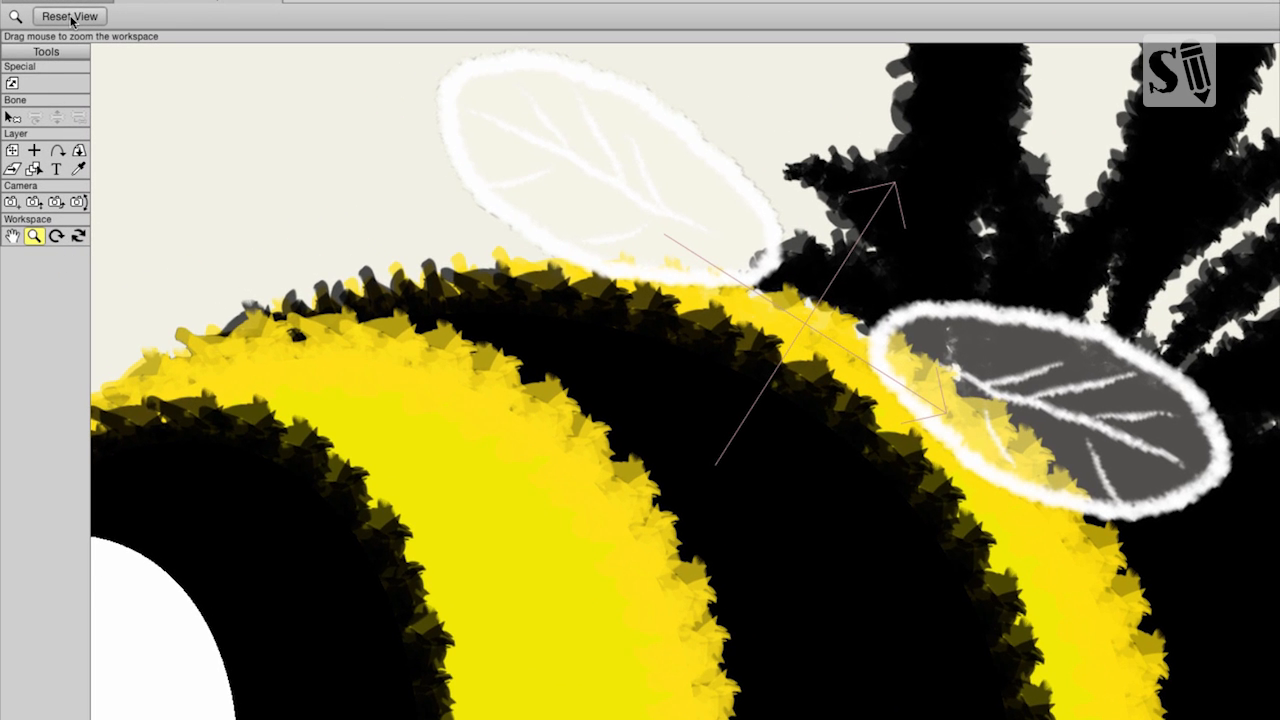
left_click(69, 16)
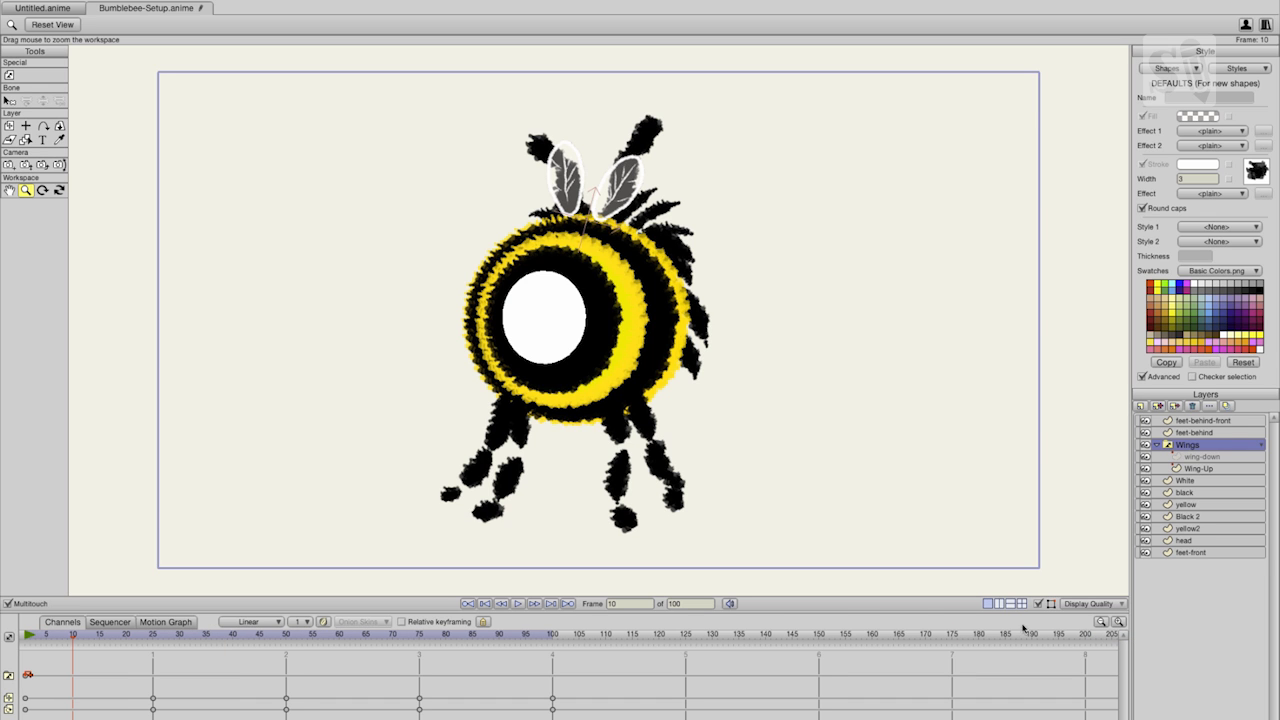
left_click(33, 634)
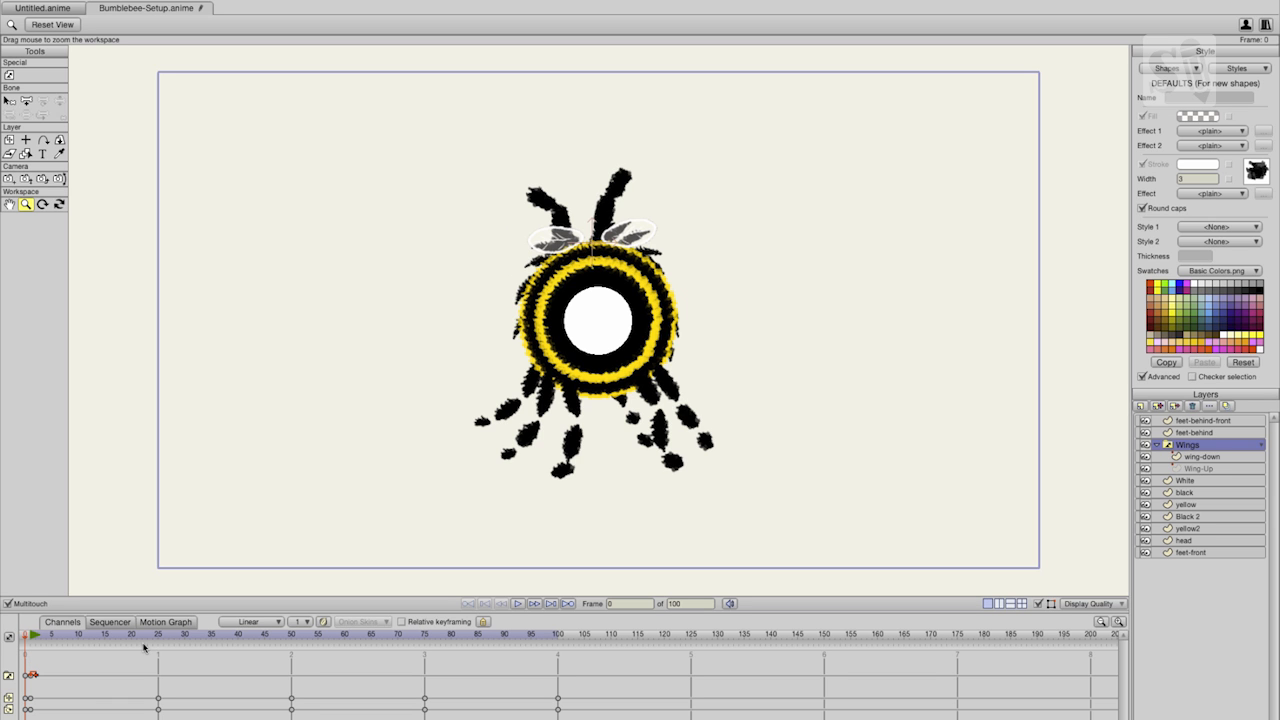
left_click(517, 603)
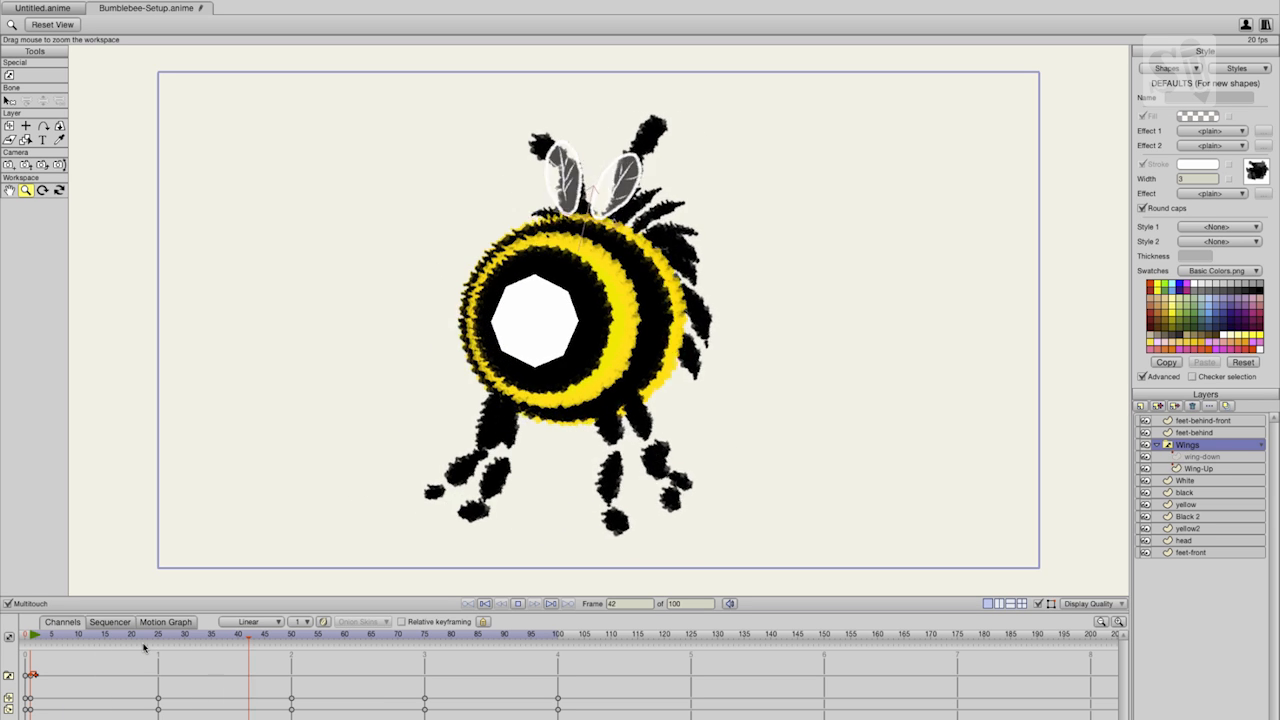